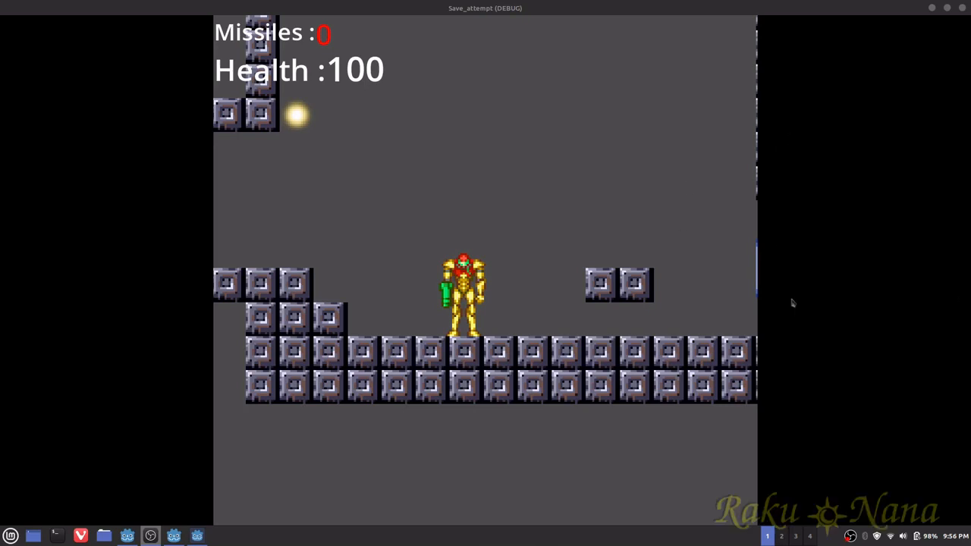
pyautogui.moveTo(861, 352)
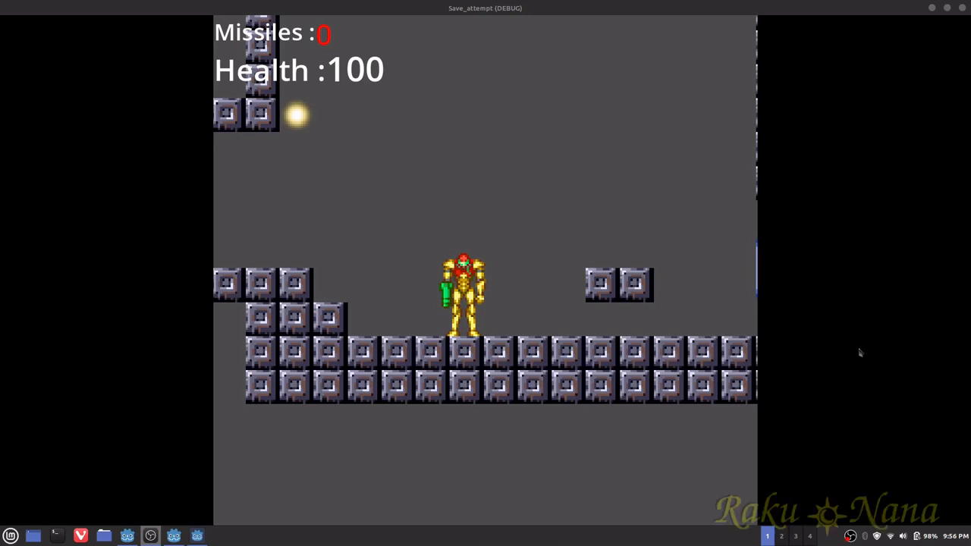
pyautogui.moveTo(838, 338)
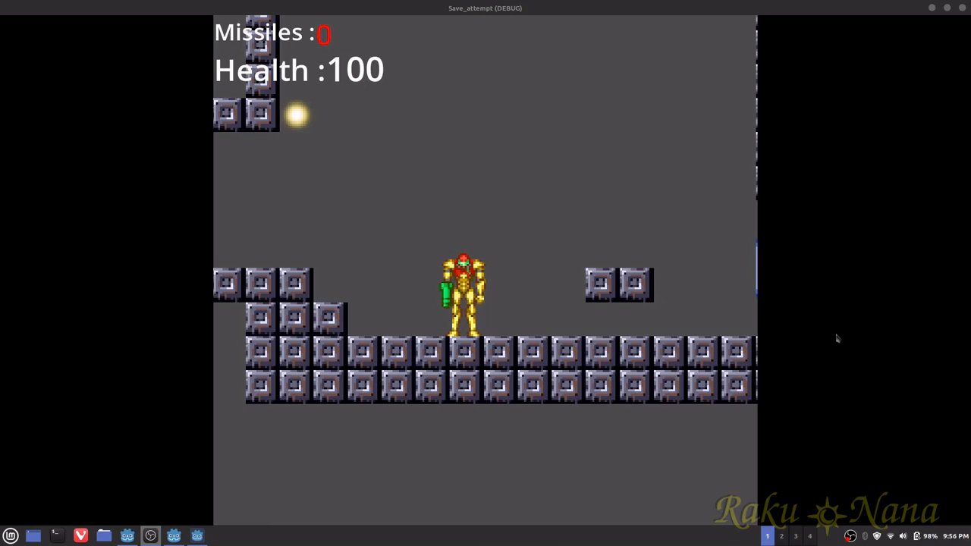
pyautogui.moveTo(797, 322)
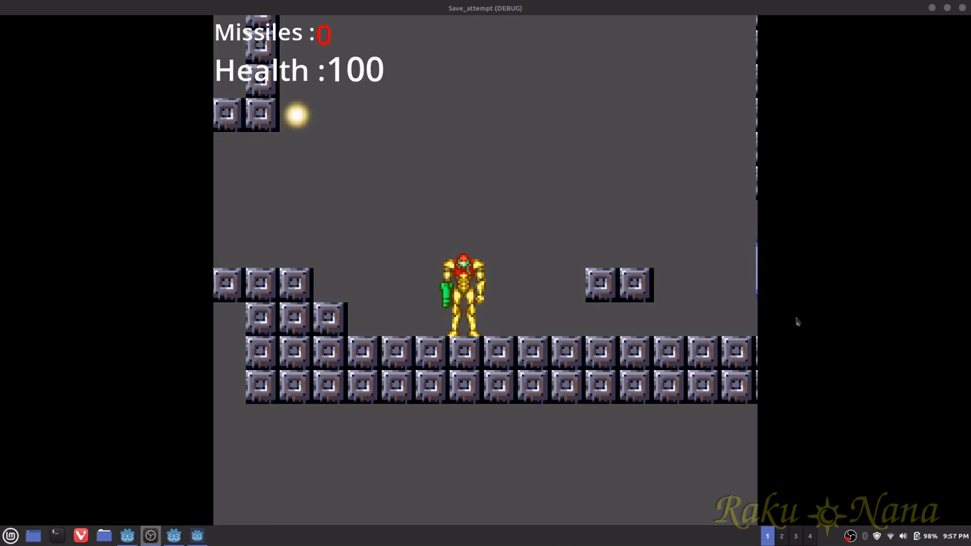
pyautogui.moveTo(780, 317)
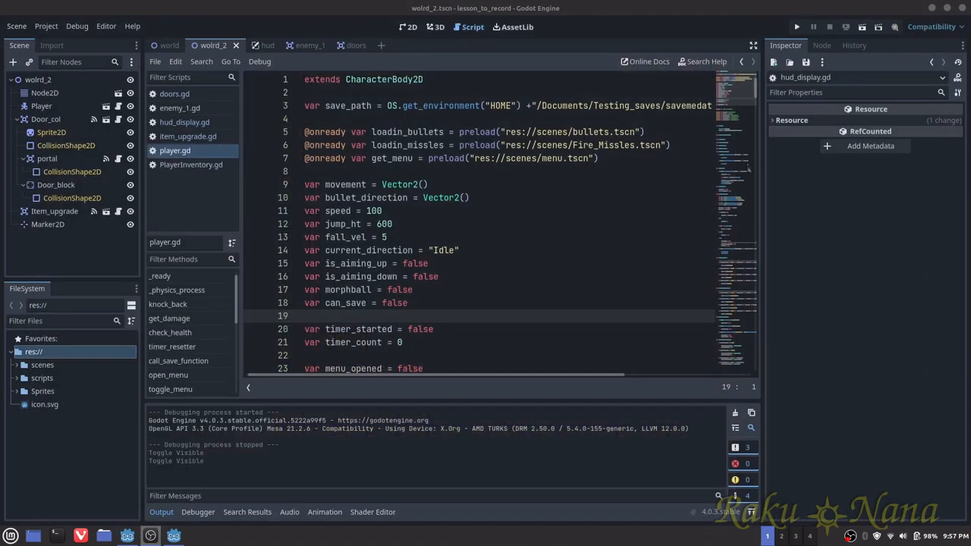
# Declare var max_health = 100 in PlayerInventory.gd
pyautogui.click(311, 316)
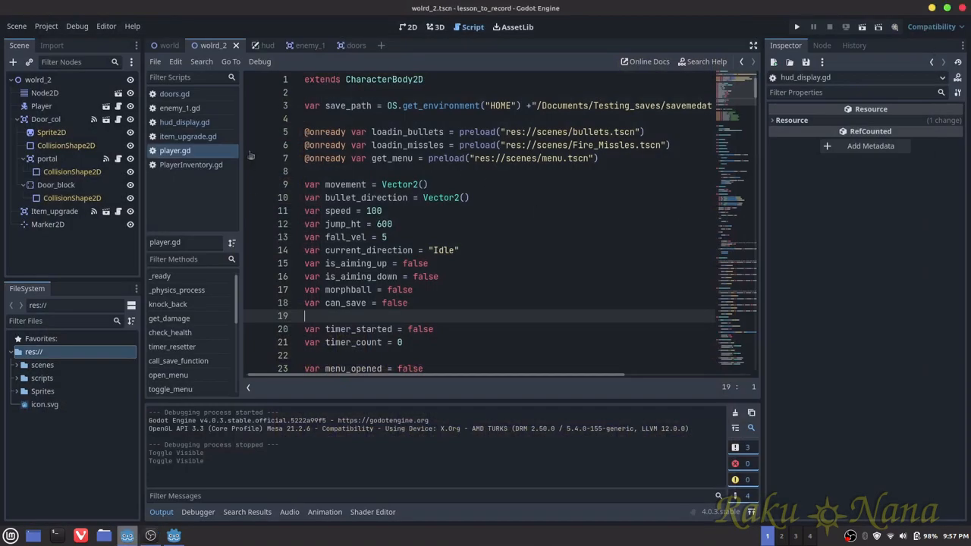
pyautogui.click(191, 164)
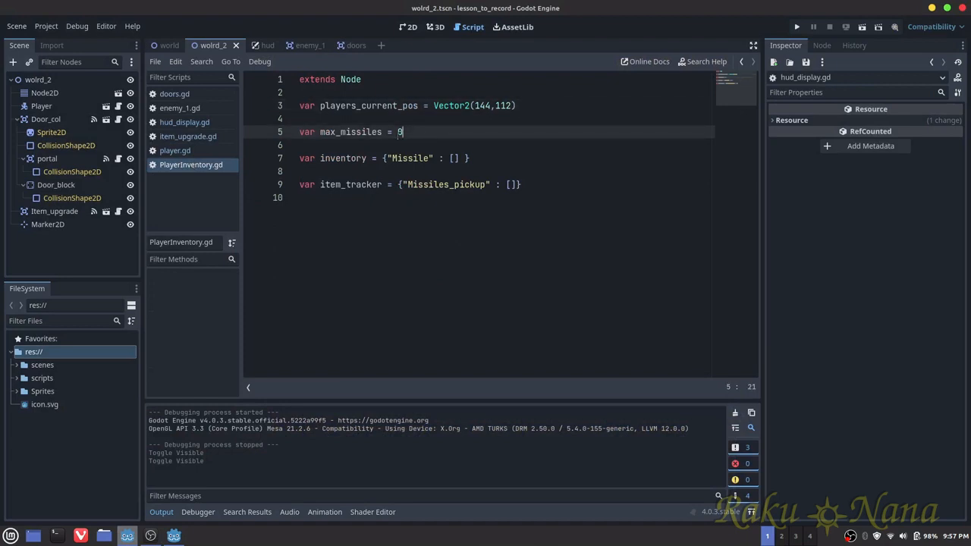
pyautogui.write('var max_')
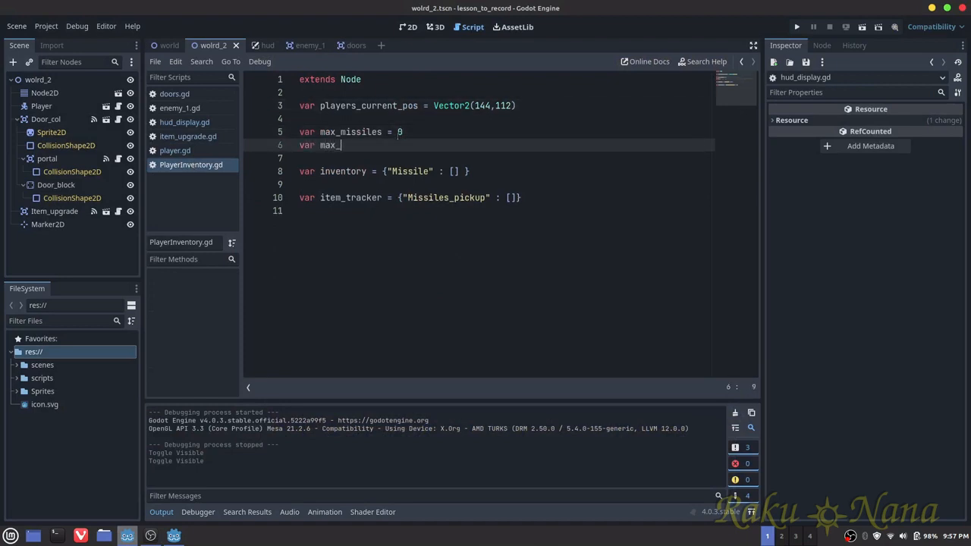
pyautogui.write('health =')
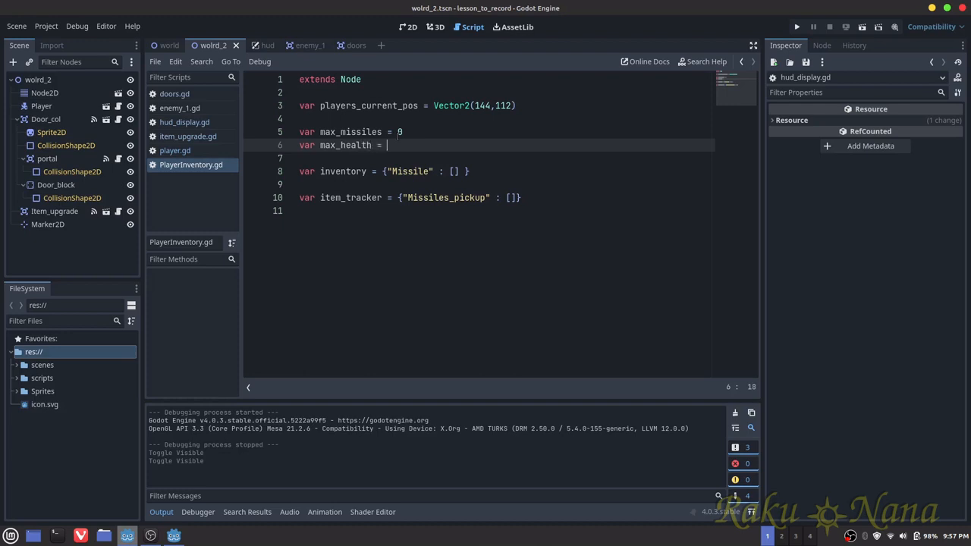
pyautogui.write('100')
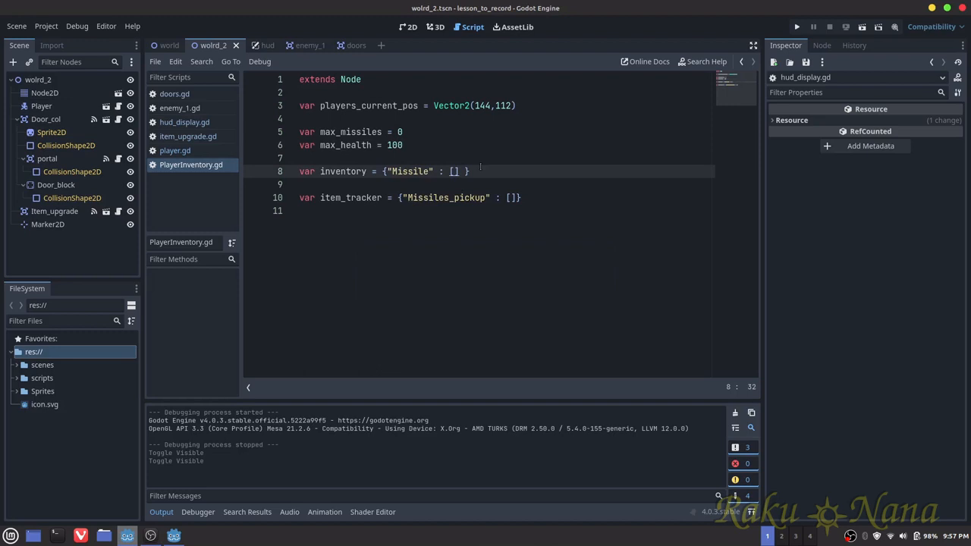
# Add a "Health" : 100 entry to the inventory dictionary
pyautogui.write(', "Health" :')
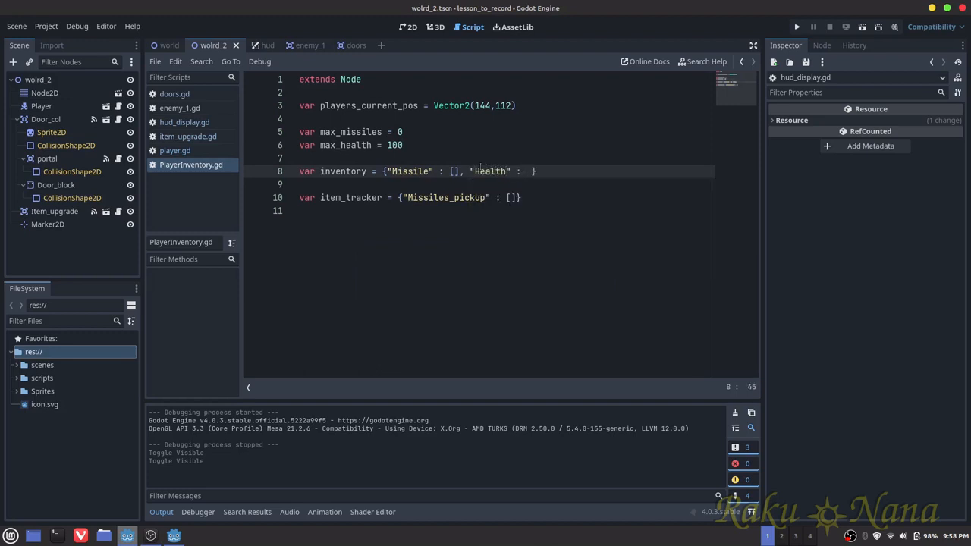
pyautogui.write('100')
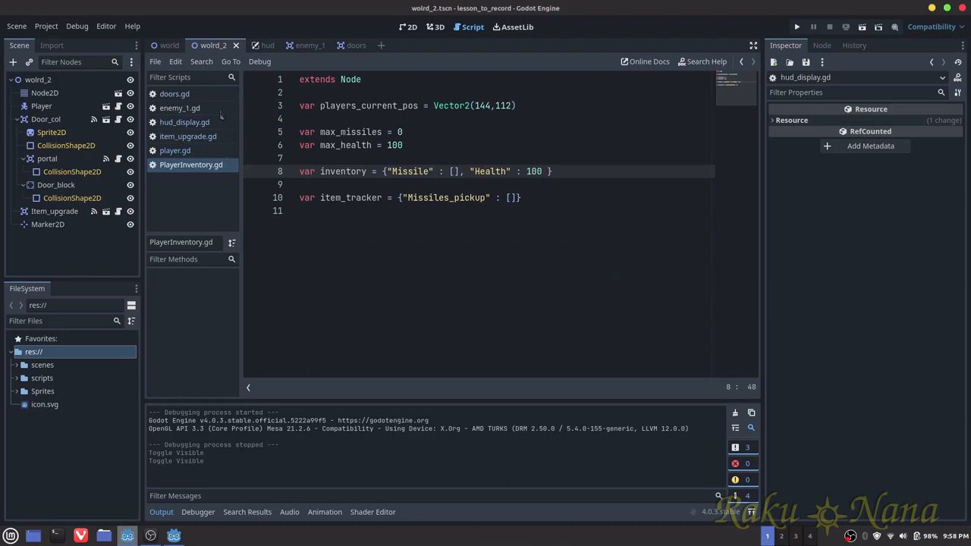
pyautogui.moveTo(957, 76)
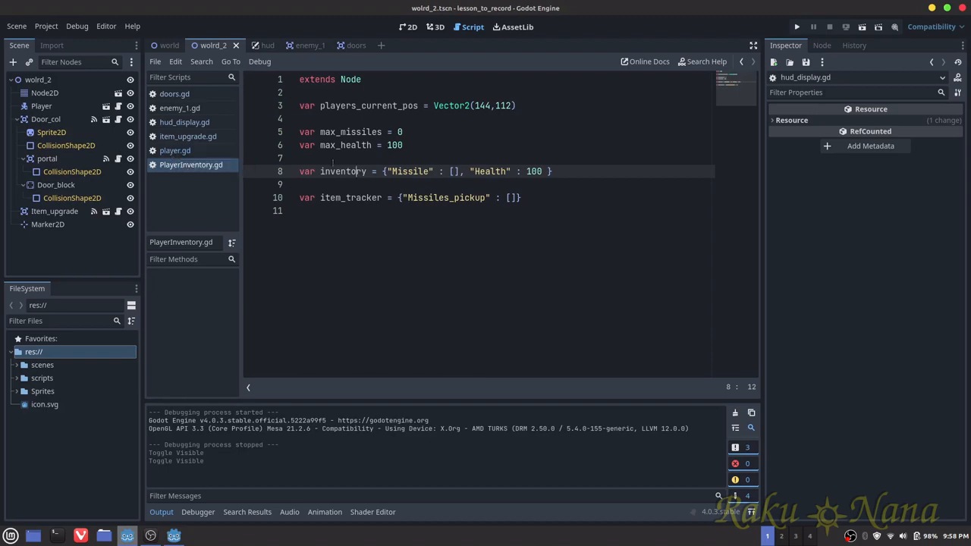
pyautogui.click(188, 136)
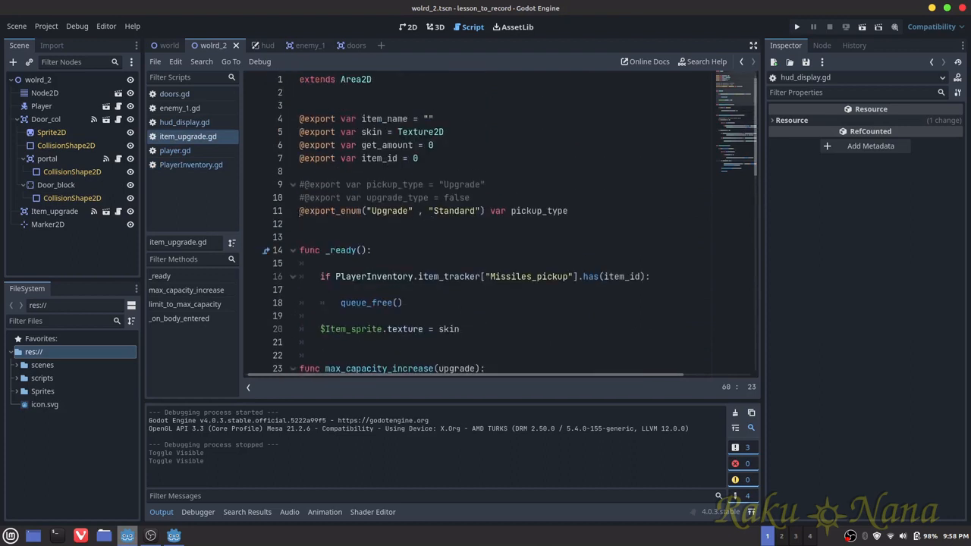
# Comment out the pickup_type enum export and re-enable the upgrade_type boolean export in item_upgrade.gd
pyautogui.click(294, 220)
pyautogui.write('#')
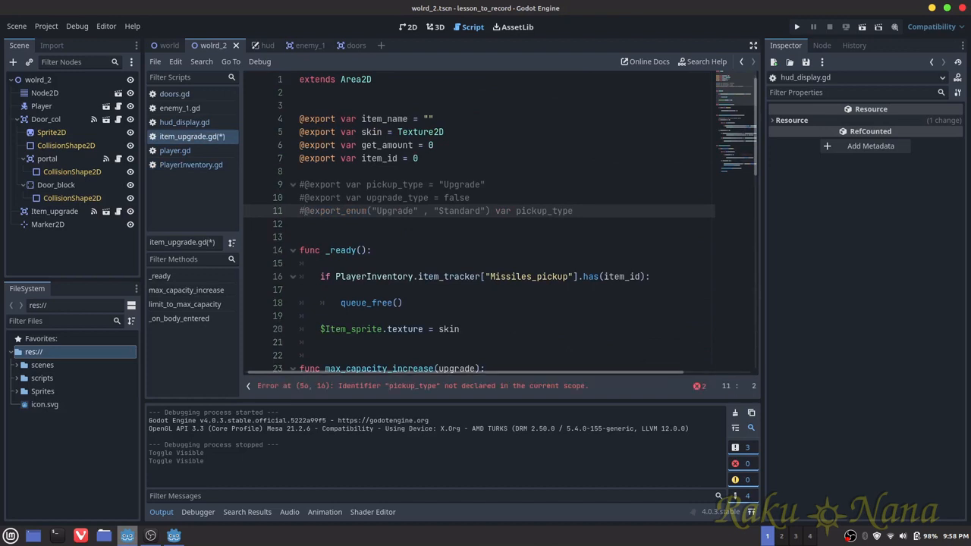
pyautogui.click(389, 186)
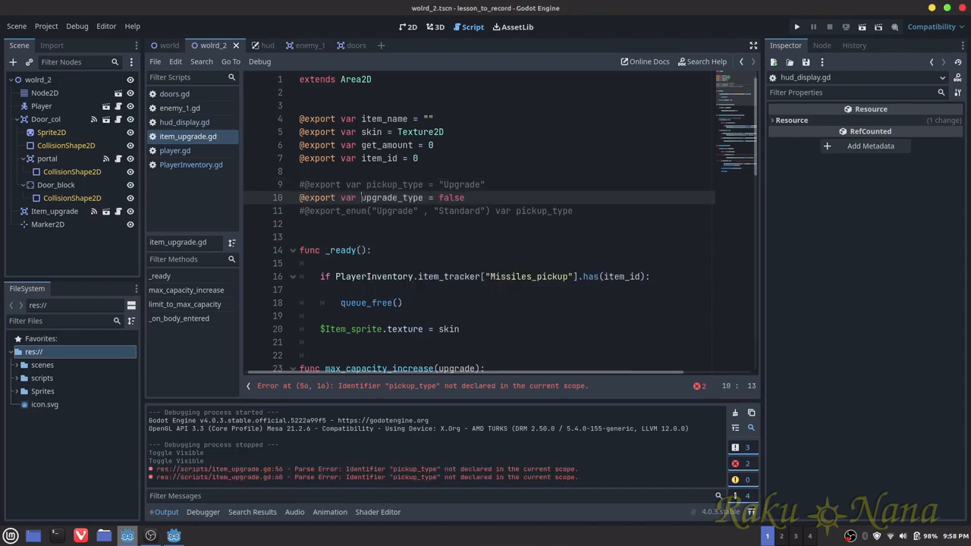
pyautogui.scroll(-3)
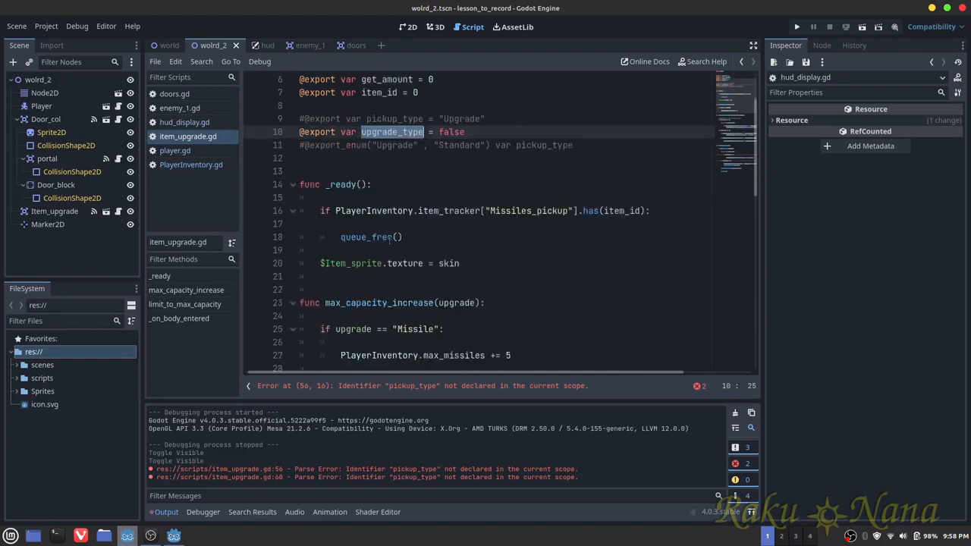
pyautogui.scroll(-3)
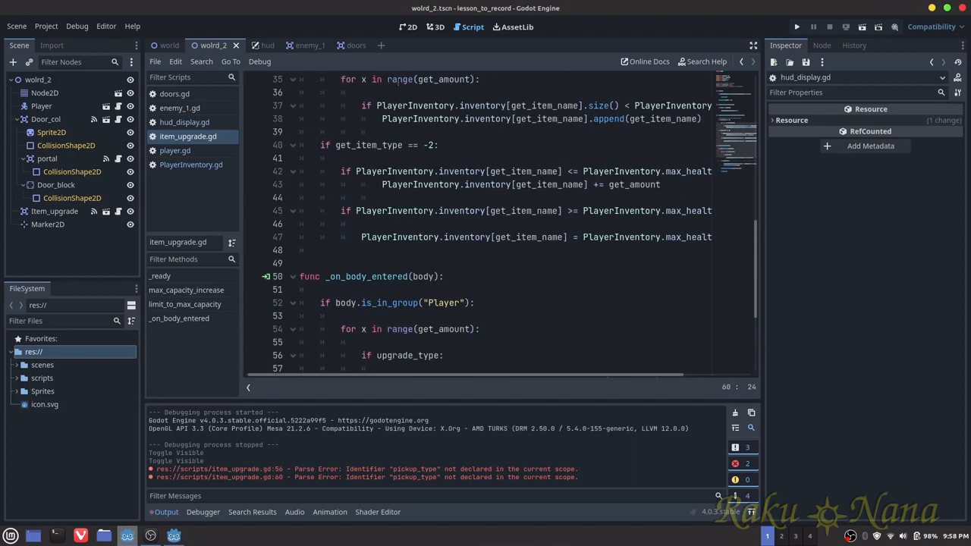
pyautogui.click(168, 46)
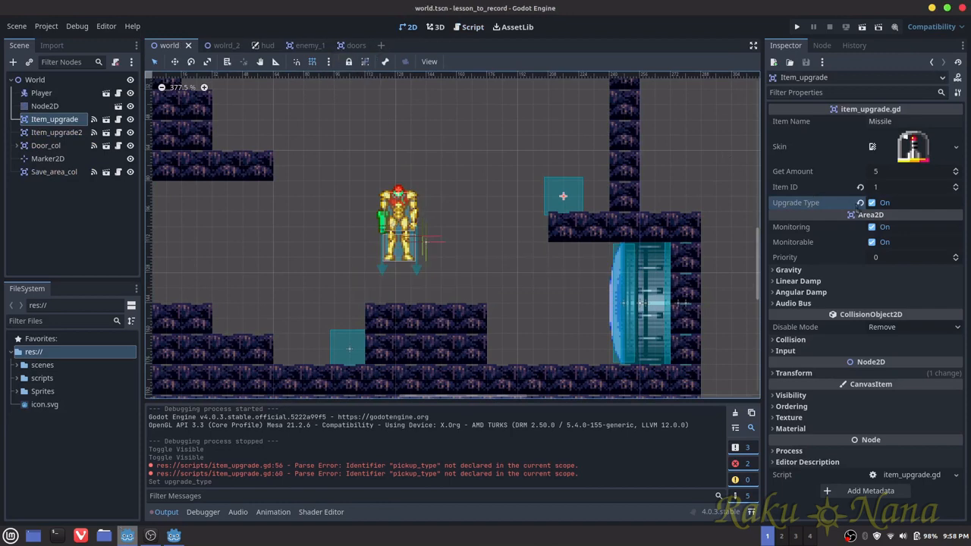
pyautogui.moveTo(805, 213)
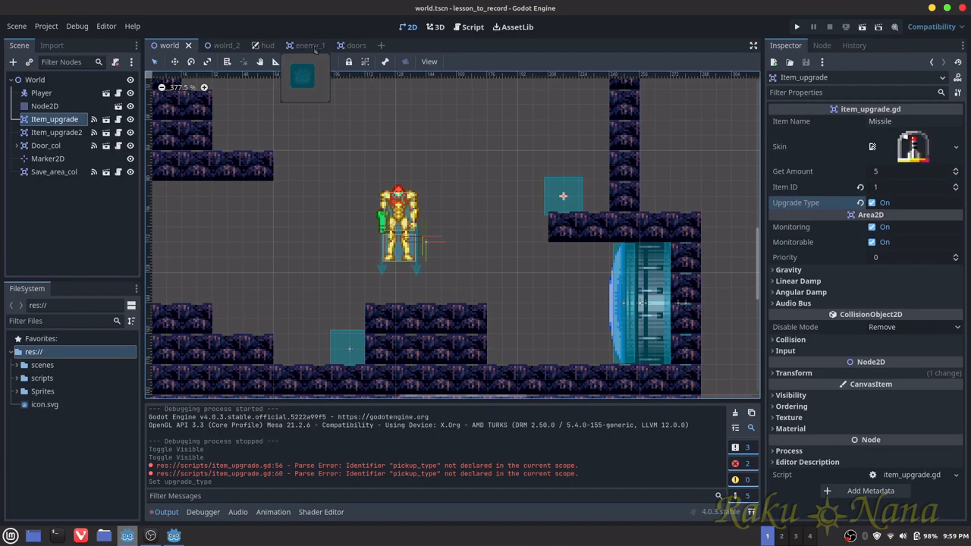
# Give weird_2's Item_upgrade pickup Upgrade Type on and Item ID 0, comparing with the World scene
pyautogui.click(214, 46)
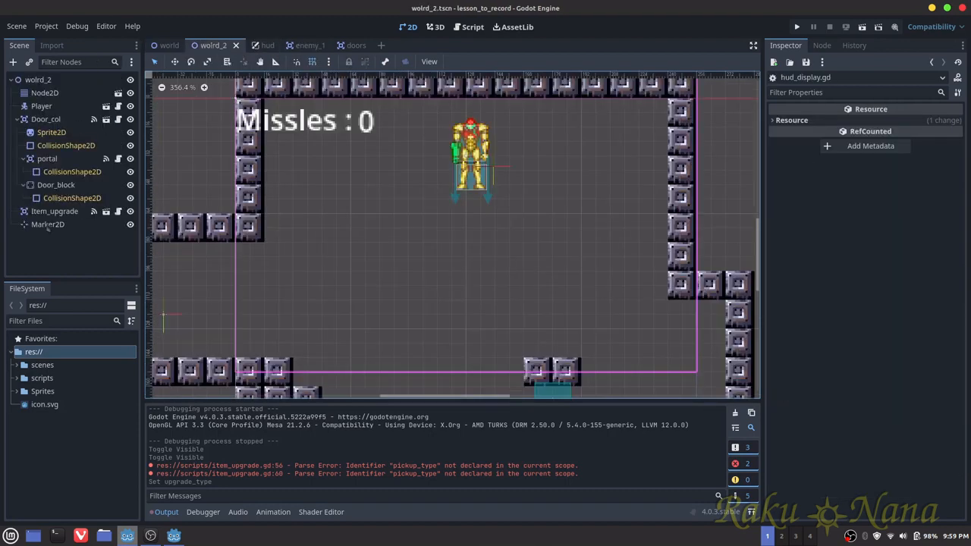
pyautogui.click(55, 211)
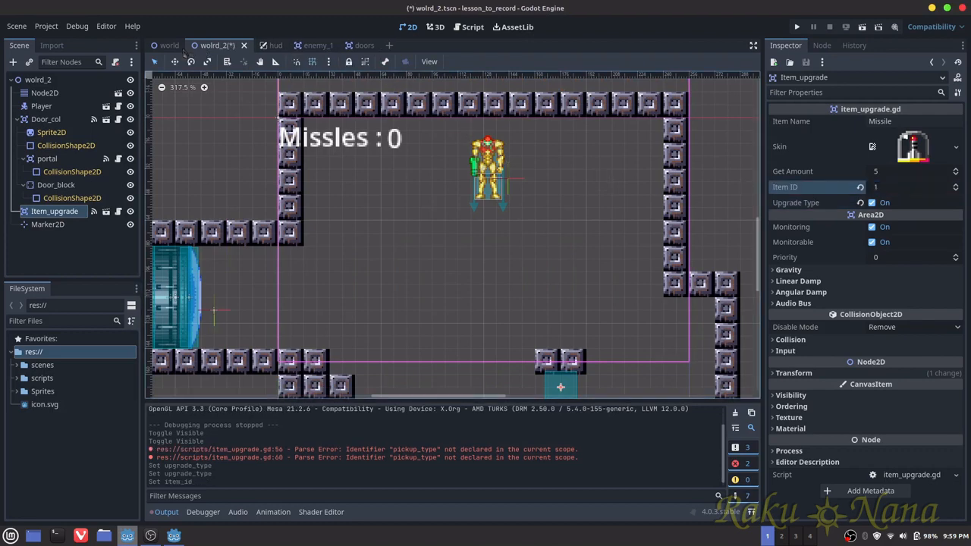
pyautogui.click(169, 46)
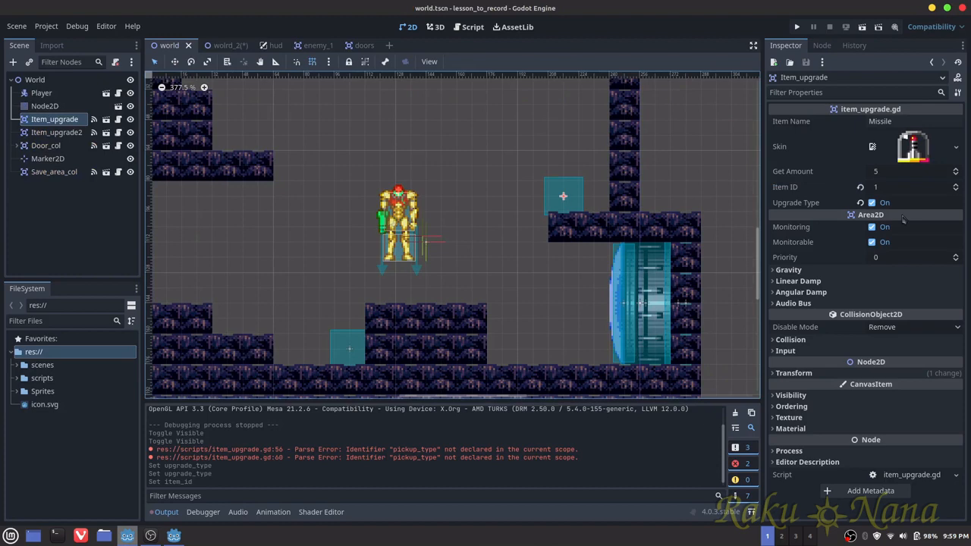
pyautogui.click(215, 46)
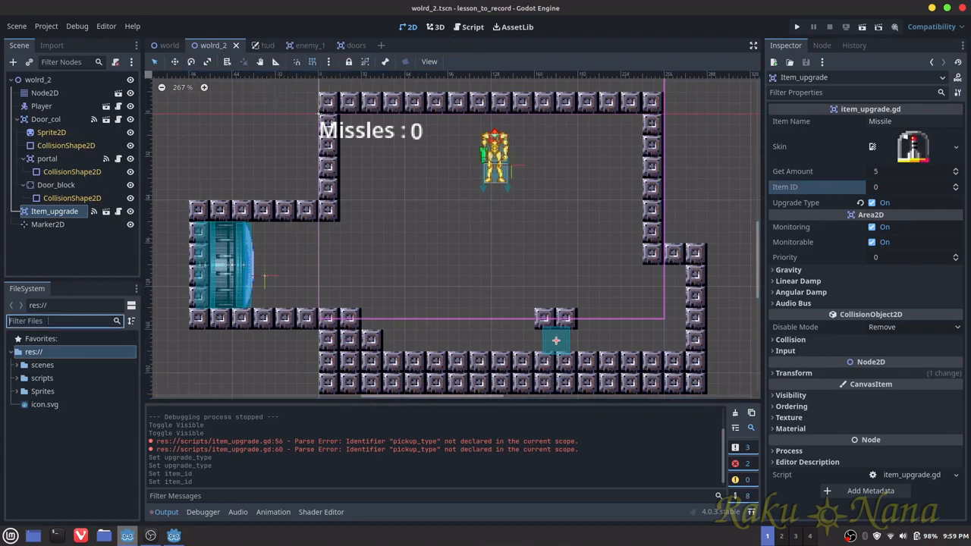
pyautogui.write('player')
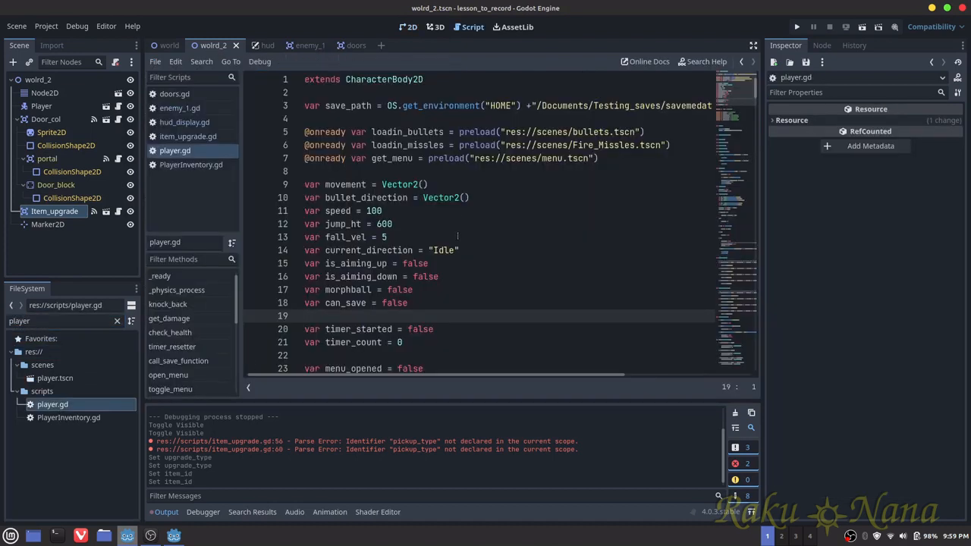
pyautogui.scroll(-3)
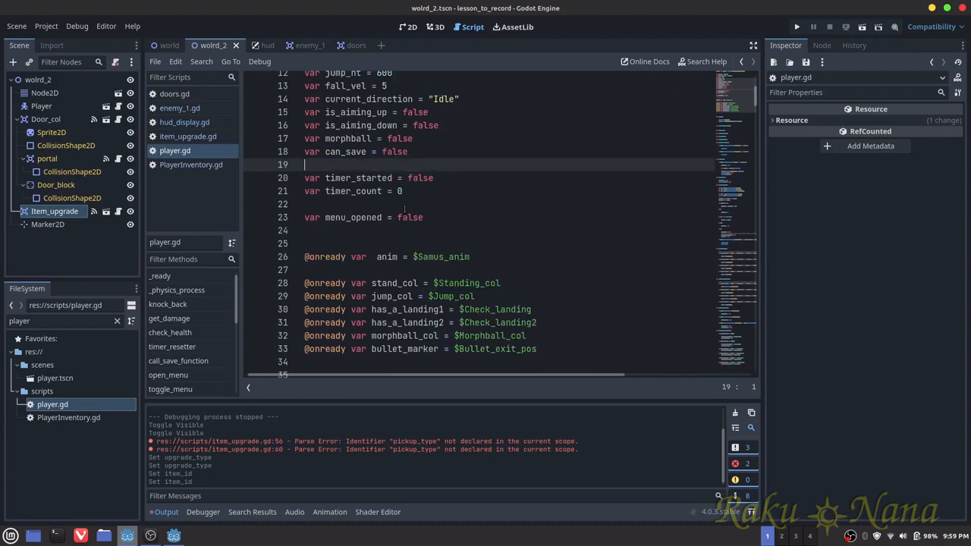
pyautogui.scroll(-3)
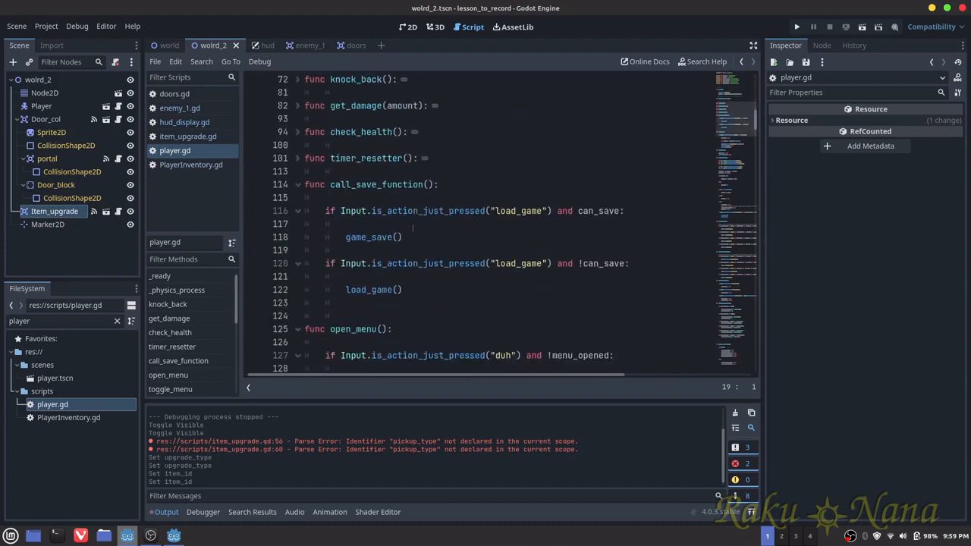
pyautogui.scroll(-3)
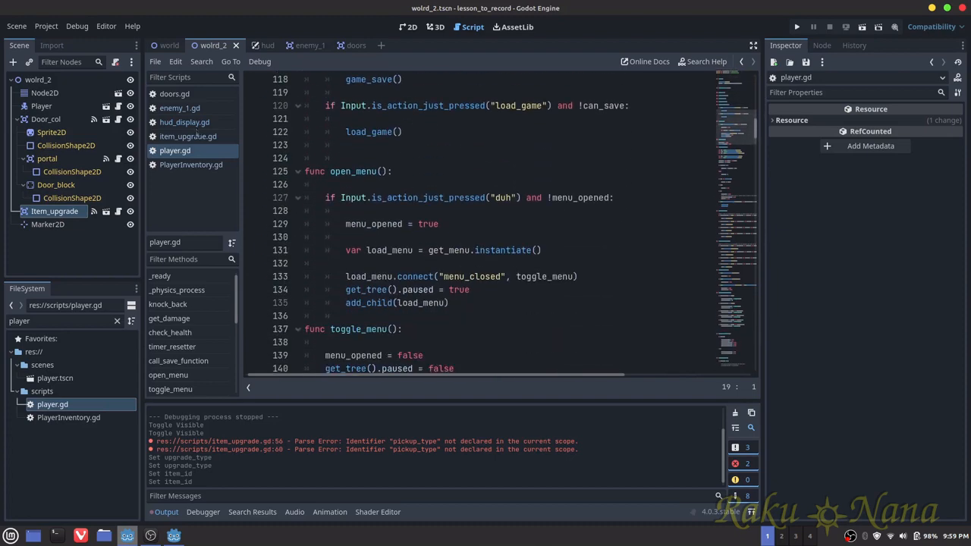
# Review item_upgrade.gd's limit_to_max_capacity health branches and _on_body_entered
pyautogui.click(188, 137)
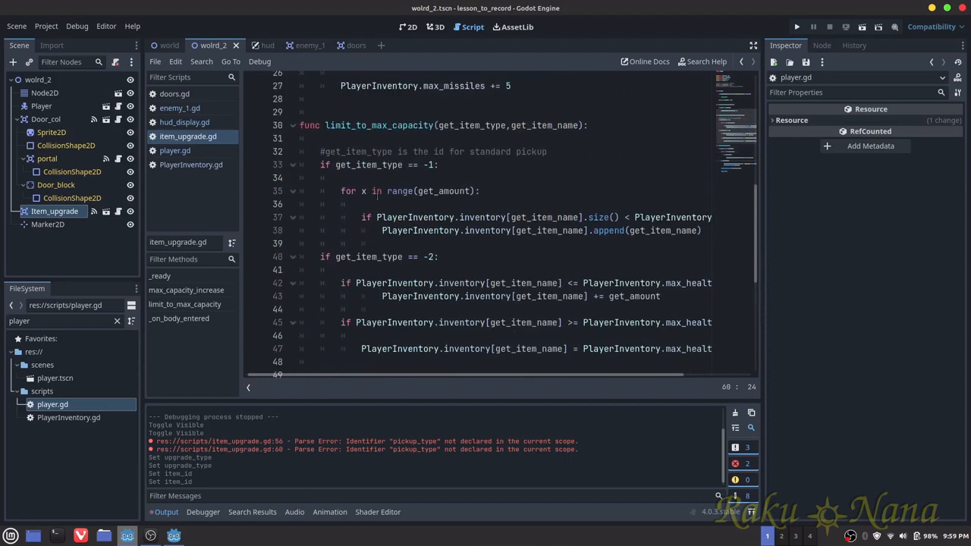
pyautogui.scroll(-3)
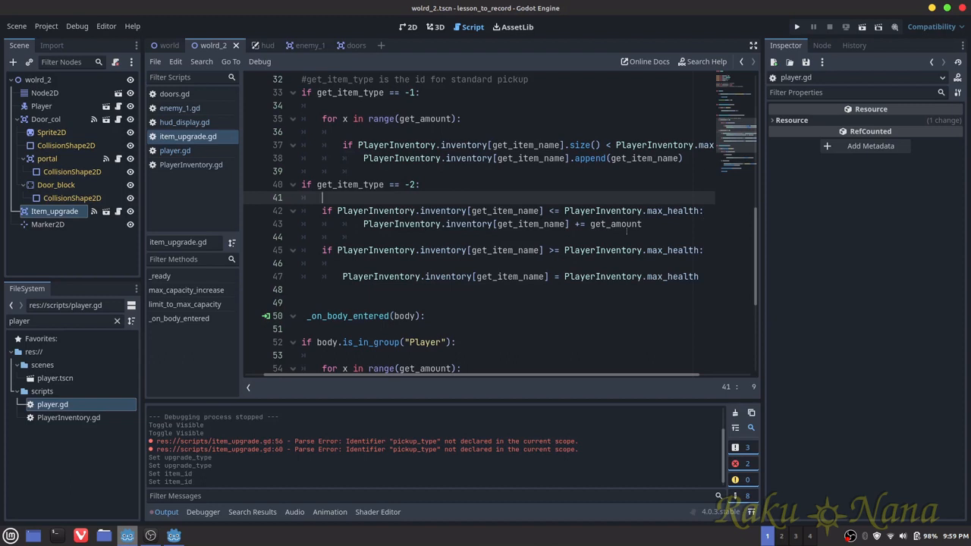
pyautogui.hscroll(3)
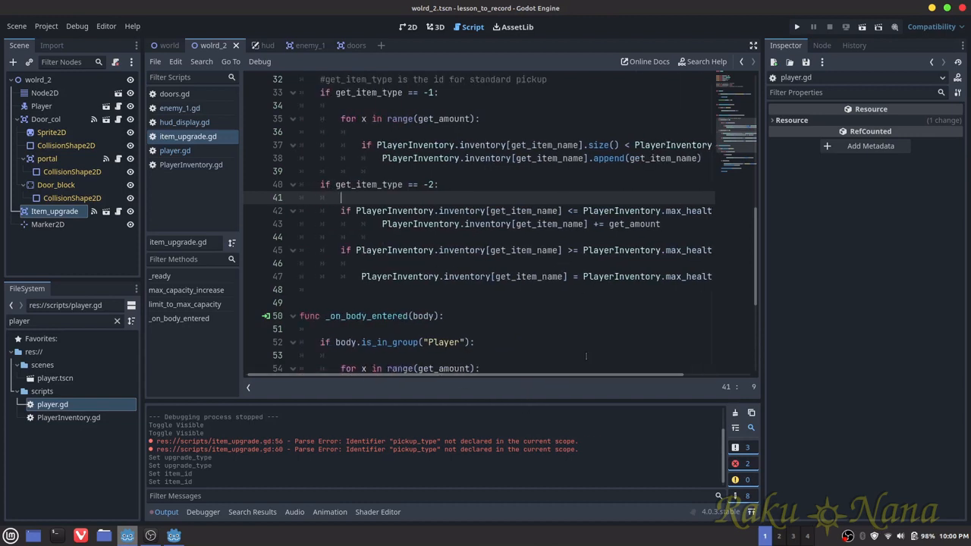
pyautogui.hscroll(3)
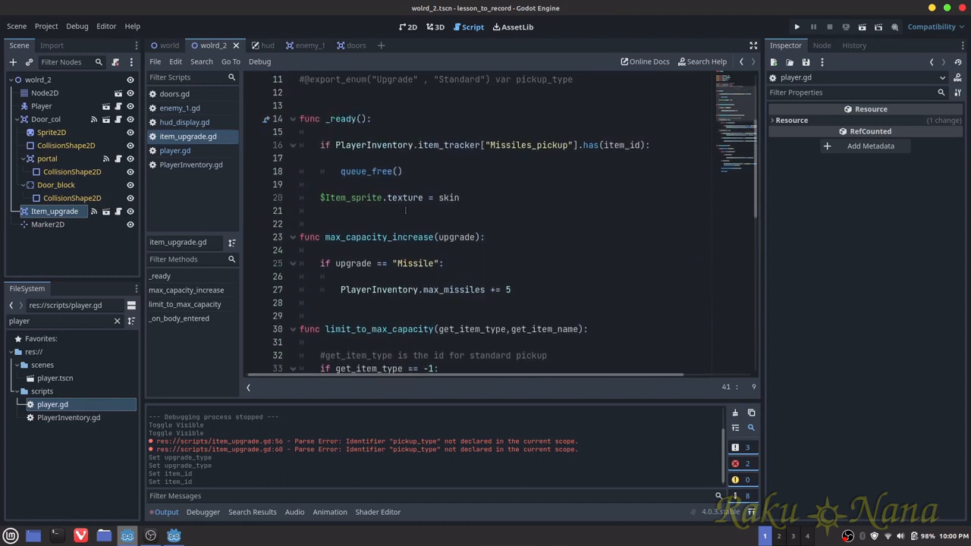
pyautogui.scroll(-3)
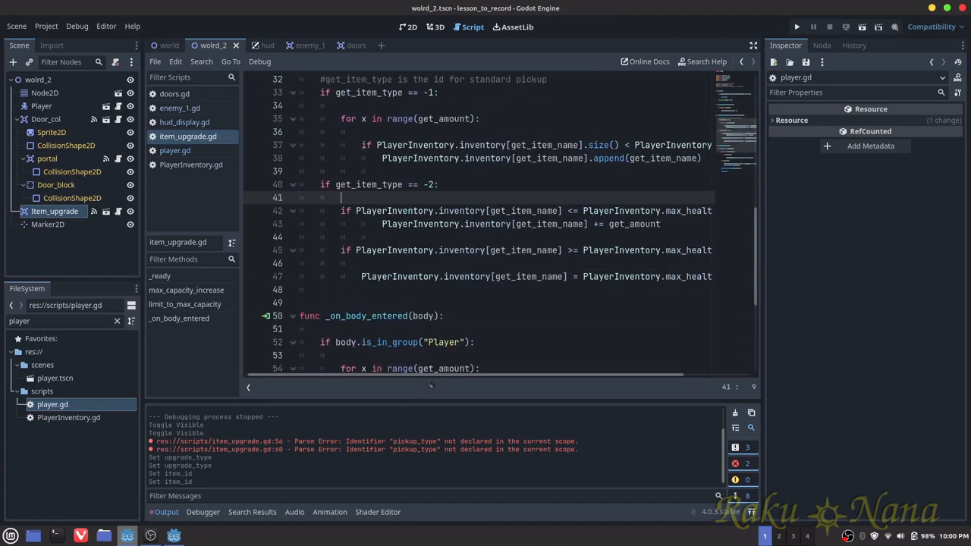
pyautogui.hscroll(-3)
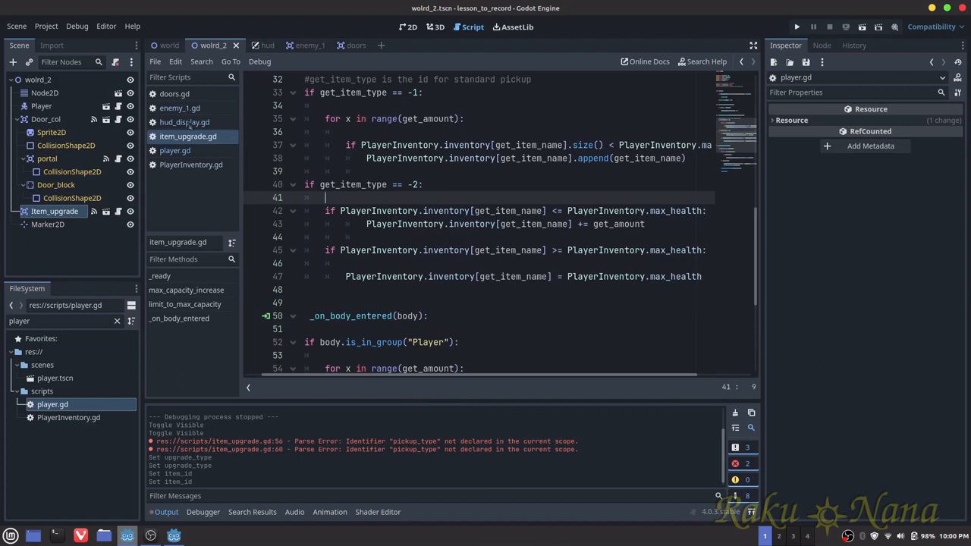
pyautogui.moveTo(174, 150)
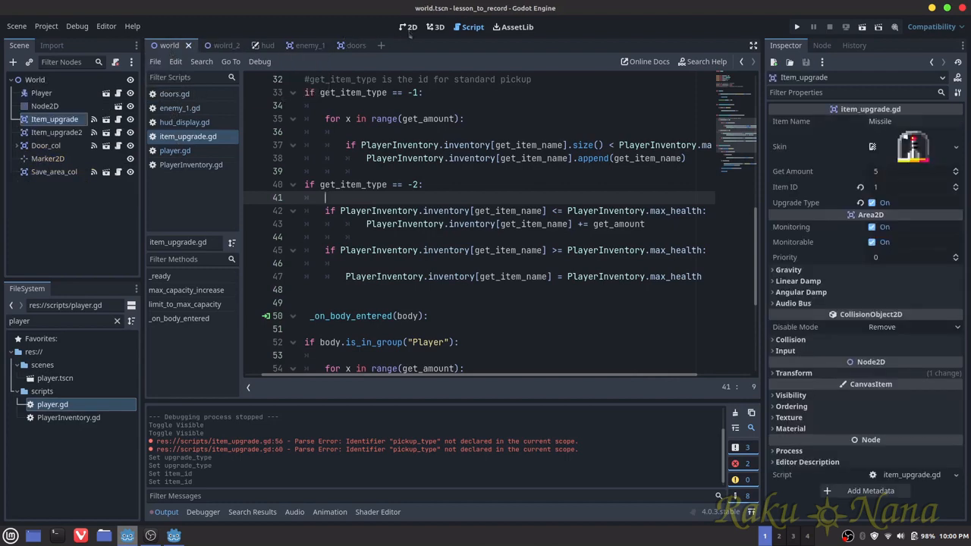
# Instance a new Item_upgrade3 pickup in the World scene with the Bullets.png skin and Item ID -2
pyautogui.click(409, 27)
pyautogui.write('it')
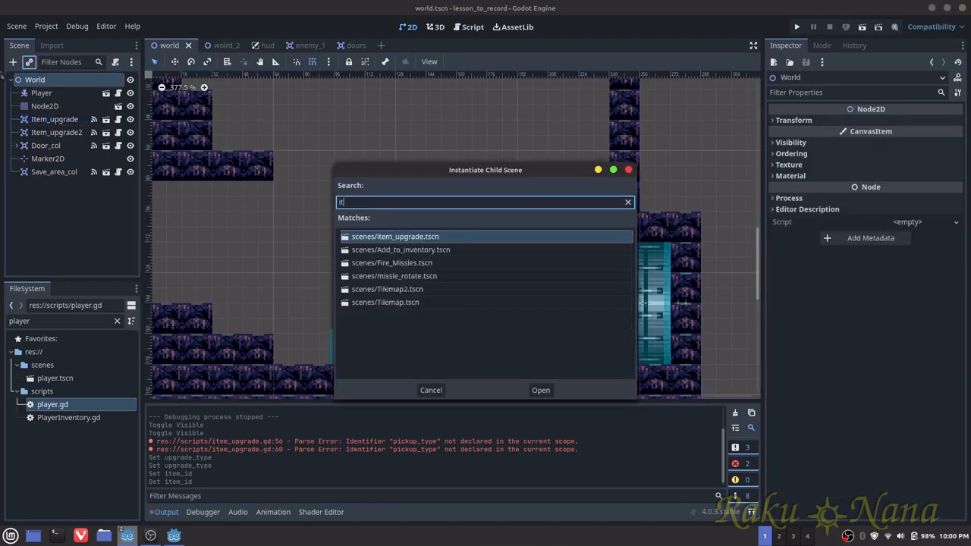
pyautogui.click(540, 389)
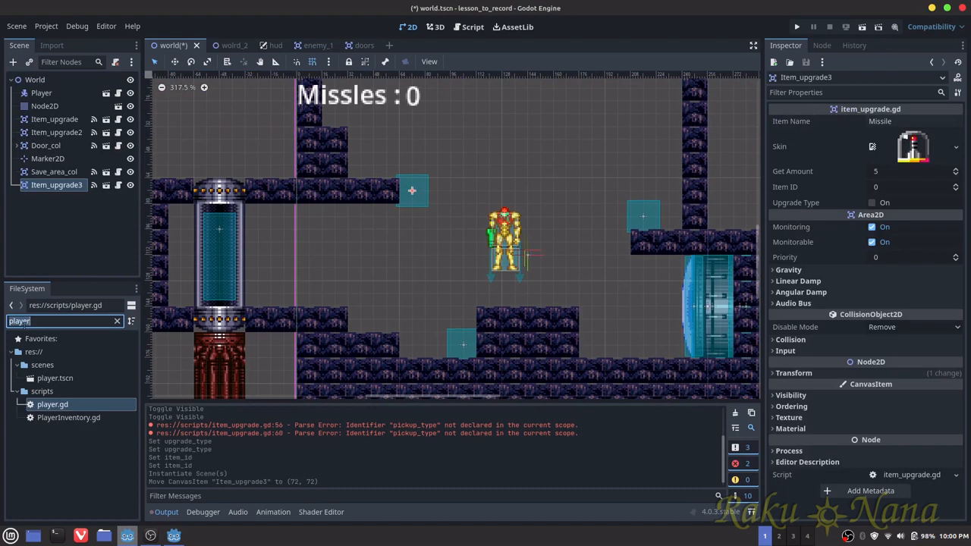
pyautogui.write('bull')
pyautogui.click(915, 186)
pyautogui.write('-2')
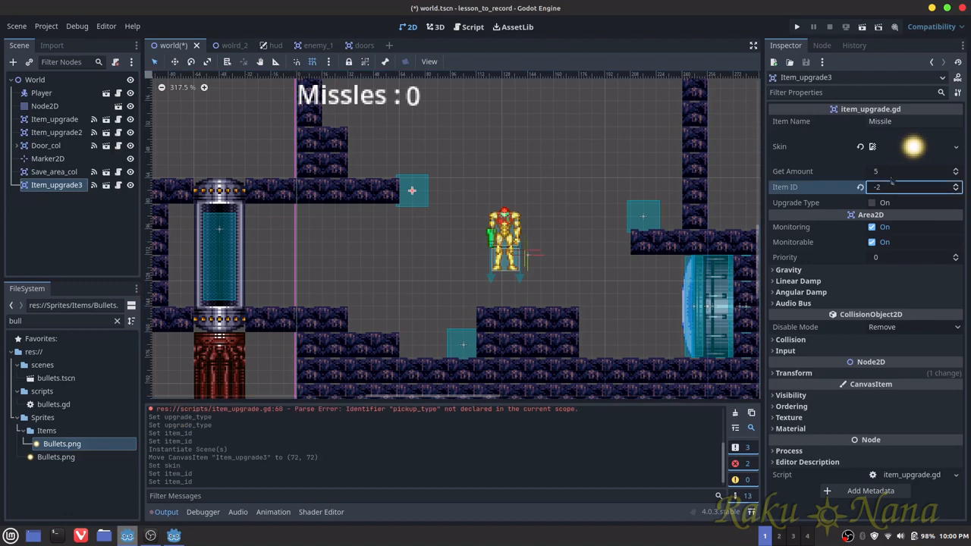
pyautogui.click(472, 27)
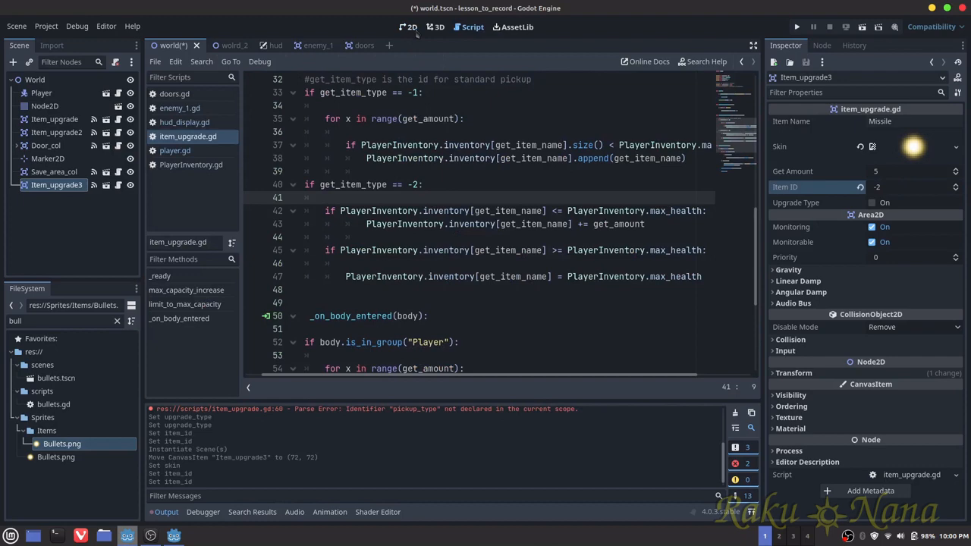
pyautogui.click(410, 28)
pyautogui.write('0')
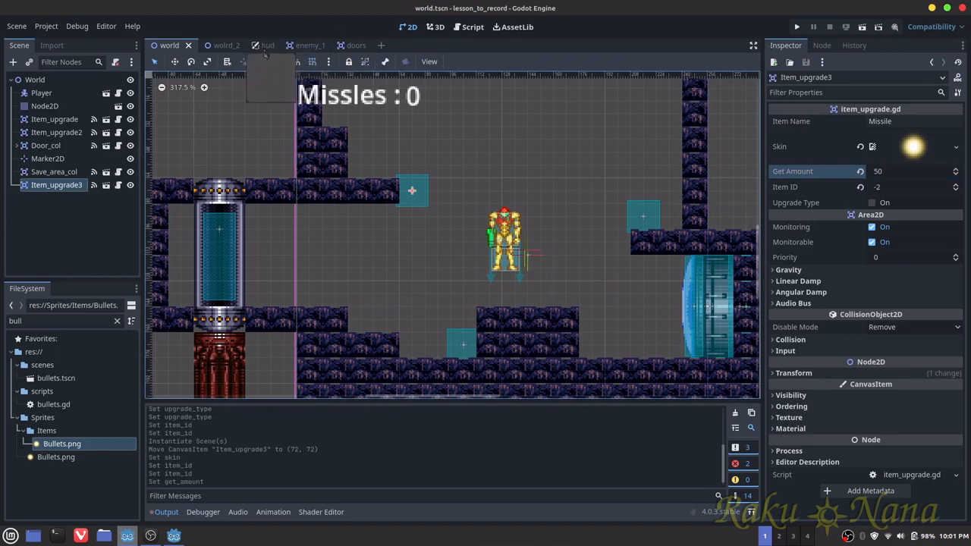
# Make the HUD scene's Health_text label visible beneath the missile counter
pyautogui.click(255, 46)
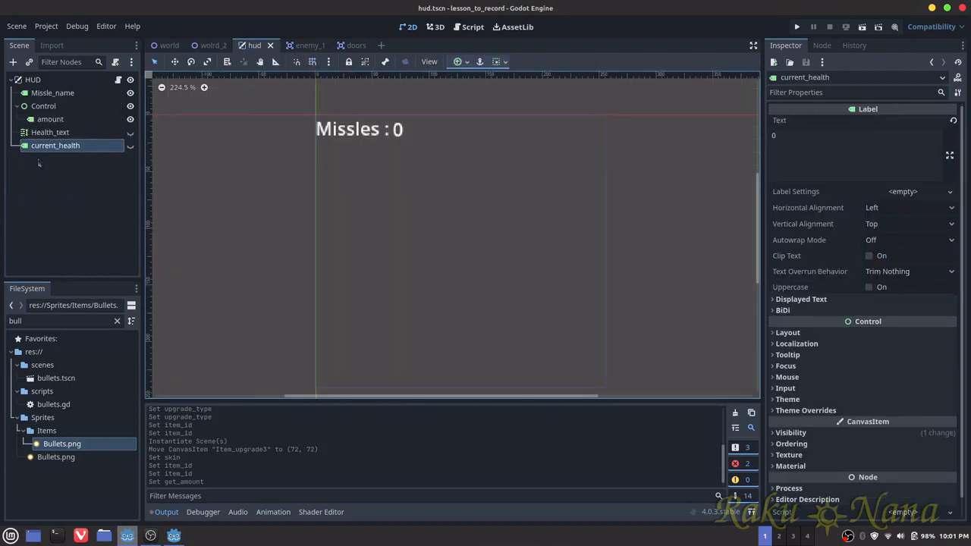
pyautogui.click(50, 132)
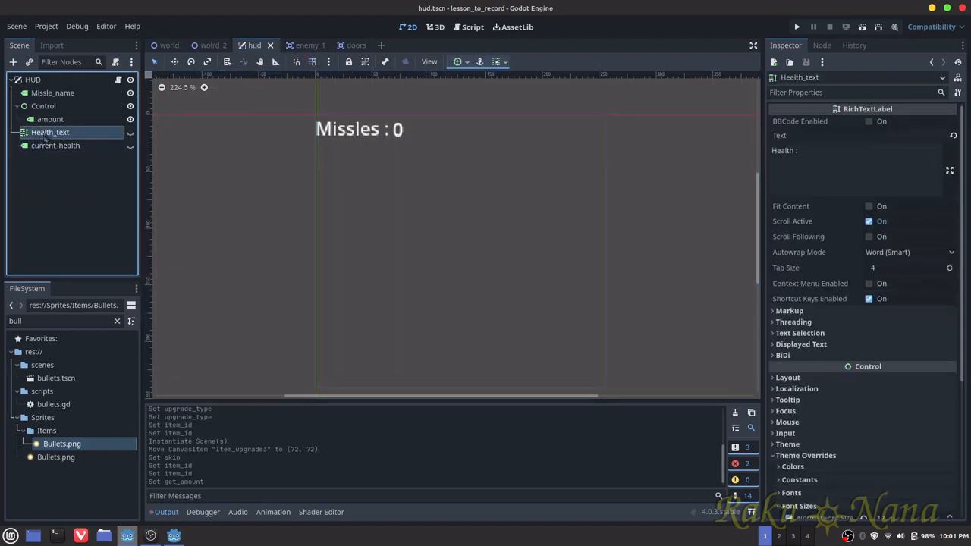
pyautogui.moveTo(50, 132)
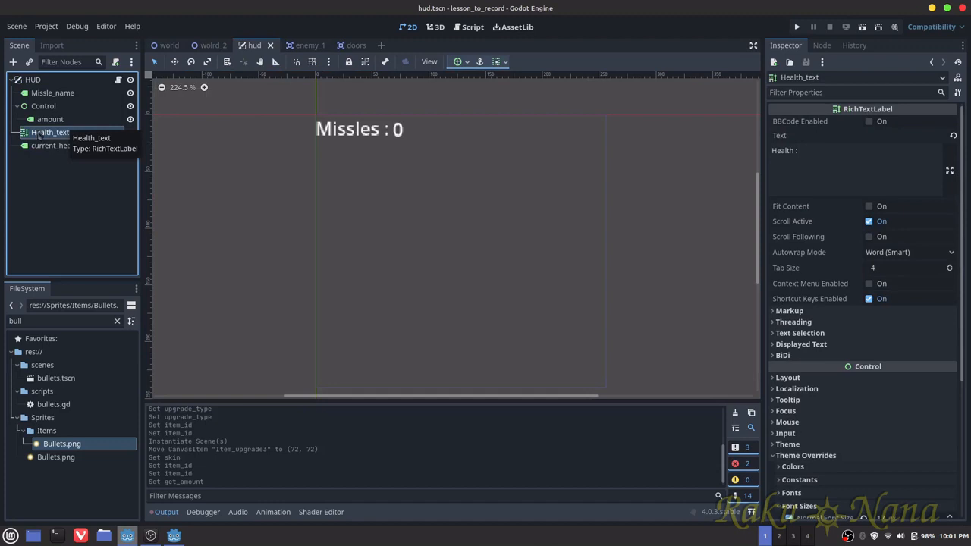
pyautogui.click(50, 132)
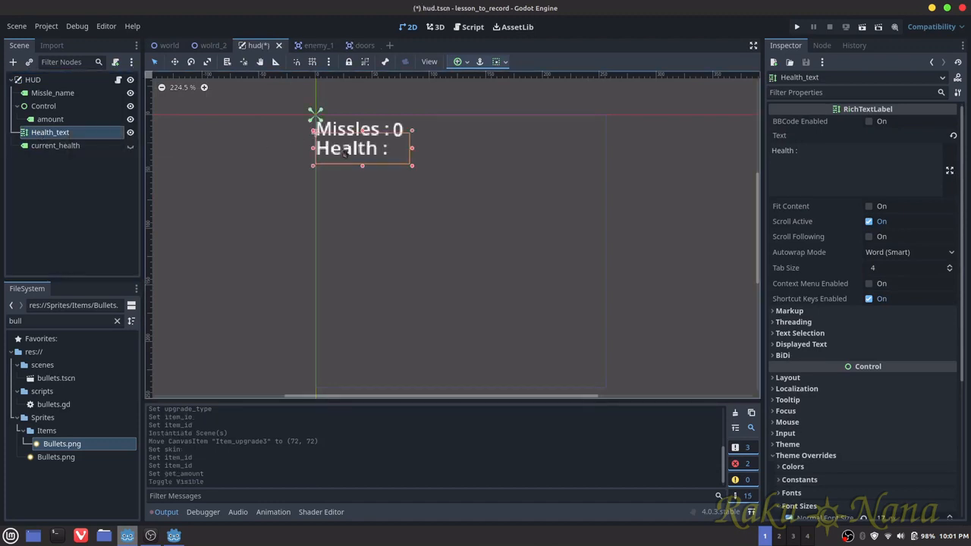
pyautogui.moveTo(55, 146)
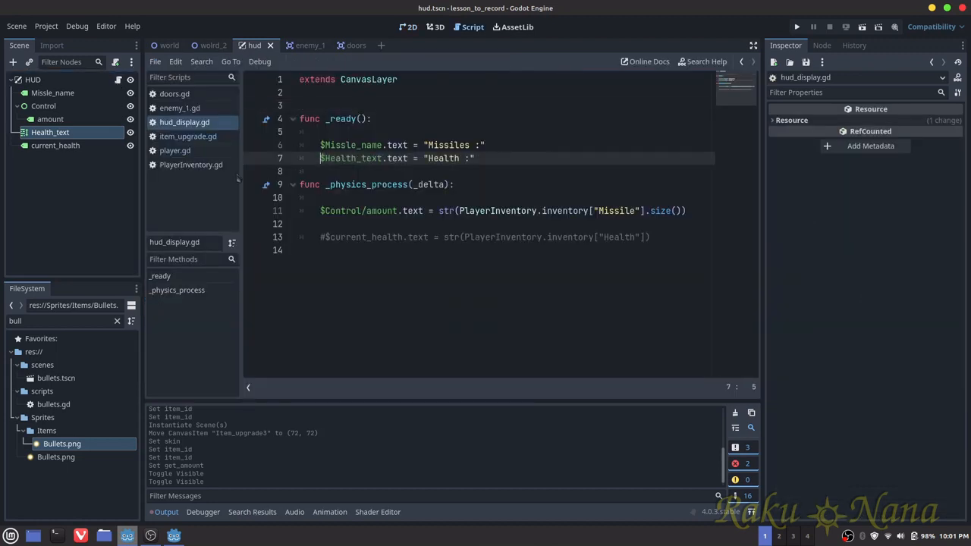
# Uncomment the current_health label update from the inventory's Health in hud_display.gd and test-run the game
pyautogui.click(324, 237)
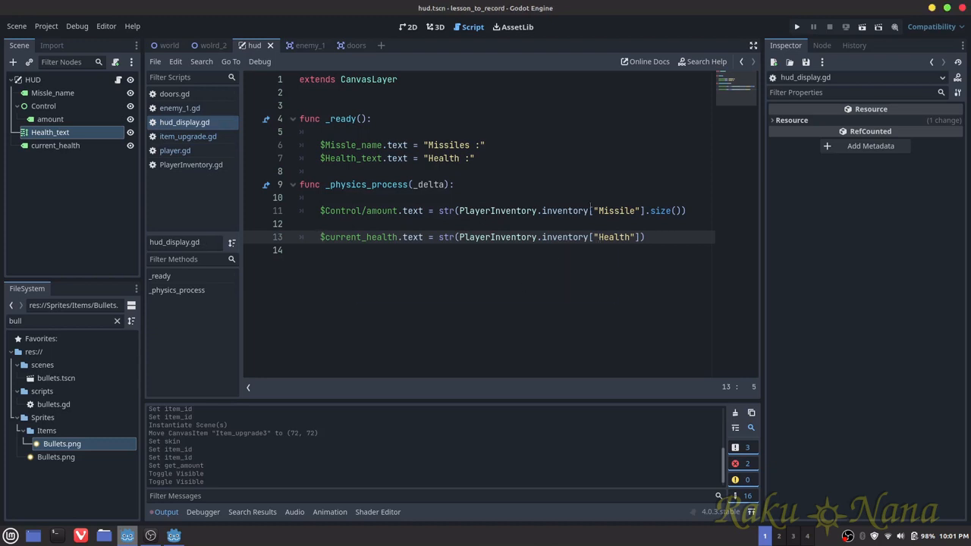
pyautogui.click(590, 264)
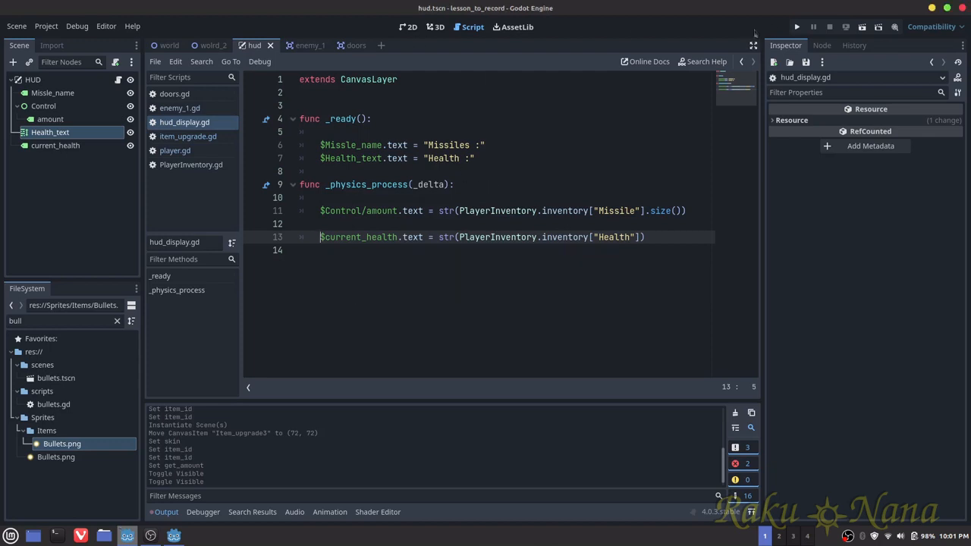
pyautogui.click(796, 27)
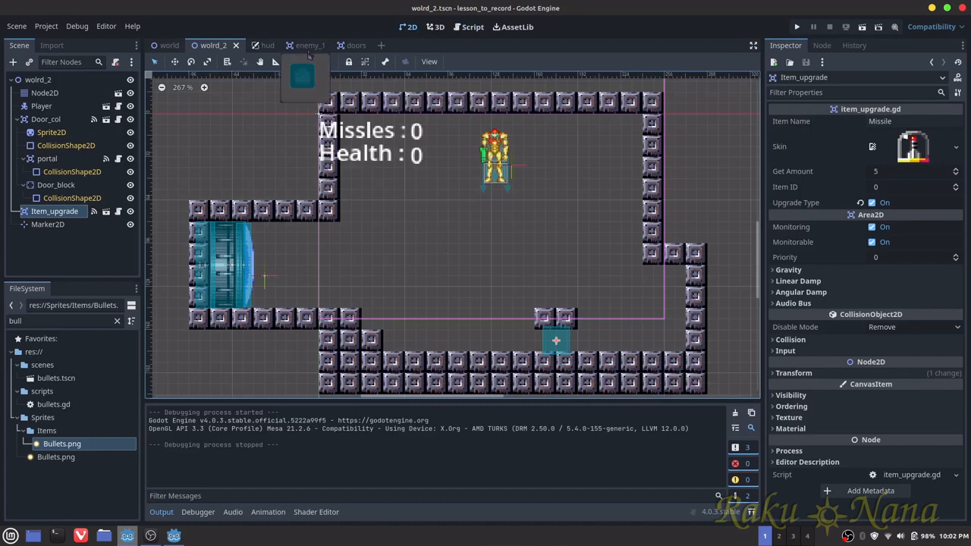
# Bring up the enemy_1 scene's script and the Area2D class reference
pyautogui.click(297, 45)
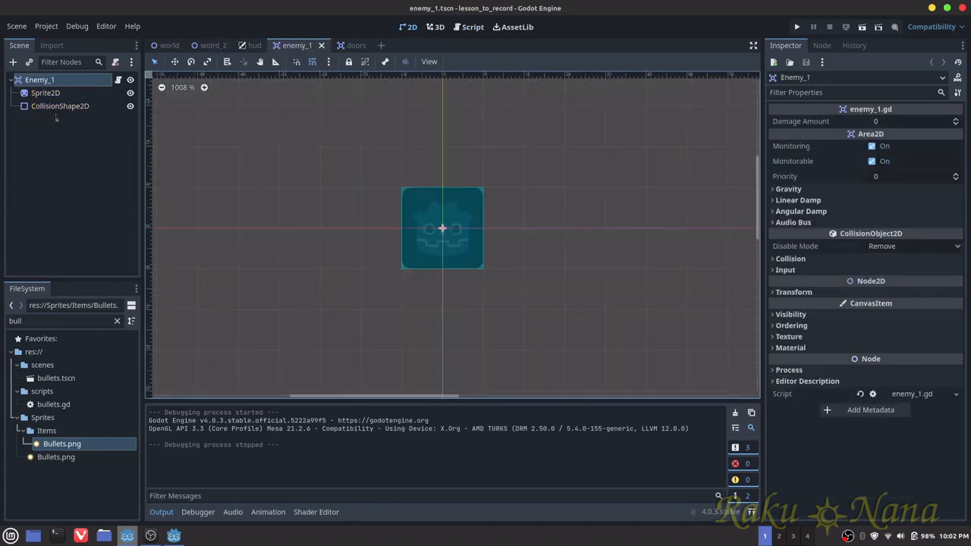
pyautogui.click(472, 27)
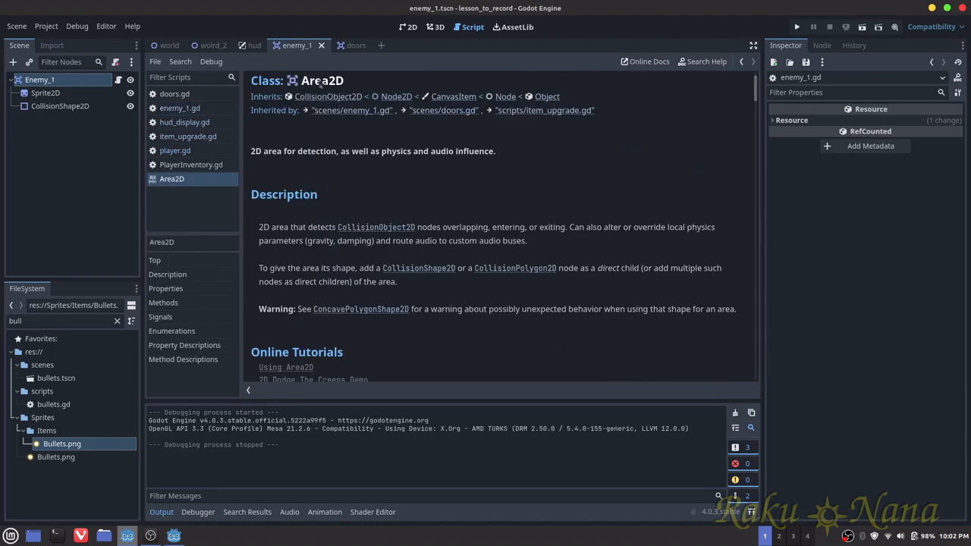
# Write enemy_1.gd's _physics_process damaging Player-group overlapping bodies by damage_amount, consulting get_overlapping_bodies docs
pyautogui.click(179, 108)
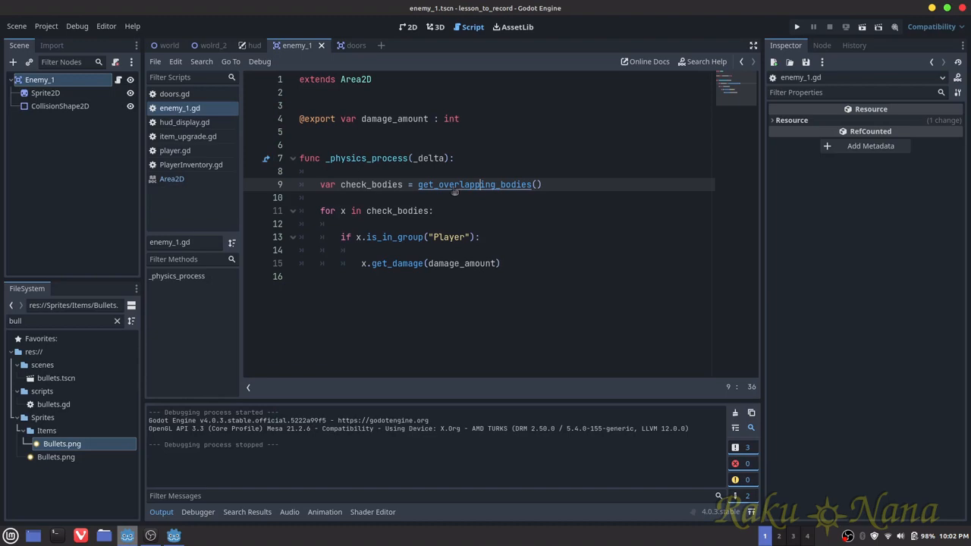
pyautogui.click(473, 186)
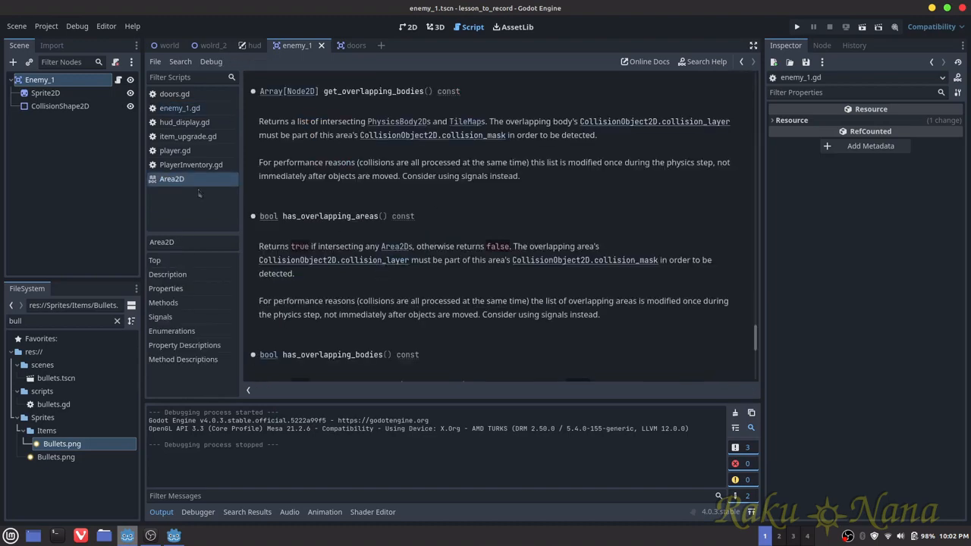
pyautogui.scroll(-3)
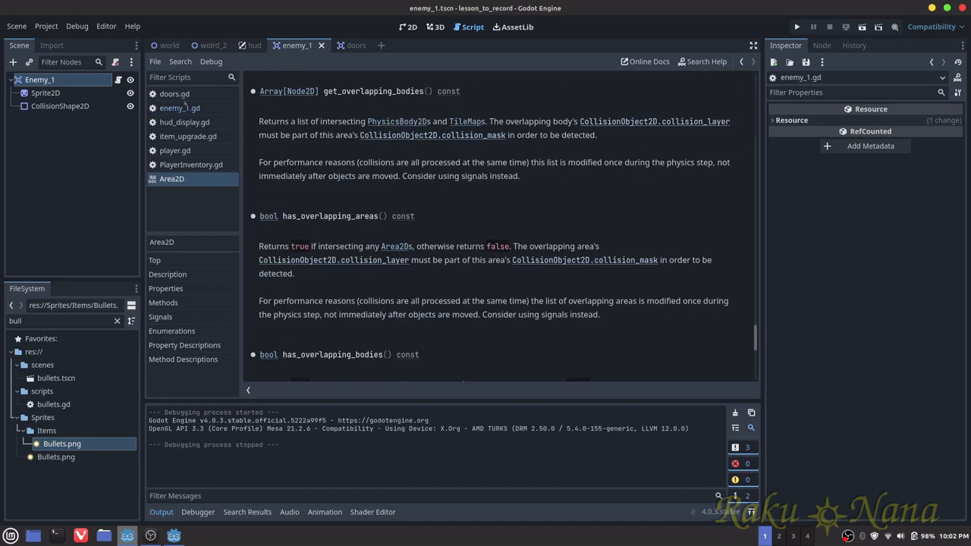
pyautogui.click(179, 108)
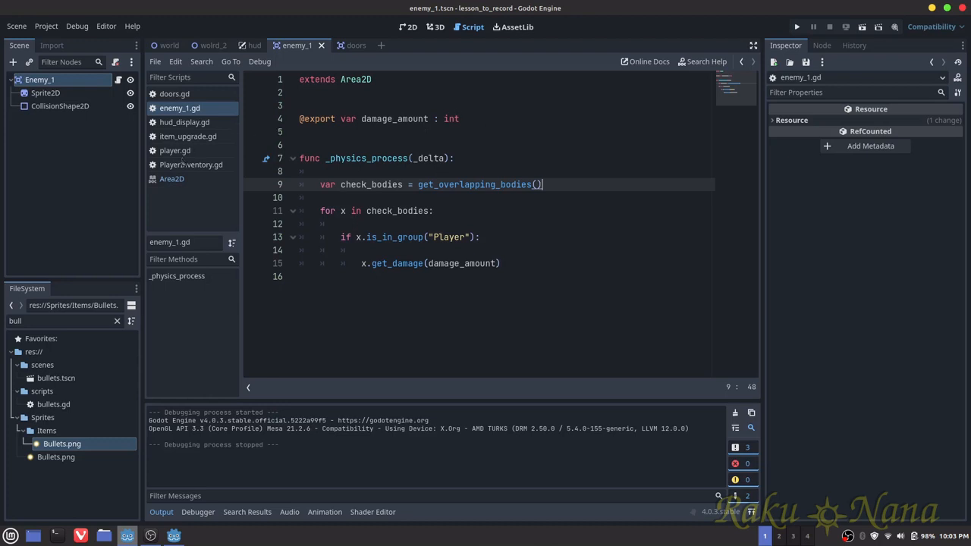
pyautogui.click(174, 150)
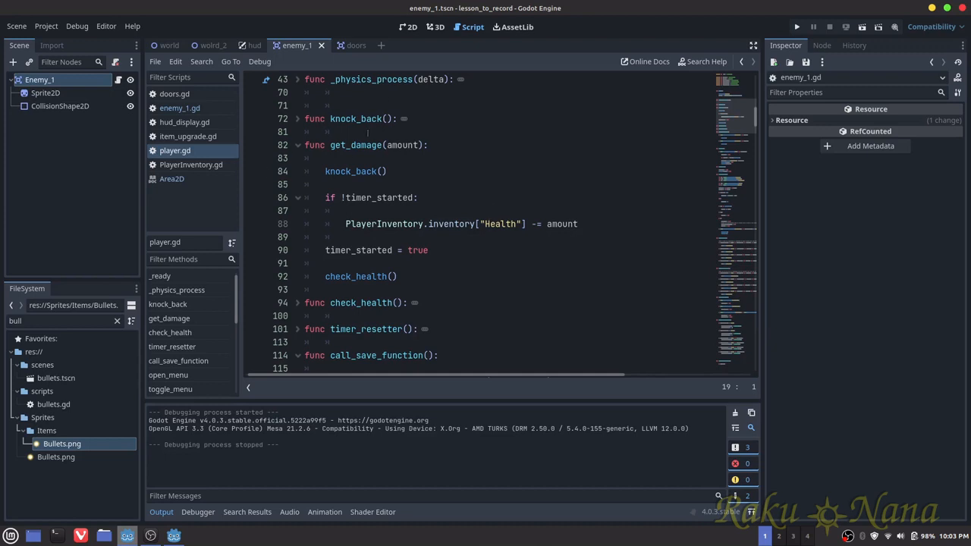
# Keep player.gd's Health -= amount line under if !timer_started, then return to the world_2 scene
pyautogui.doubleClick(352, 146)
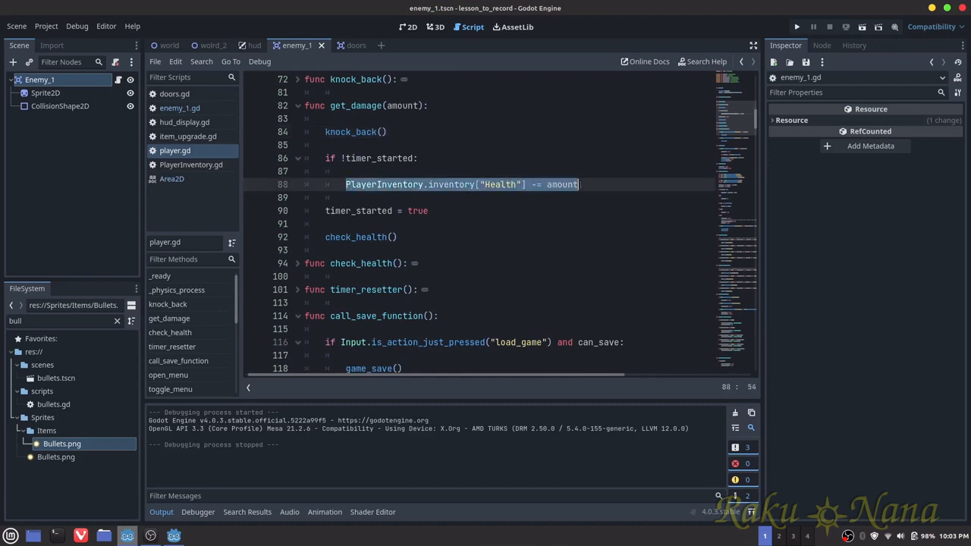
pyautogui.click(362, 158)
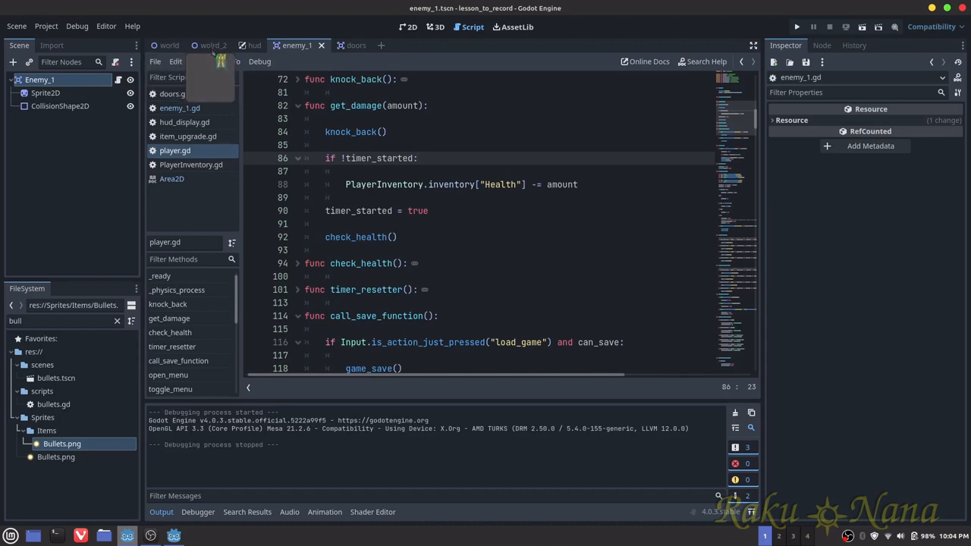
pyautogui.click(212, 45)
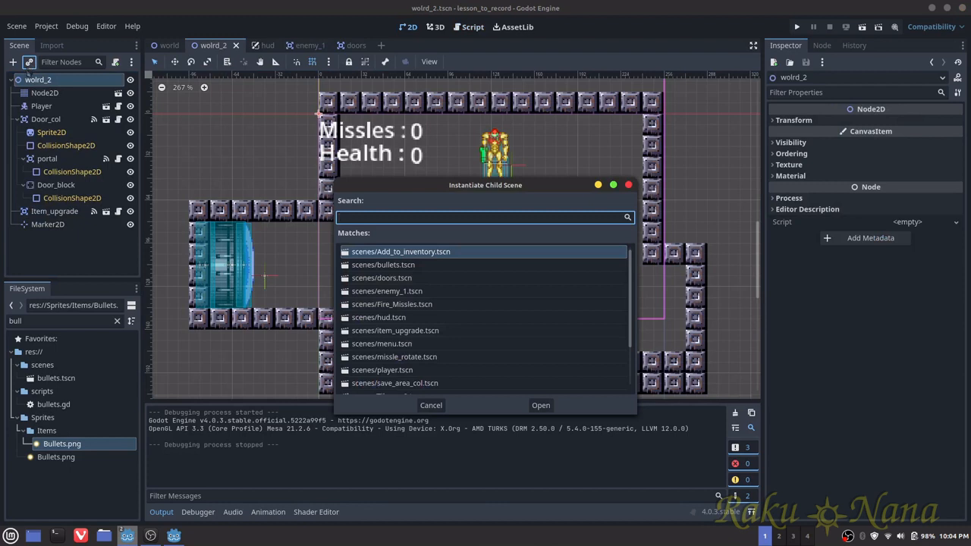
# Instantiate enemy_1.tscn on the room floor with Damage Amount 10 and save world_2
pyautogui.click(540, 404)
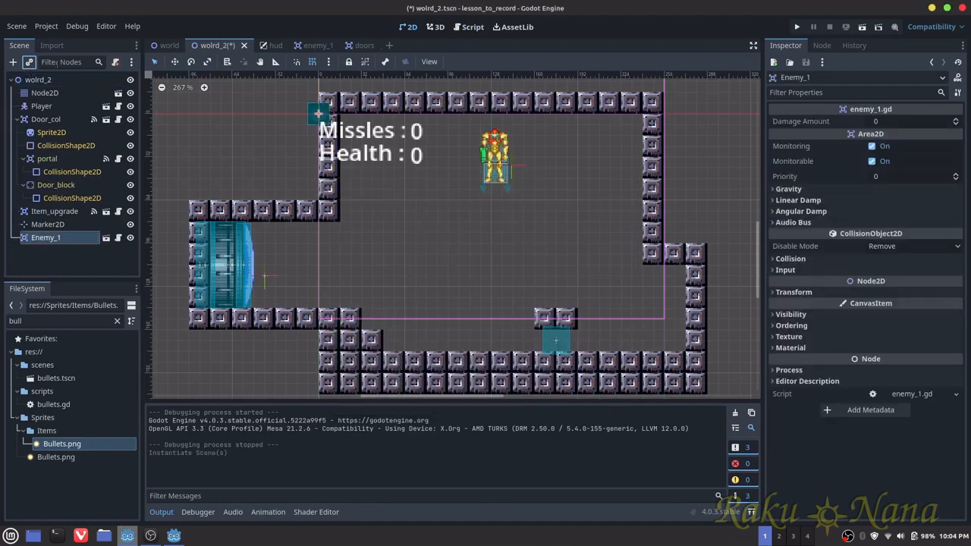
pyautogui.moveTo(317, 114); pyautogui.dragTo(437, 340)
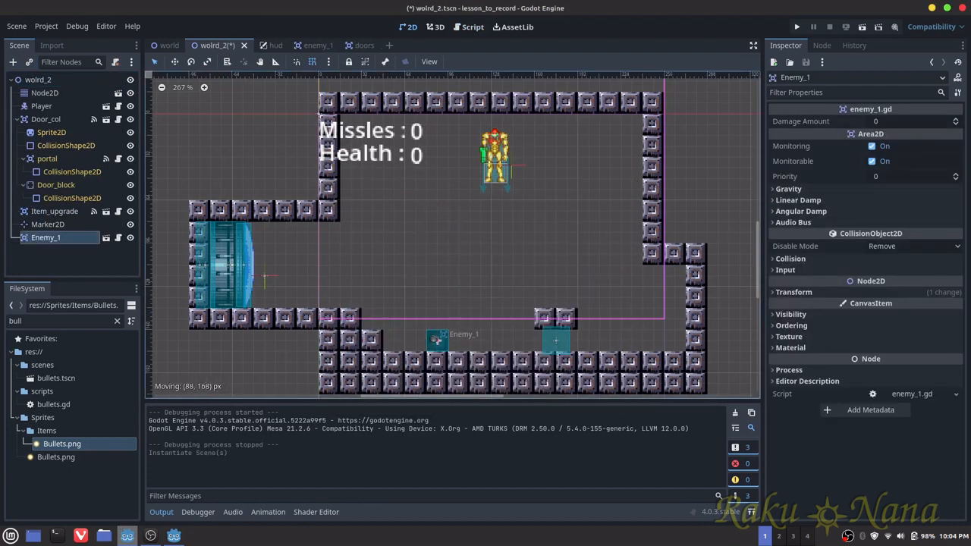
pyautogui.click(911, 121)
pyautogui.write('10')
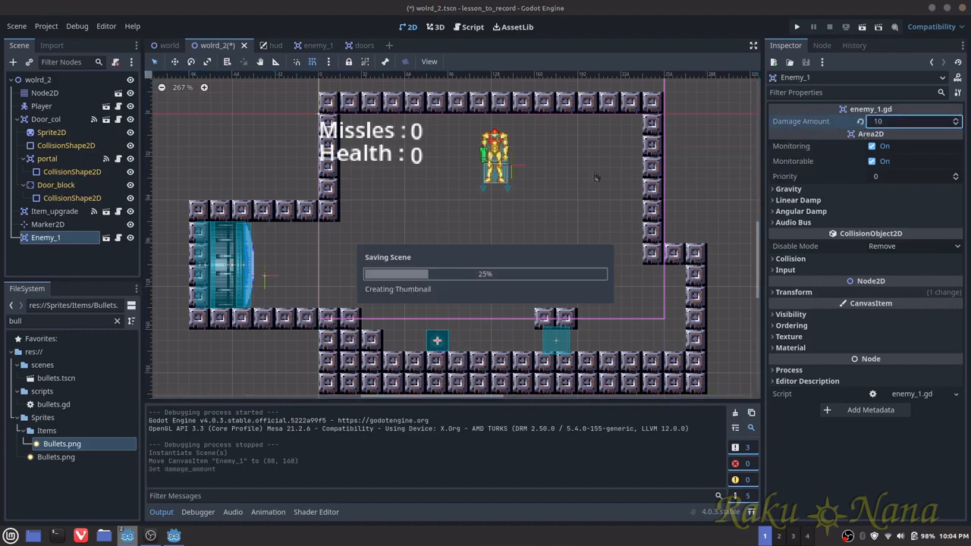
pyautogui.press('ctrl+s')
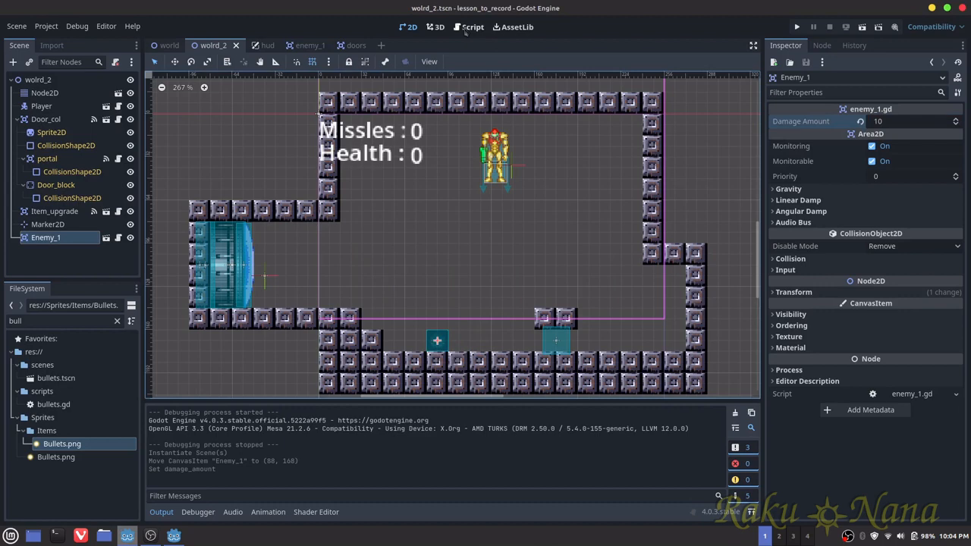
pyautogui.click(472, 27)
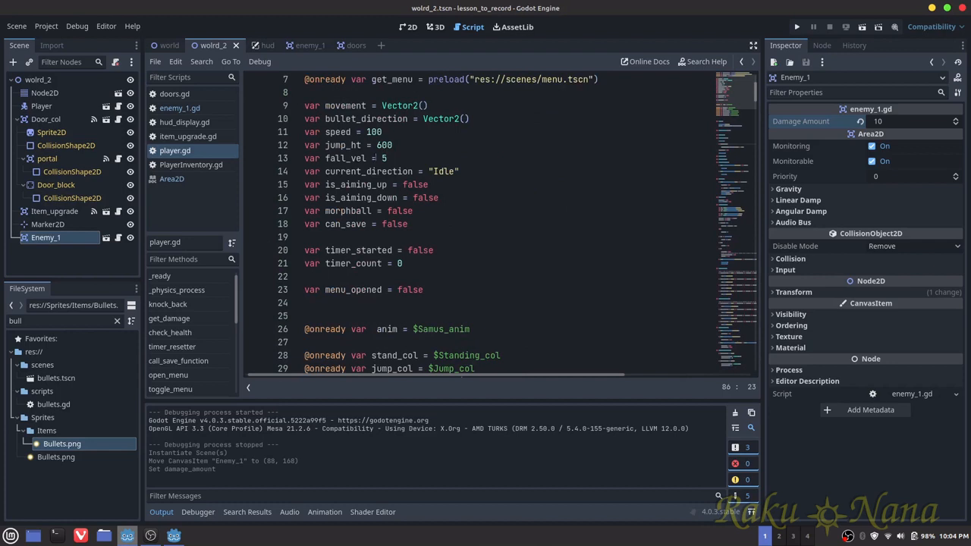
# Comment out the if !timer_started check in get_damage so Health drops on every hit
pyautogui.scroll(-3)
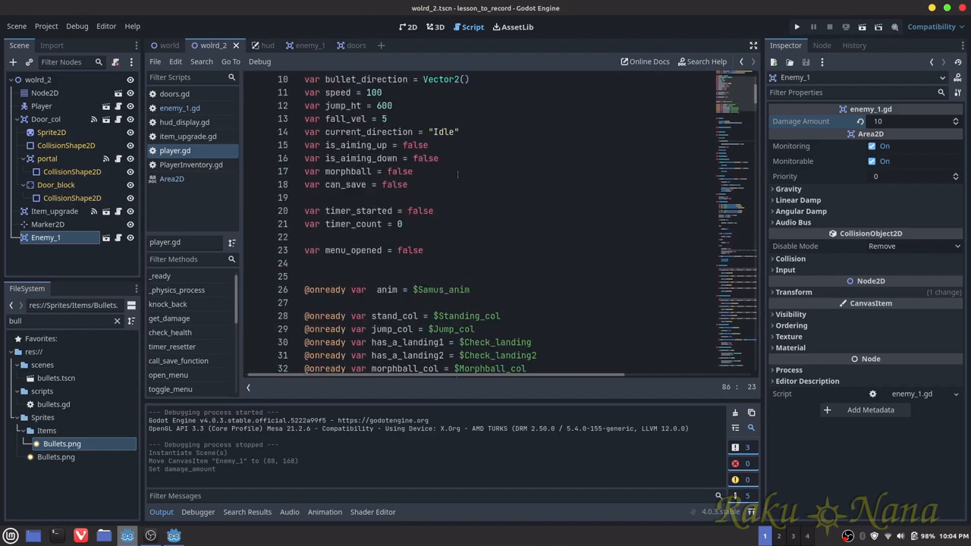
pyautogui.scroll(-3)
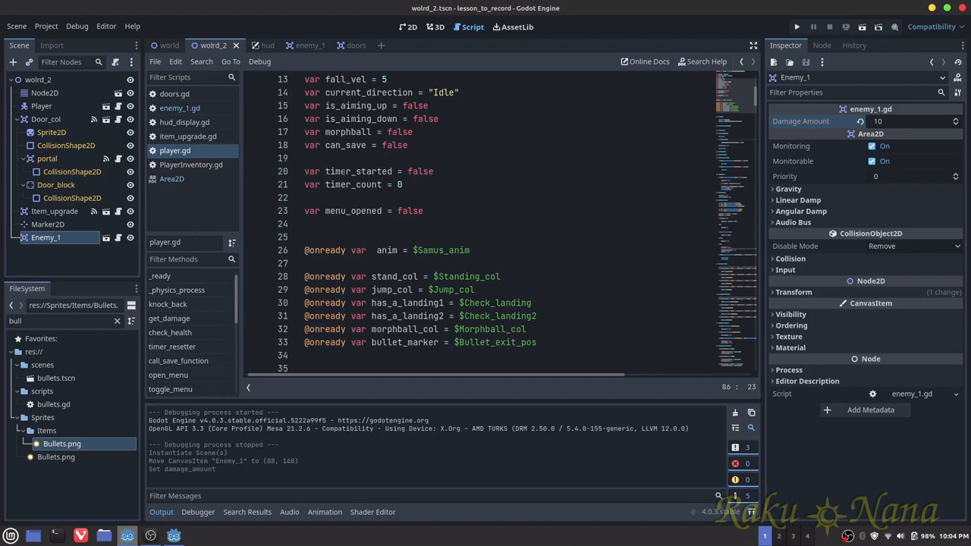
pyautogui.doubleClick(352, 170)
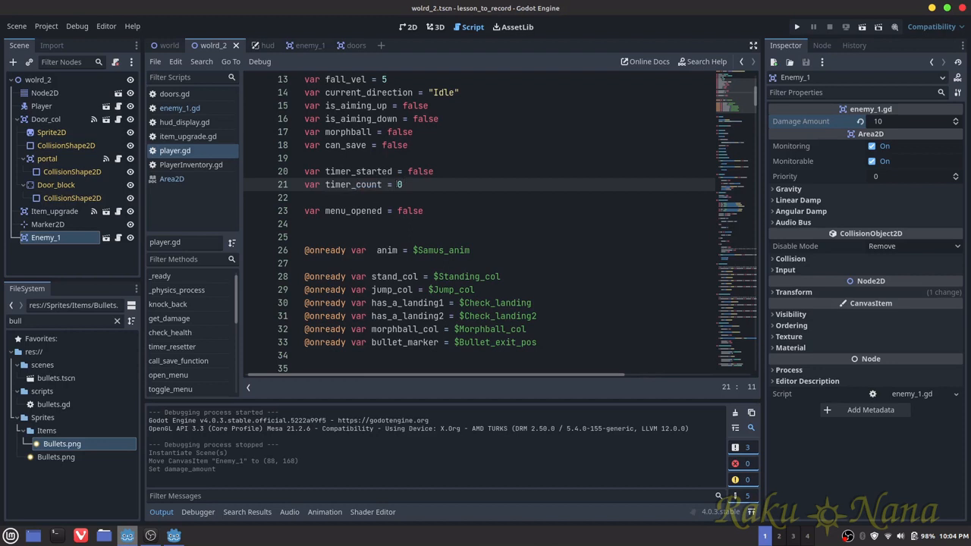
pyautogui.scroll(-3)
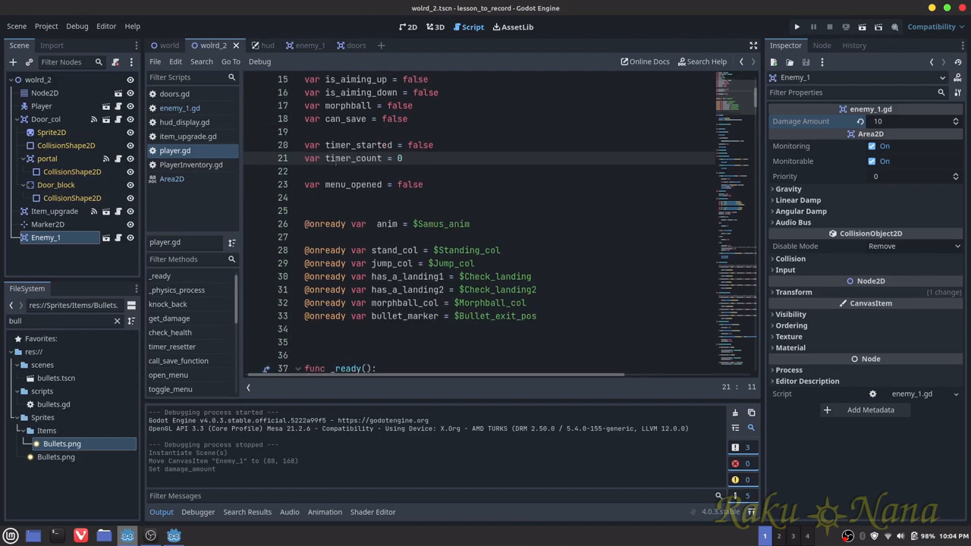
pyautogui.scroll(-3)
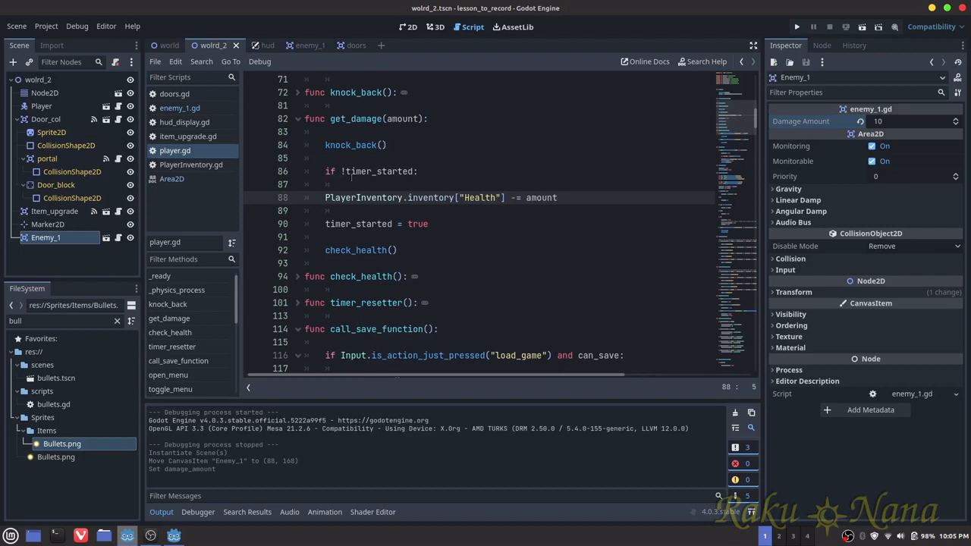
pyautogui.write('#')
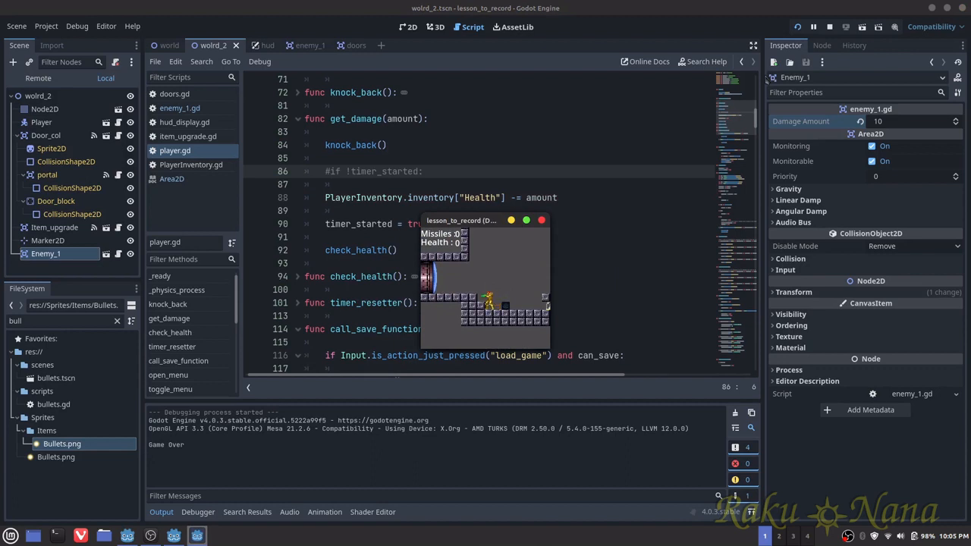
# Play-test the project until the enemy hits the player and Game Over prints in Output
pyautogui.click(829, 27)
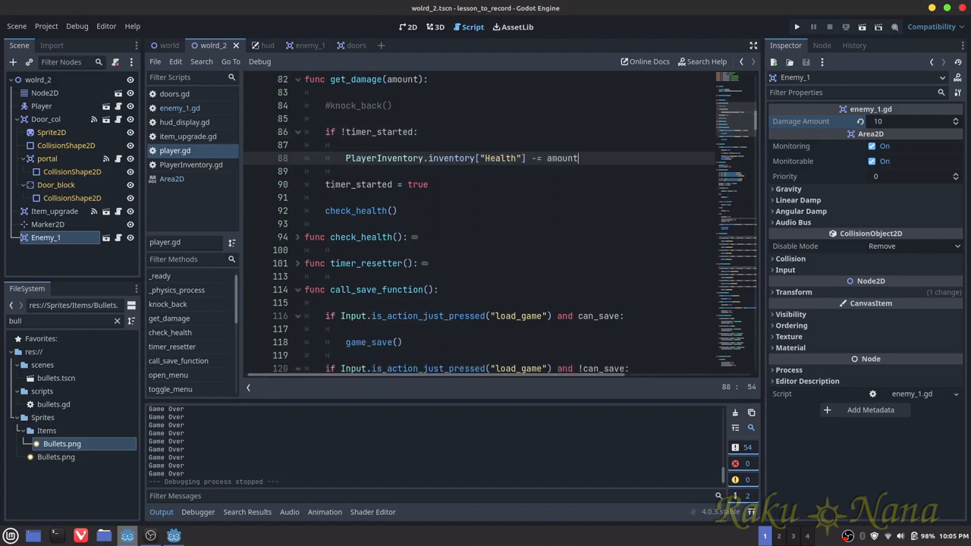
# Comment out knock_back(), restore the !timer_started check around the Health line, and review check_health
pyautogui.click(297, 237)
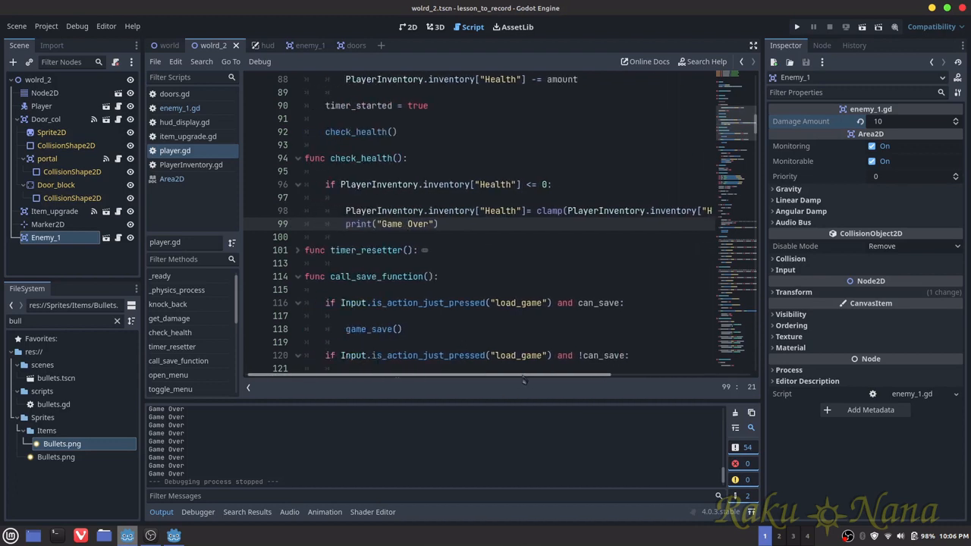
pyautogui.hscroll(3)
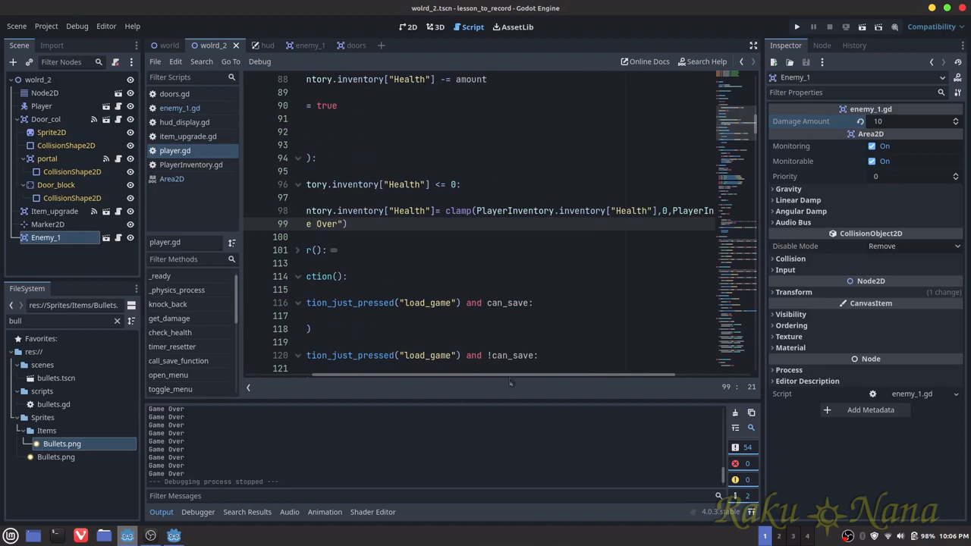
pyautogui.hscroll(-3)
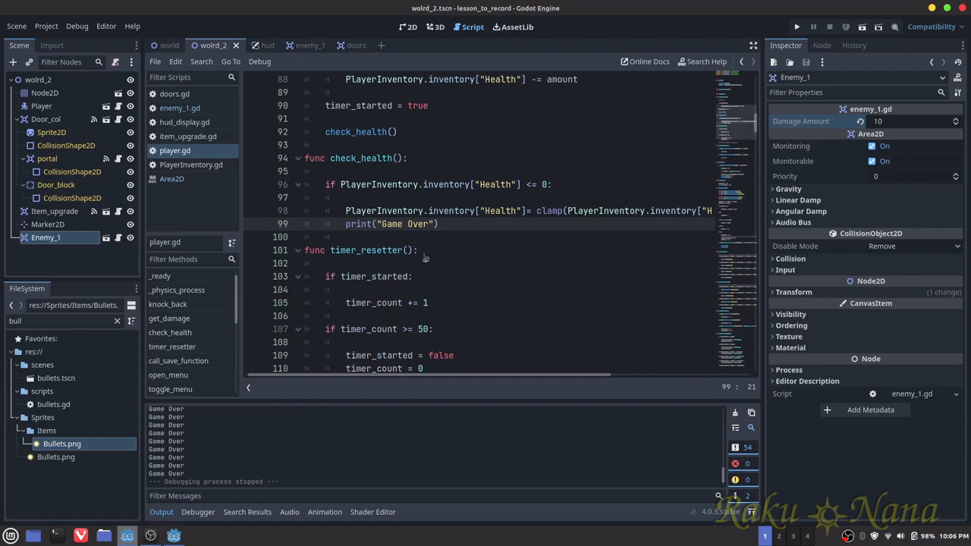
pyautogui.scroll(-3)
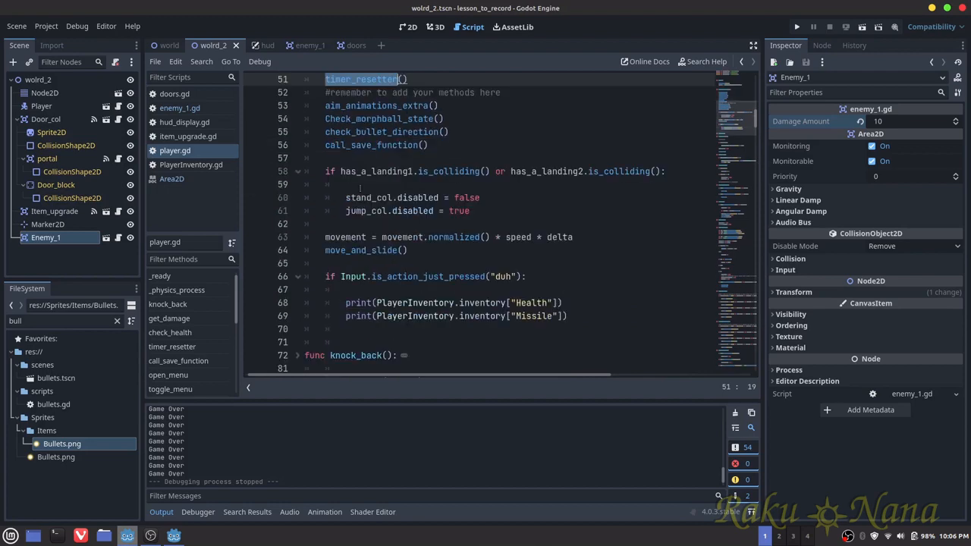
pyautogui.scroll(-3)
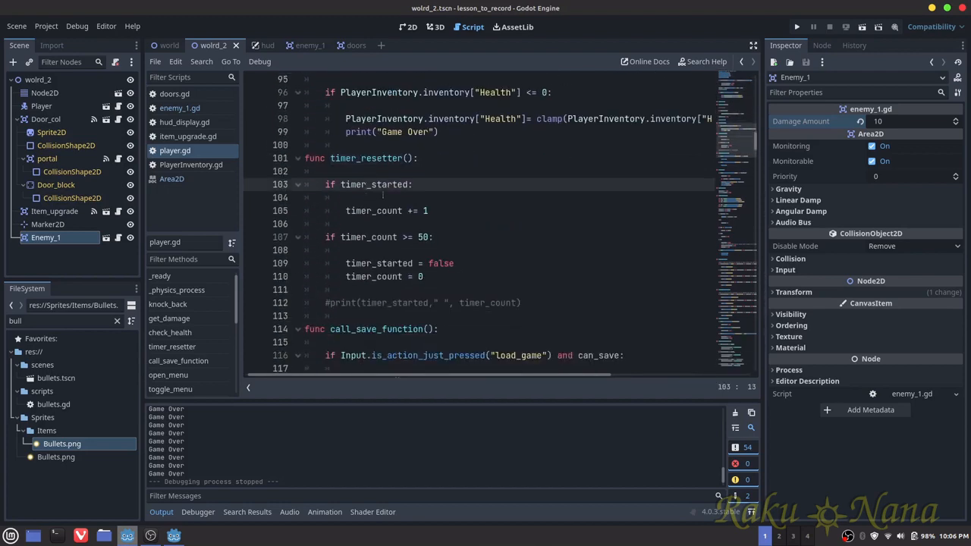
pyautogui.doubleClick(373, 209)
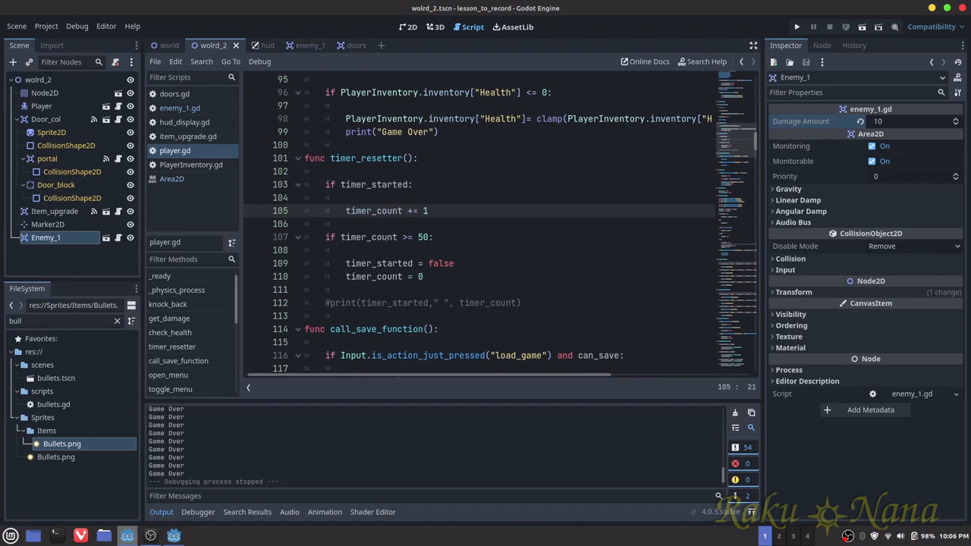
pyautogui.scroll(-3)
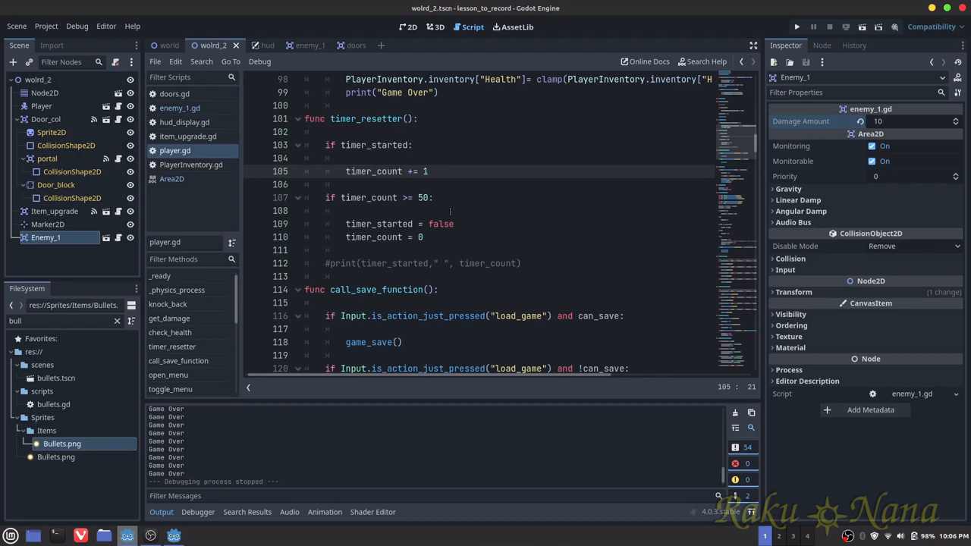
pyautogui.moveTo(347, 234)
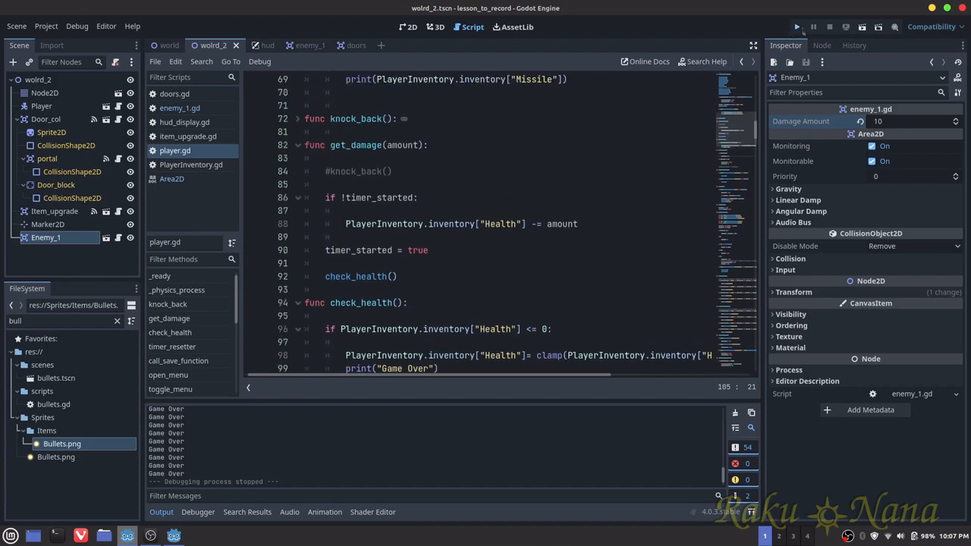
pyautogui.click(797, 27)
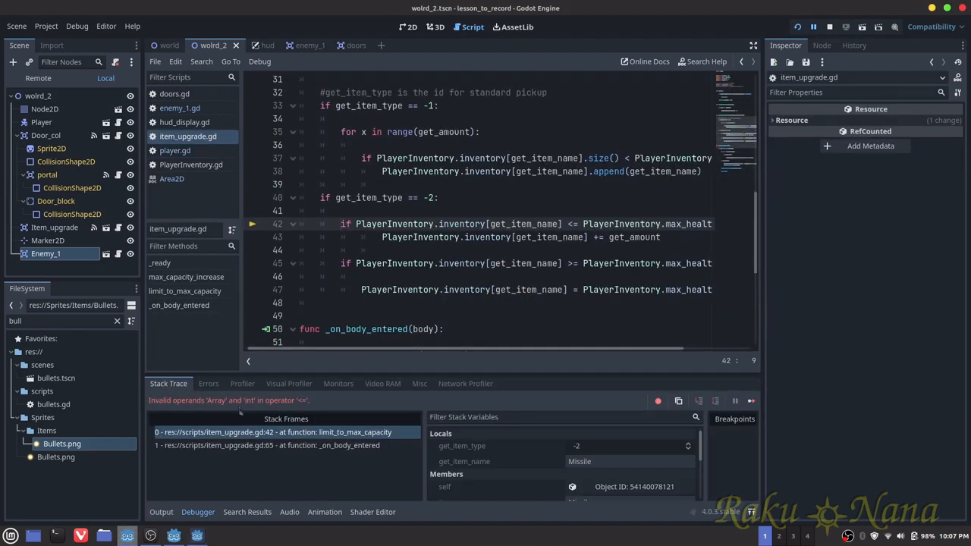
pyautogui.moveTo(380, 360)
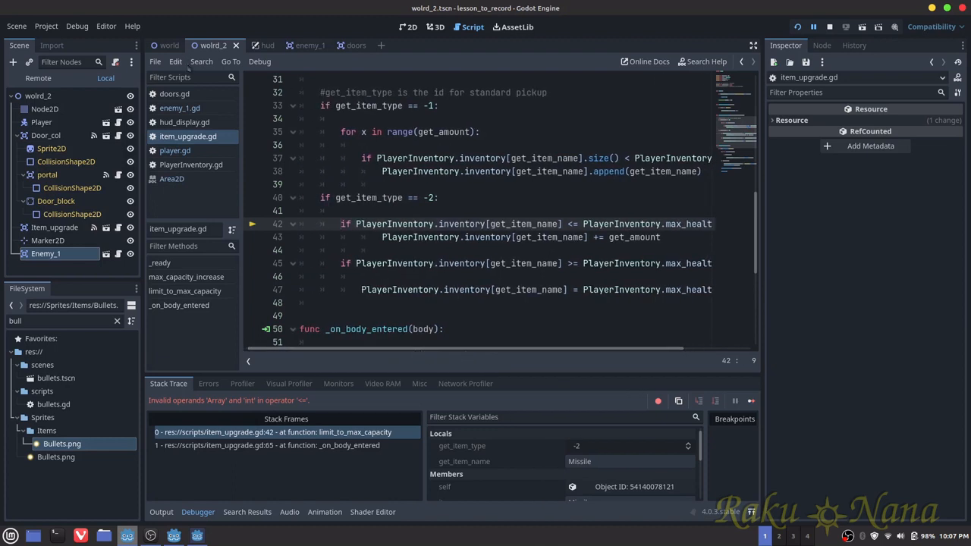
pyautogui.click(409, 28)
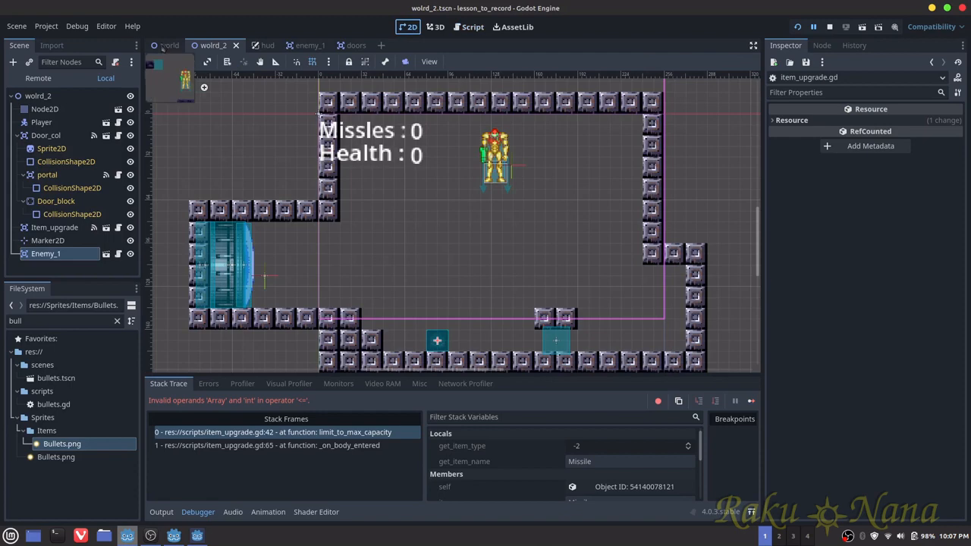
pyautogui.click(170, 46)
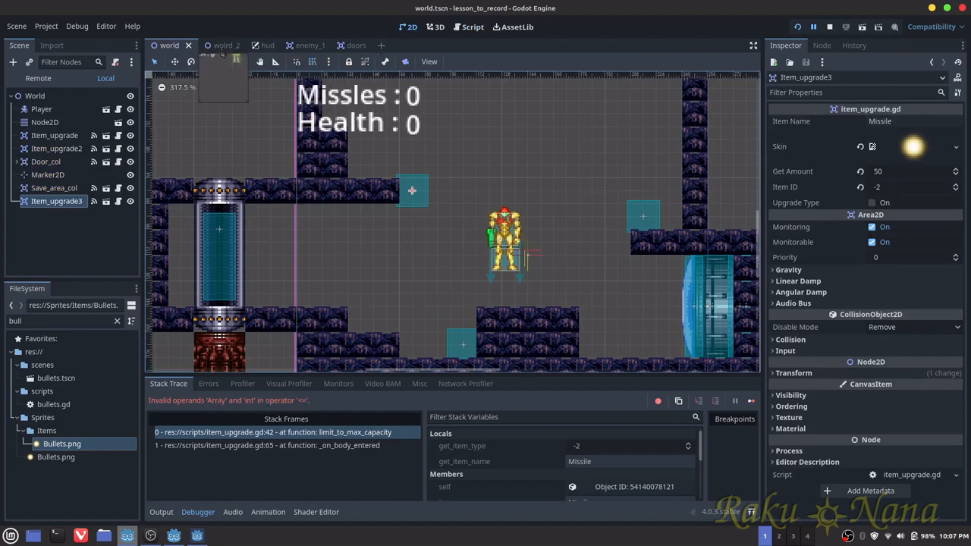
pyautogui.click(472, 27)
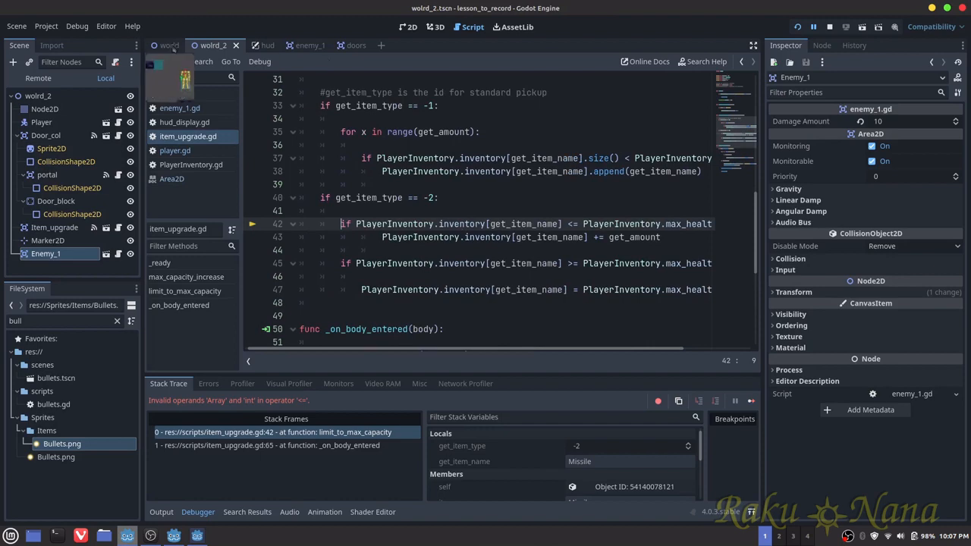
# Set Item_upgrade3's Item Name to Health in the World scene, test-run, then return to code
pyautogui.click(170, 45)
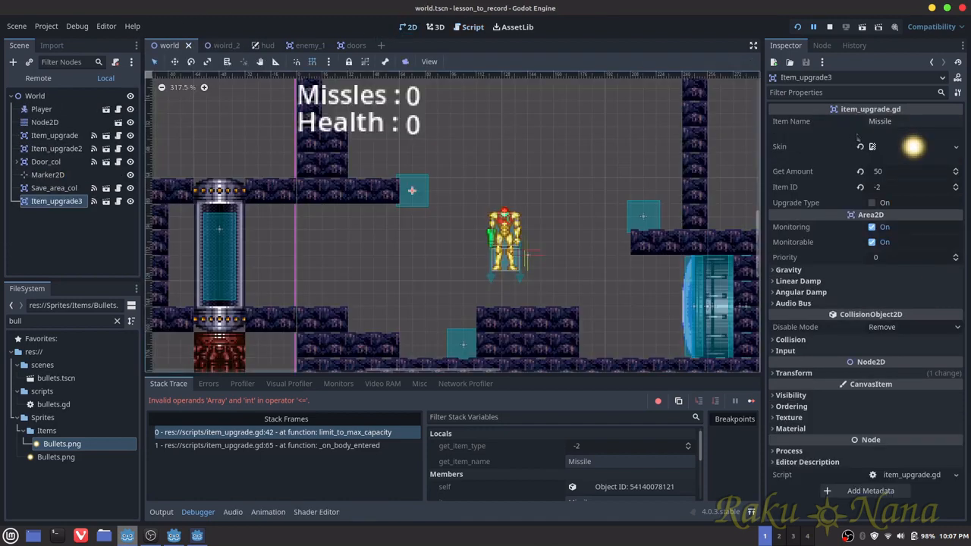
pyautogui.click(911, 122)
pyautogui.write('Health')
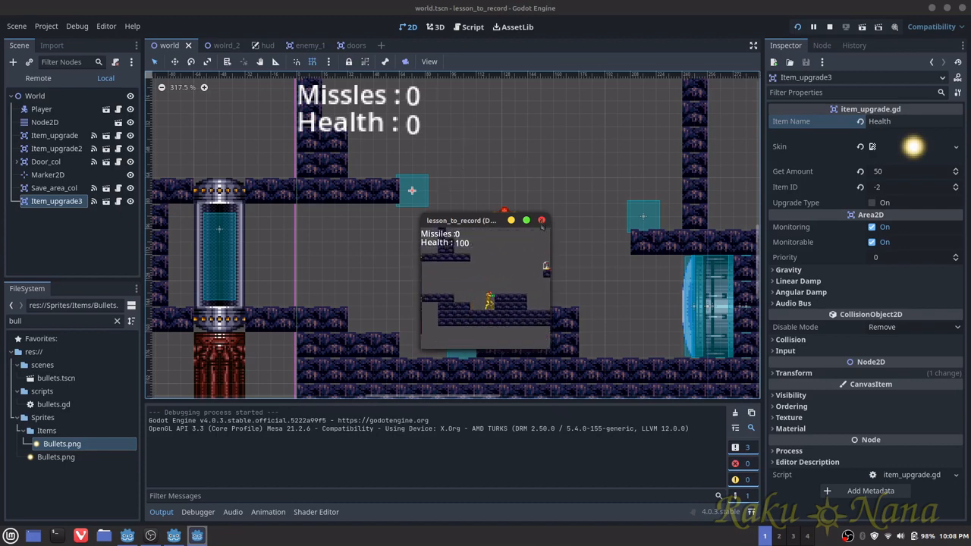
pyautogui.click(472, 27)
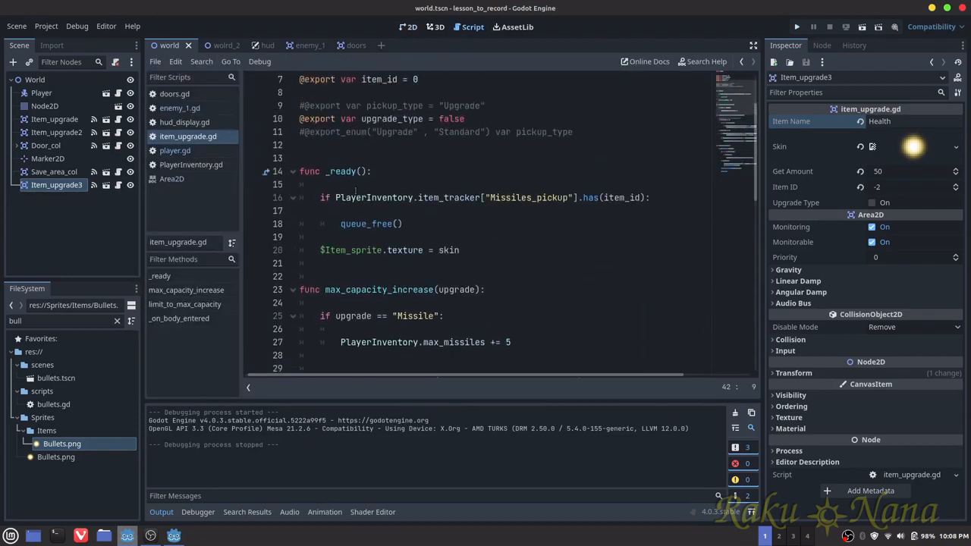
# Uncomment the knock_back() call in player.gd's get_damage and test-run again
pyautogui.click(175, 150)
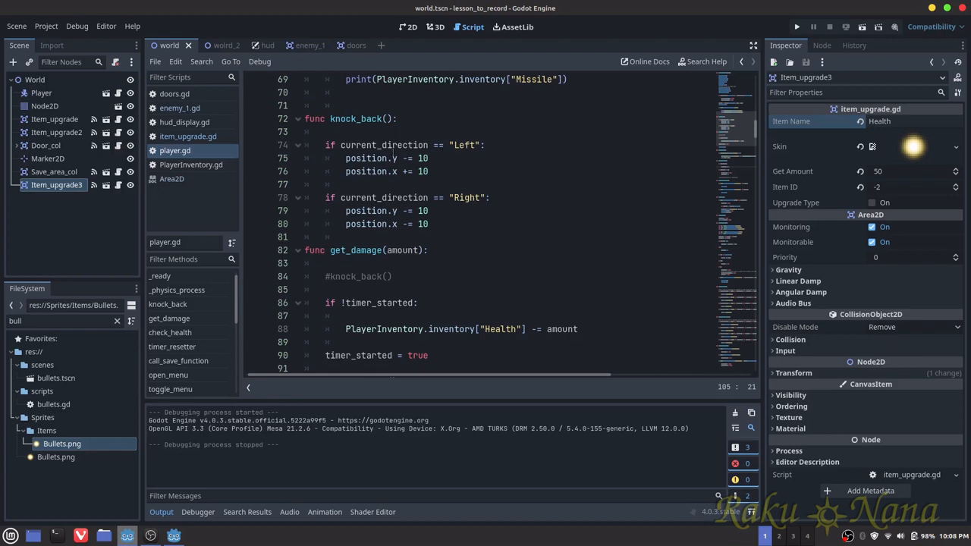
pyautogui.scroll(-3)
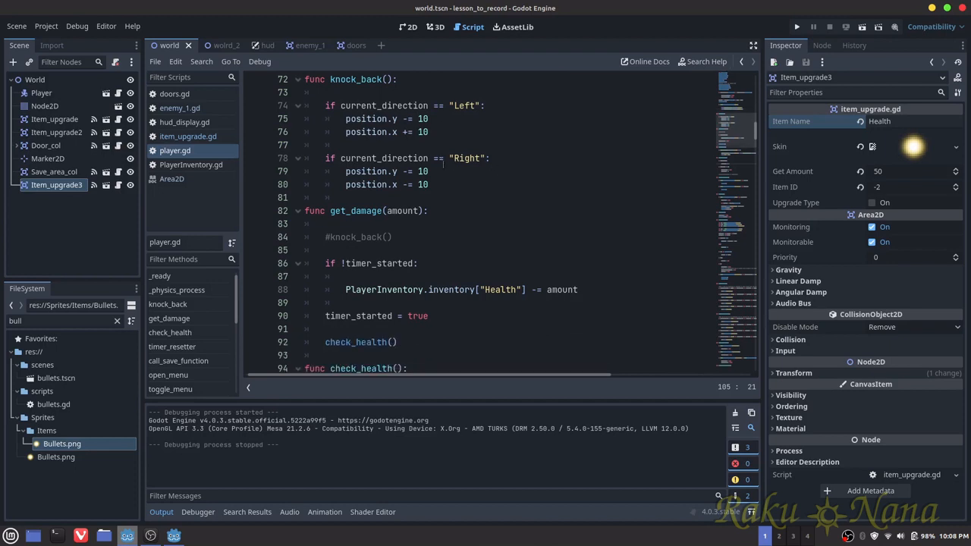
pyautogui.click(481, 185)
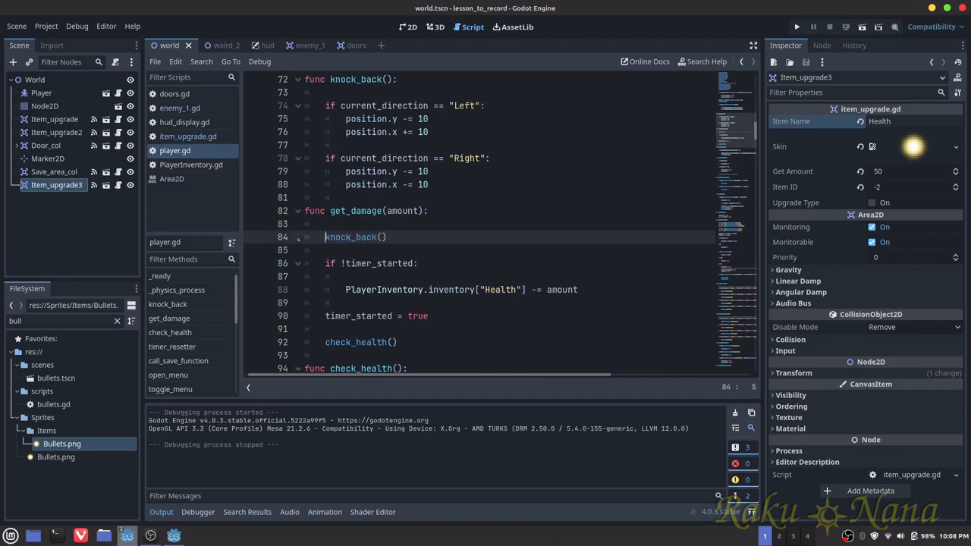
pyautogui.scroll(-3)
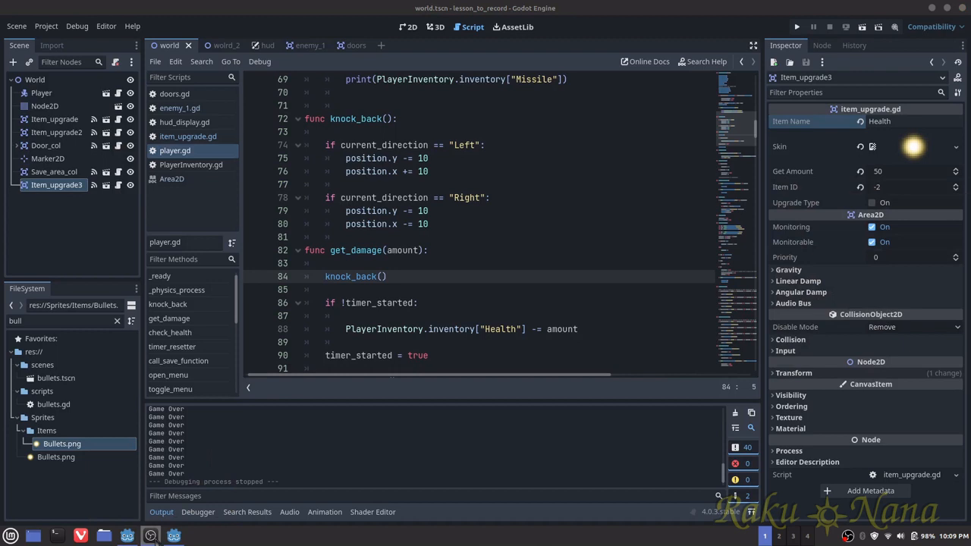
pyautogui.moveTo(440, 230)
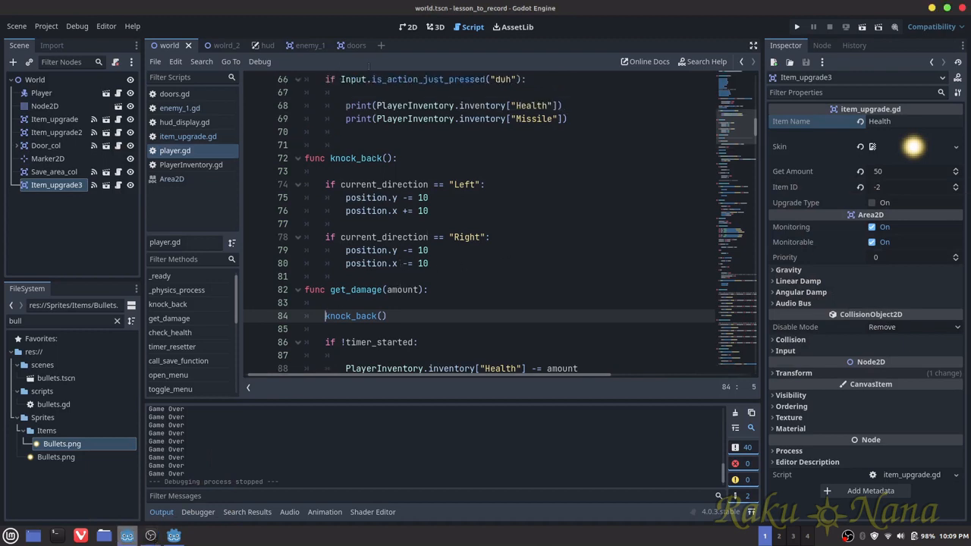
# Preview Door_frames.png from FileSystem and select the door's Sprite2D using the four-frame sheet
pyautogui.click(343, 46)
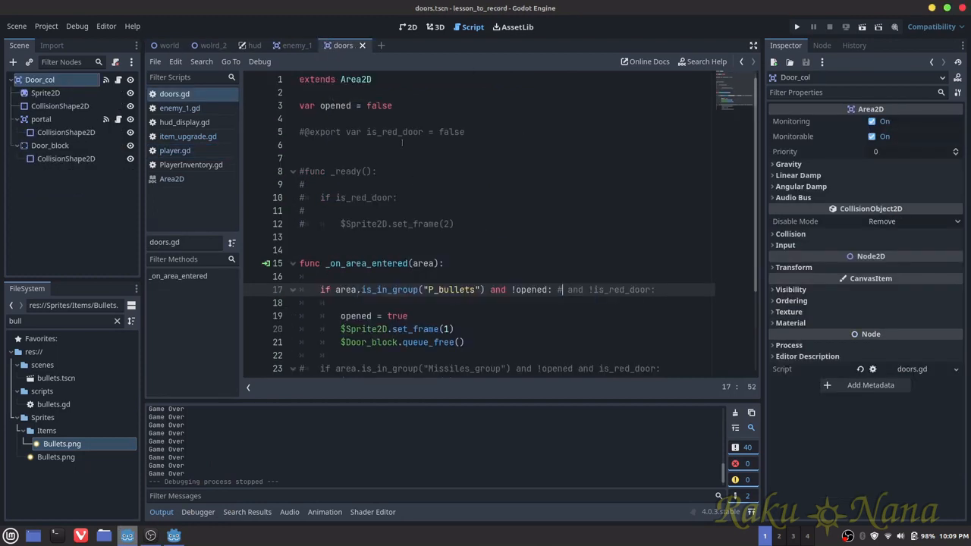
pyautogui.click(408, 28)
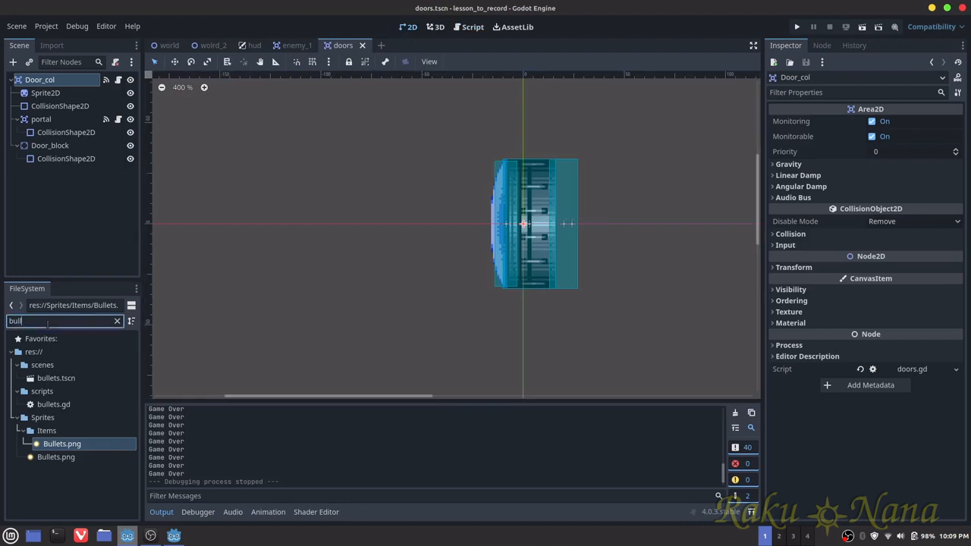
pyautogui.write('door')
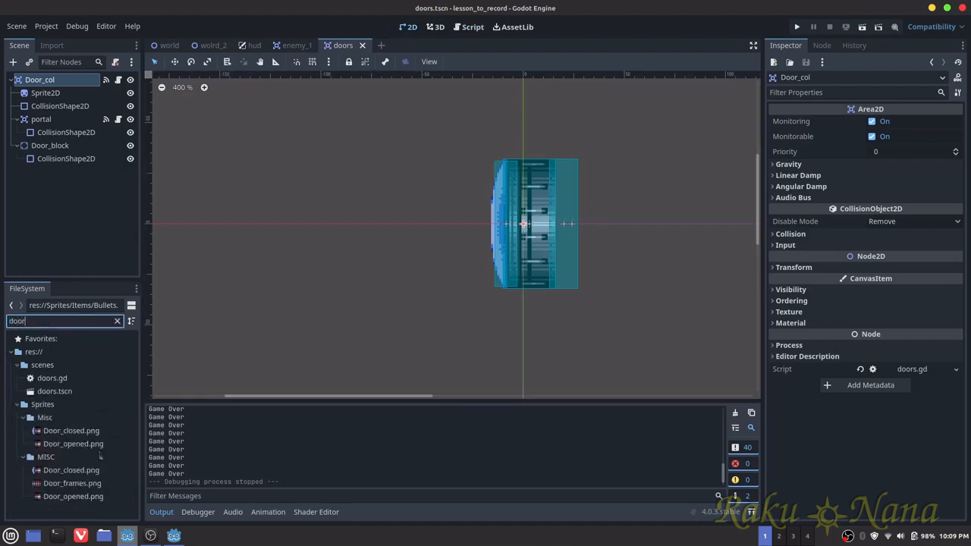
pyautogui.click(72, 482)
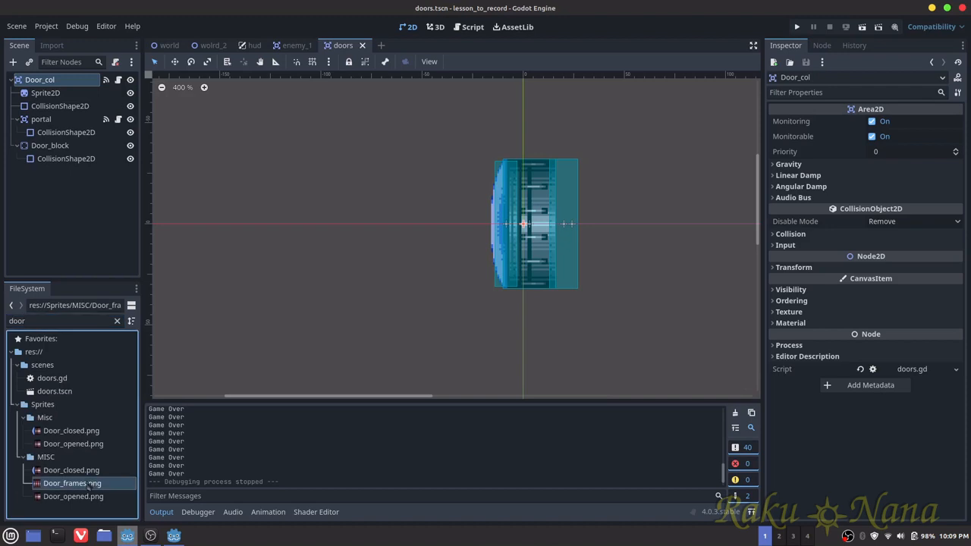
pyautogui.click(71, 482)
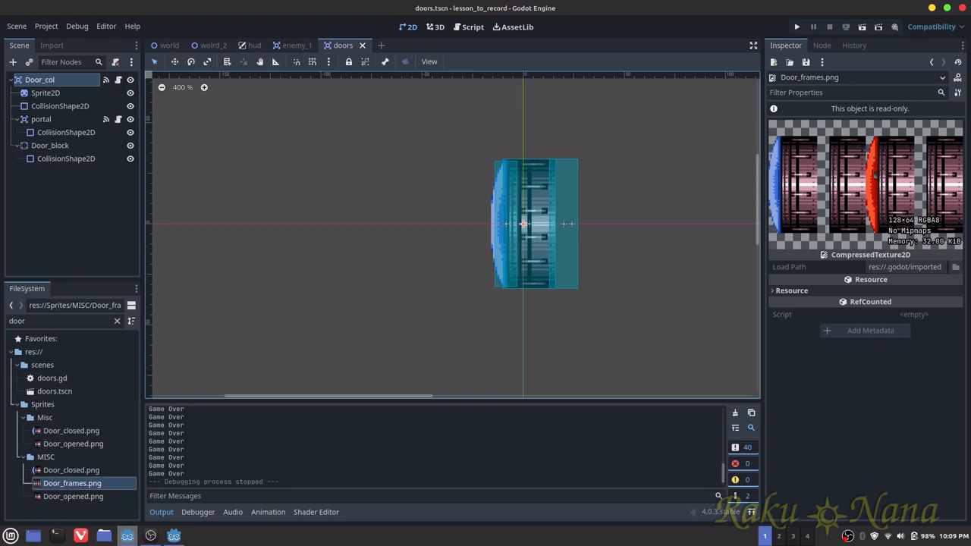
pyautogui.moveTo(866, 221)
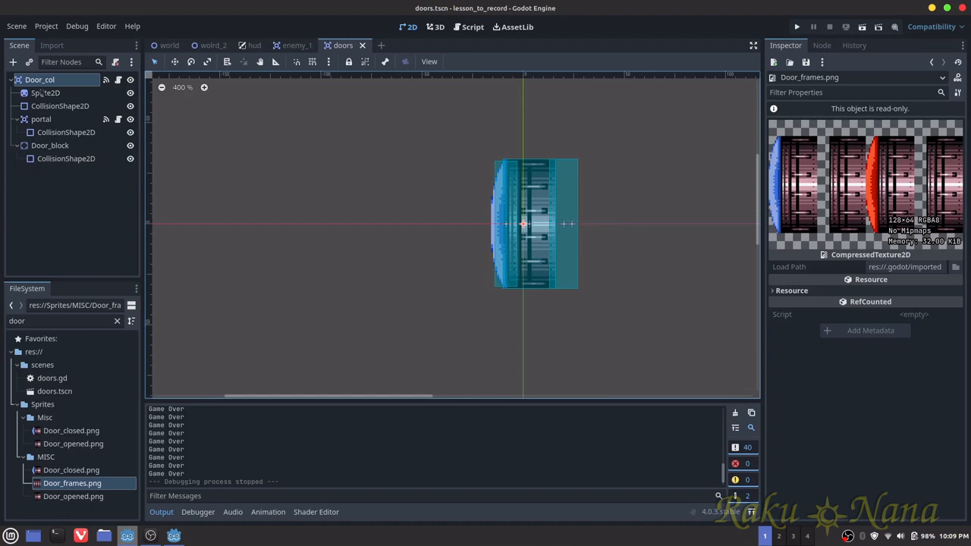
pyautogui.click(46, 93)
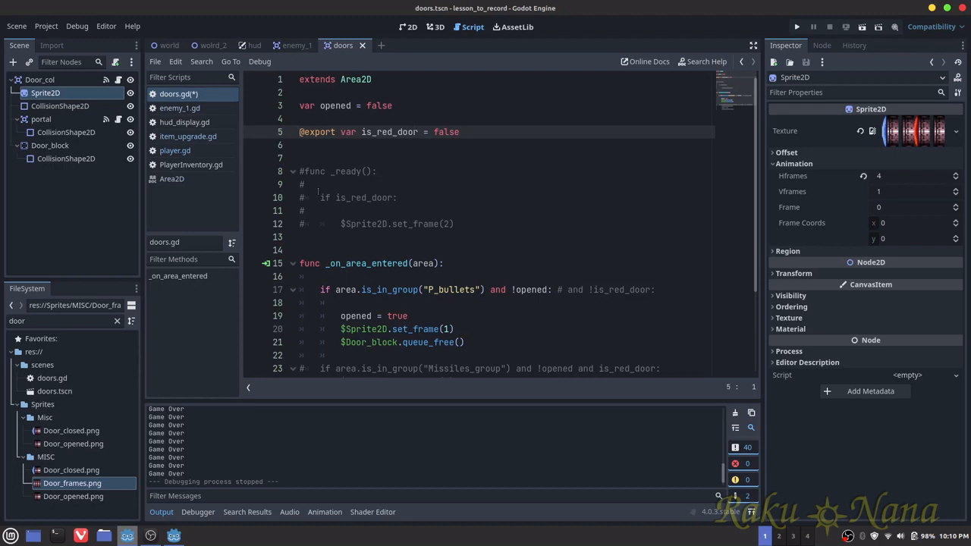
# Uncomment the _ready is_red_door block and the Missiles_group block in doors.gd, with set_frame 3
pyautogui.moveTo(299, 170); pyautogui.dragTo(454, 225)
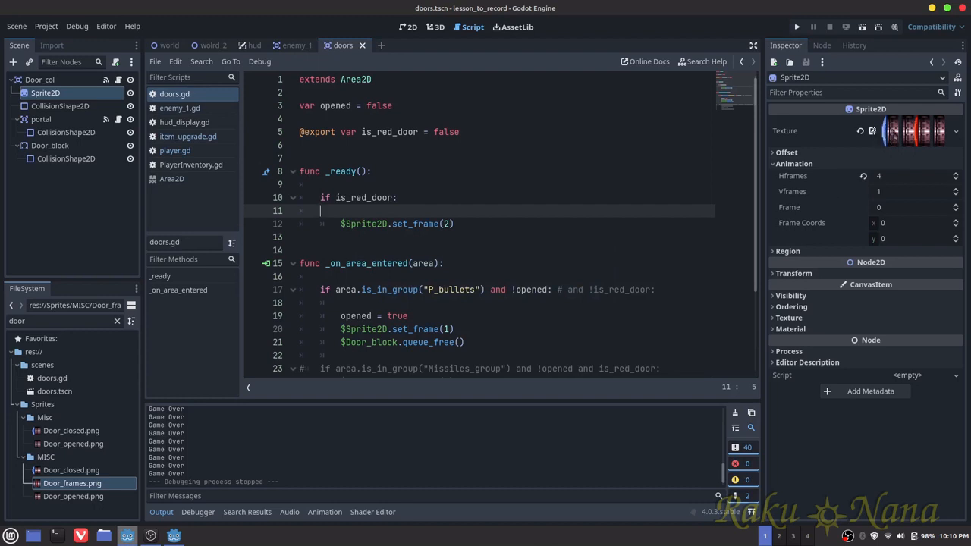
pyautogui.moveTo(918, 130)
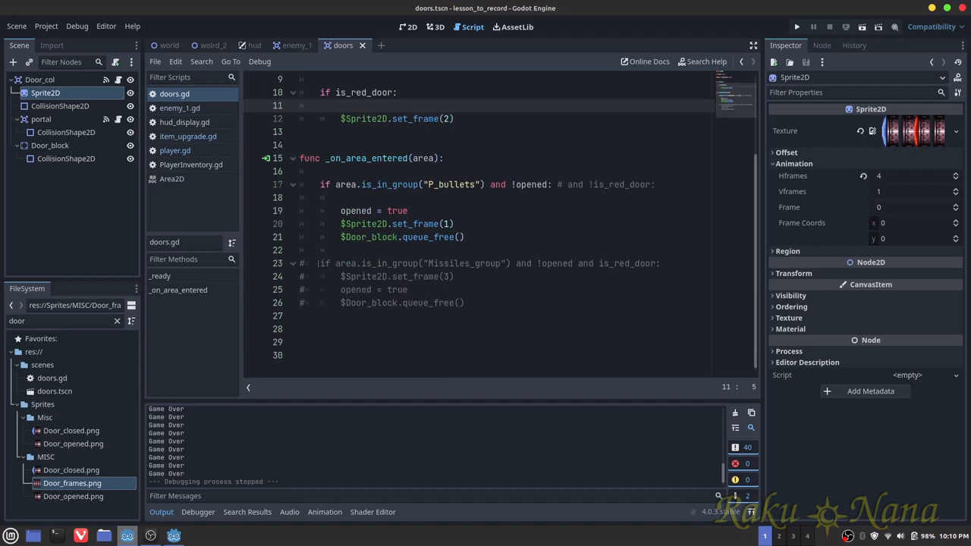
pyautogui.moveTo(319, 264); pyautogui.dragTo(464, 303)
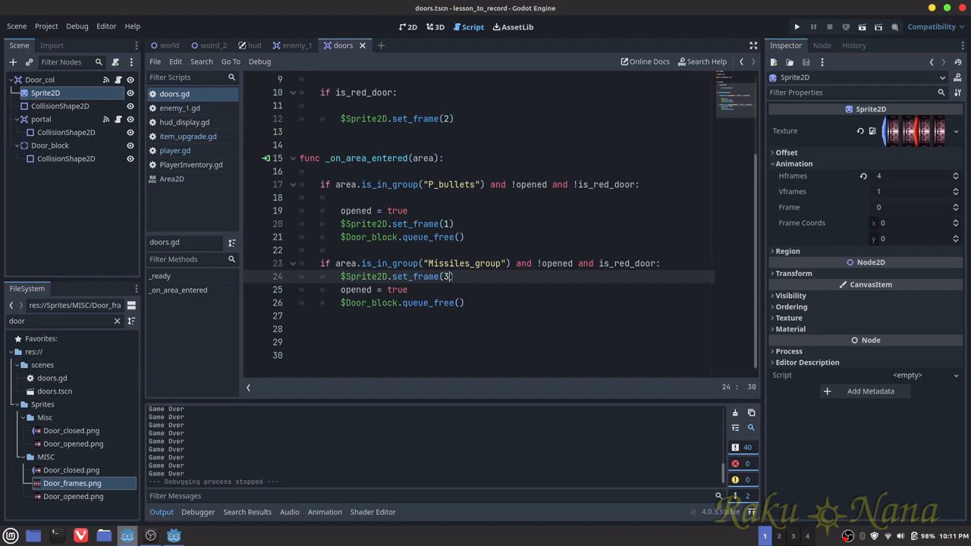
pyautogui.write('3')
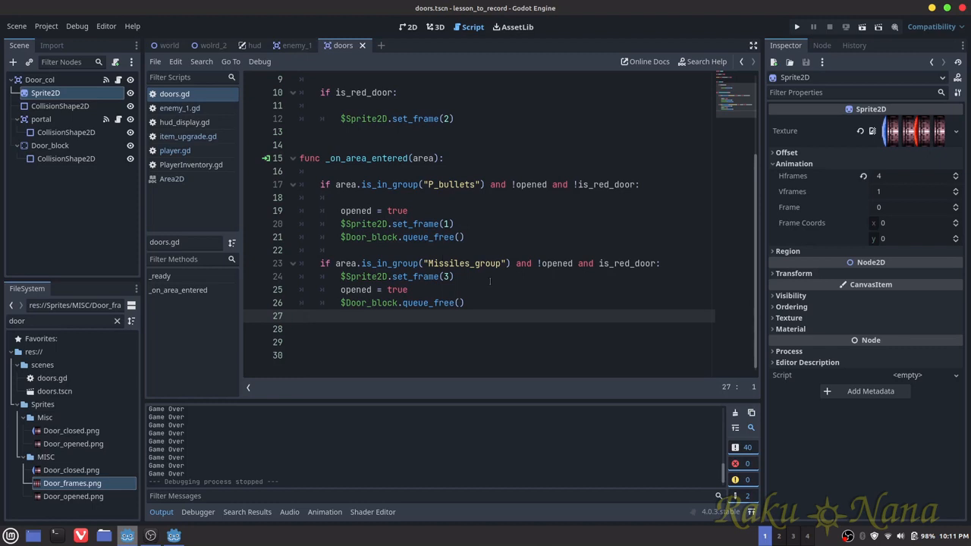
pyautogui.doubleClick(463, 264)
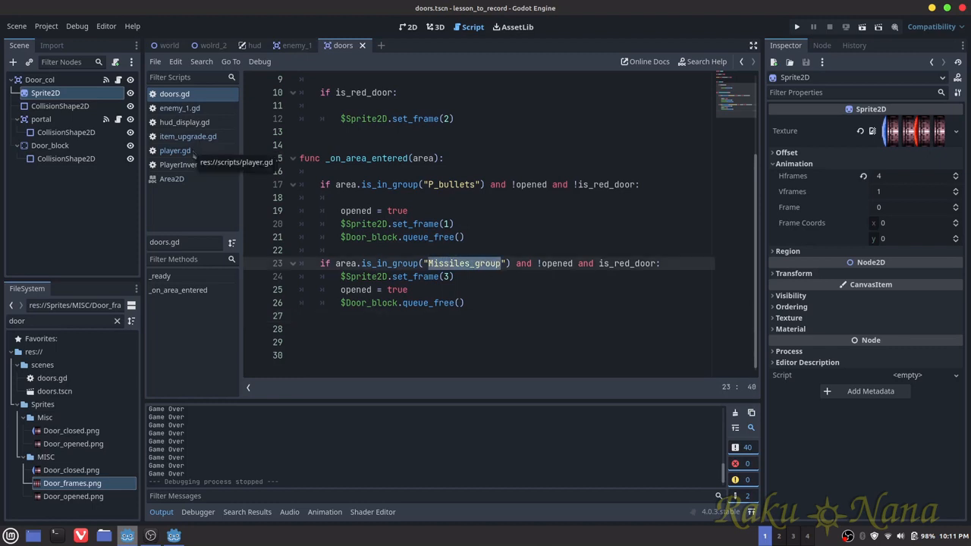
# Leave the doors script and return to the world_2 room's 2D layout
pyautogui.click(176, 151)
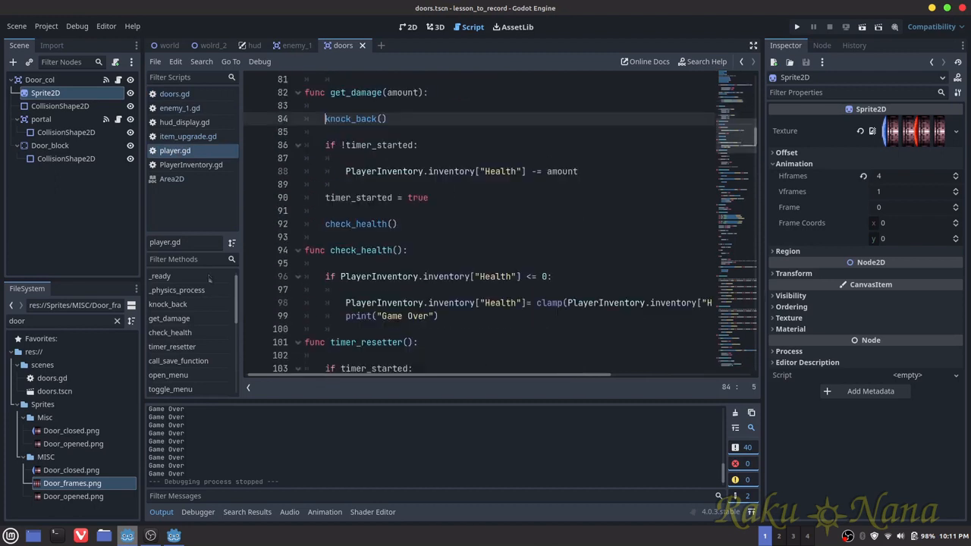
pyautogui.write('miss')
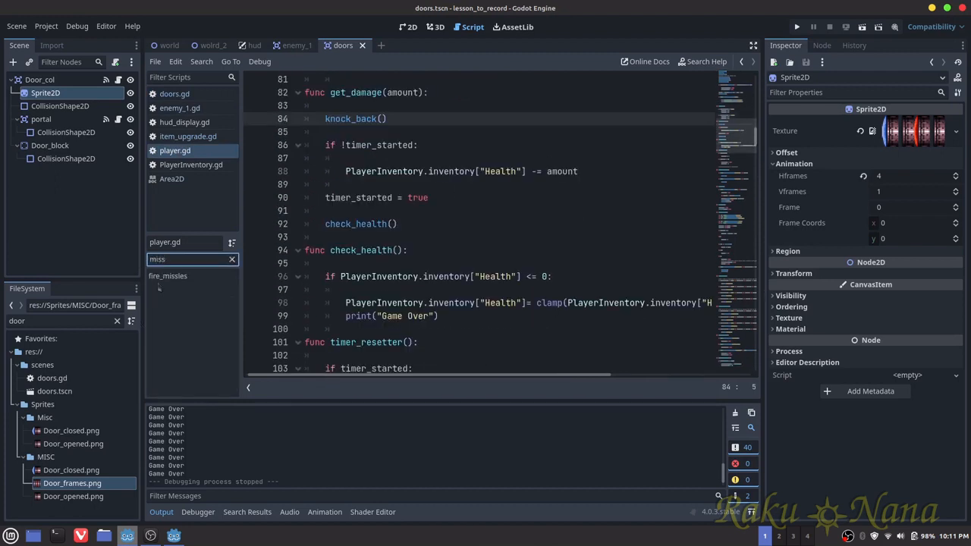
pyautogui.click(167, 276)
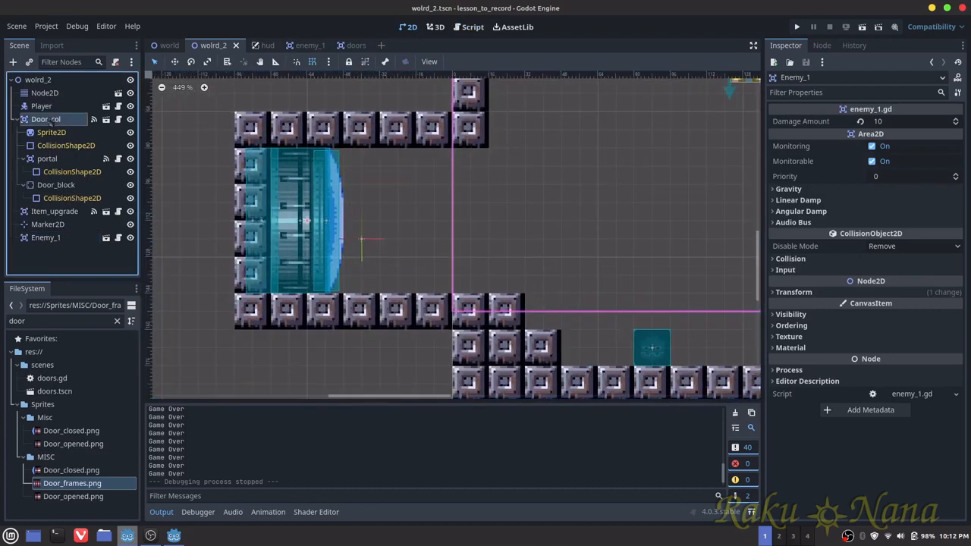
# Turn on Is Red Door for Door_col and test-run to see the door drawn red
pyautogui.click(46, 118)
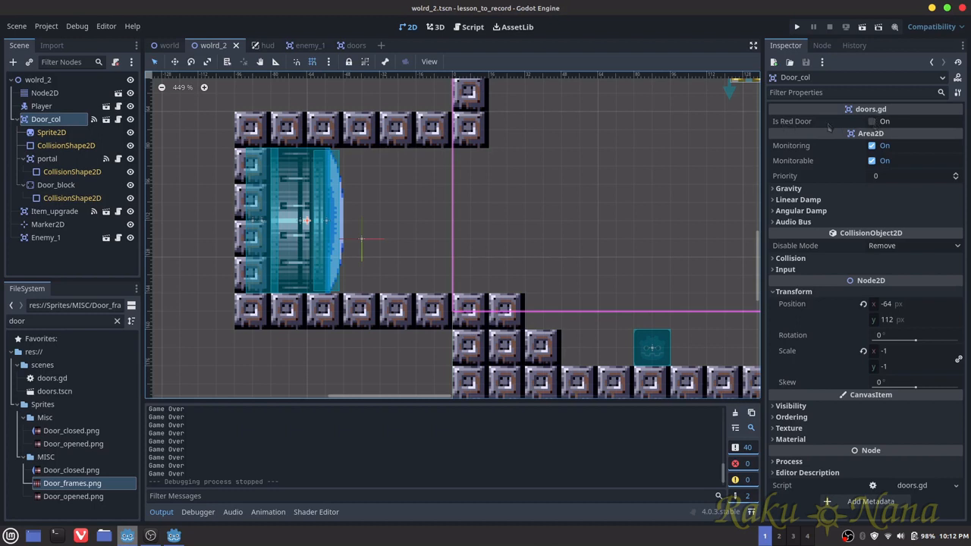
pyautogui.click(871, 121)
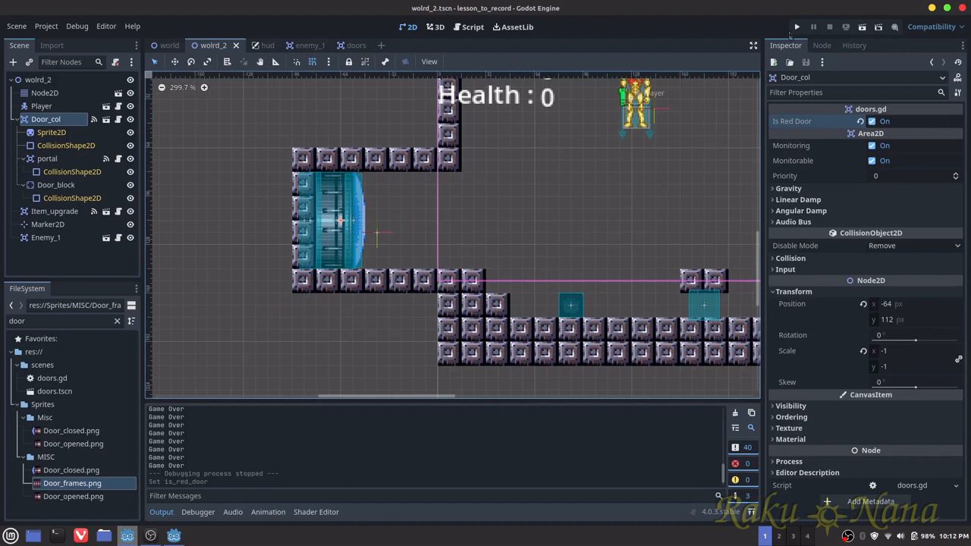
pyautogui.click(796, 27)
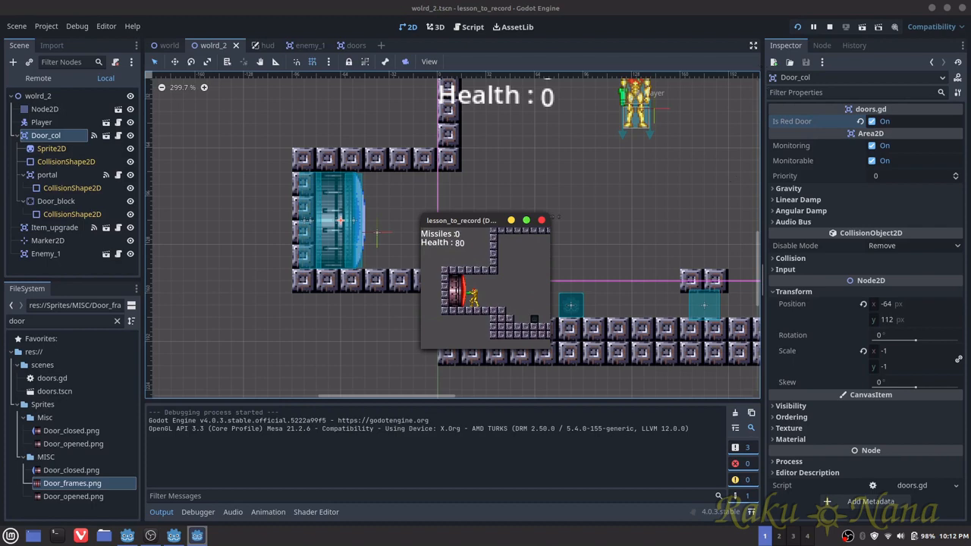
pyautogui.click(829, 27)
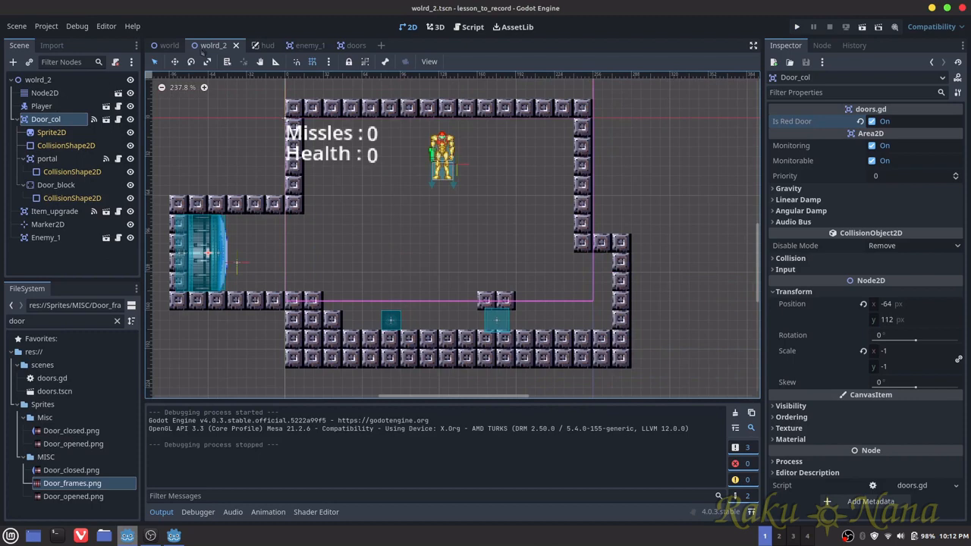
pyautogui.click(38, 79)
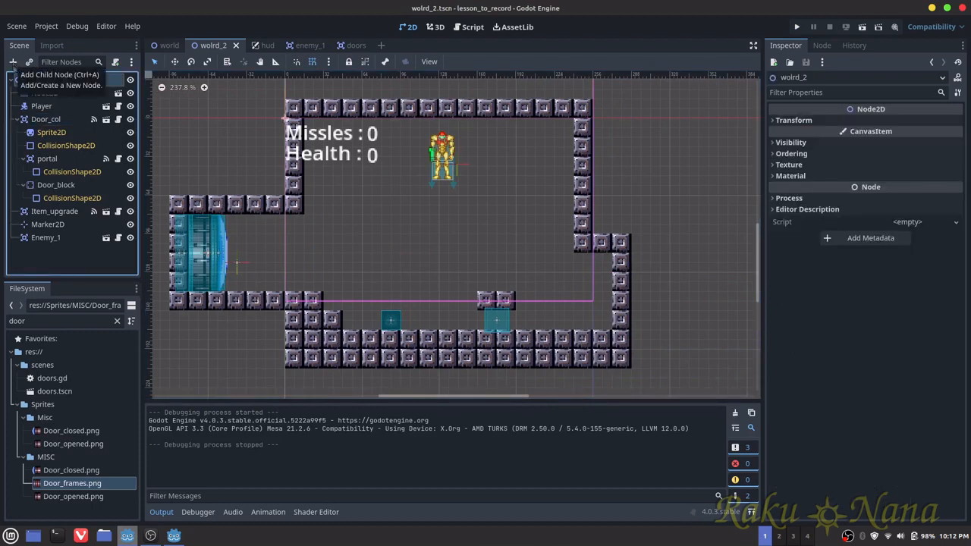
# Instantiate item_upgrade.tscn under world_2 and place the pickup on the lower room floor
pyautogui.click(12, 61)
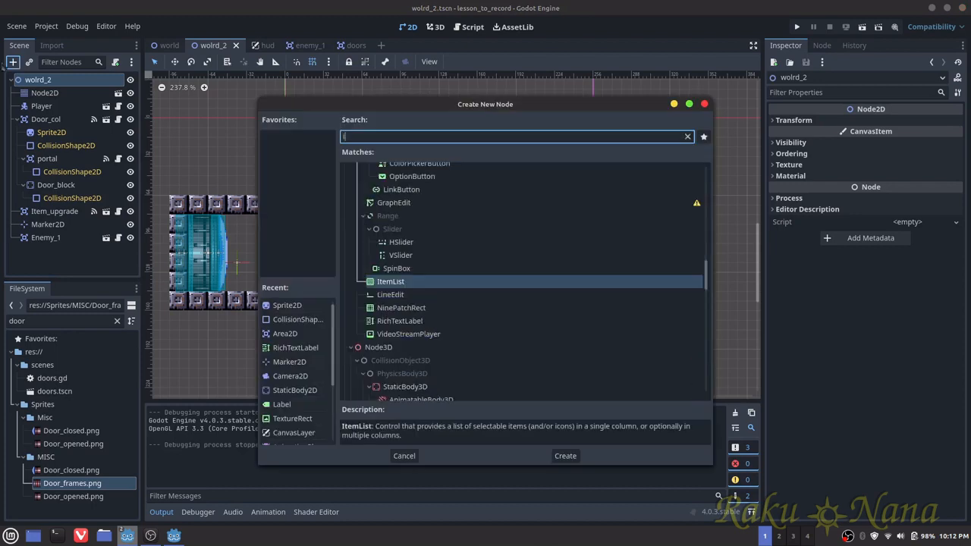
pyautogui.click(686, 136)
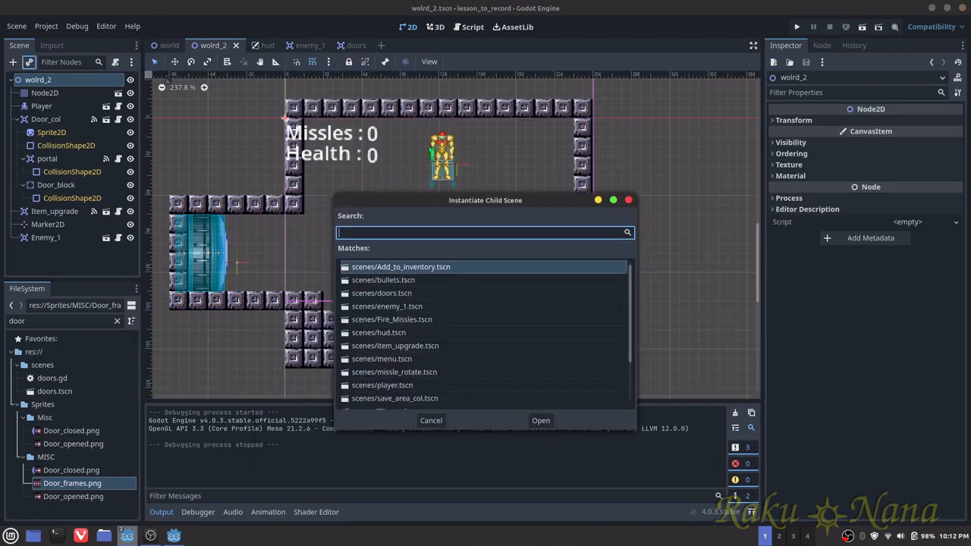
pyautogui.write('item')
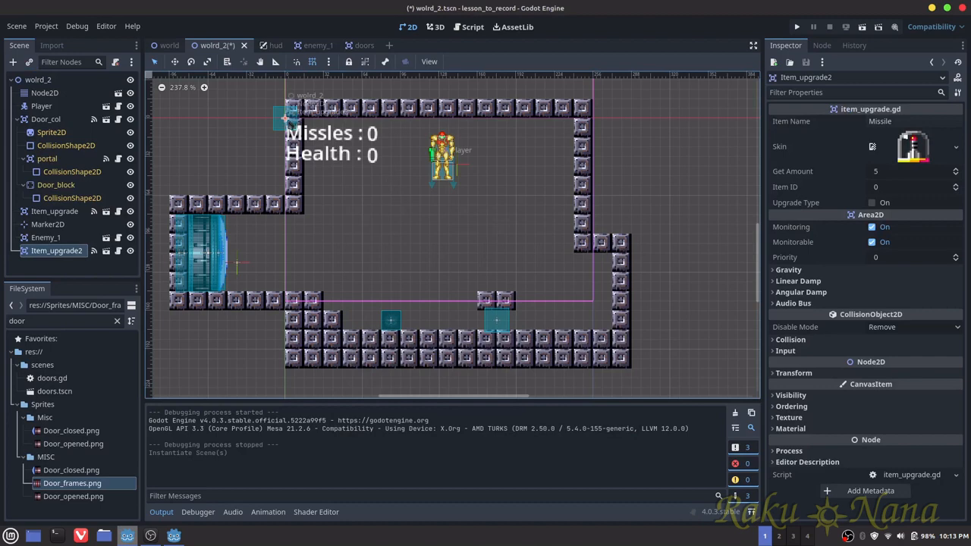
pyautogui.moveTo(282, 118); pyautogui.dragTo(593, 318)
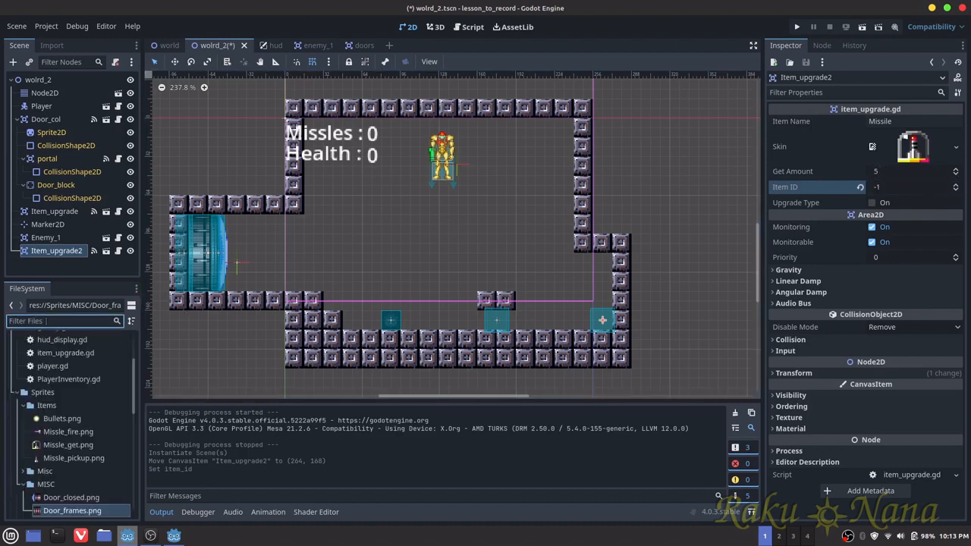
# Give the pickup Item ID -1 and the Missile_pickup.png sprite as its skin
pyautogui.write('miss')
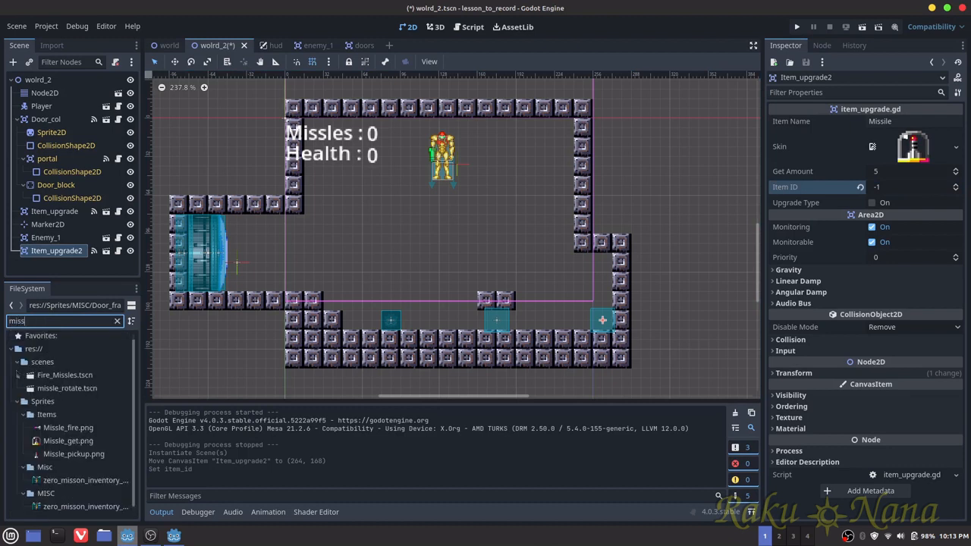
pyautogui.click(73, 454)
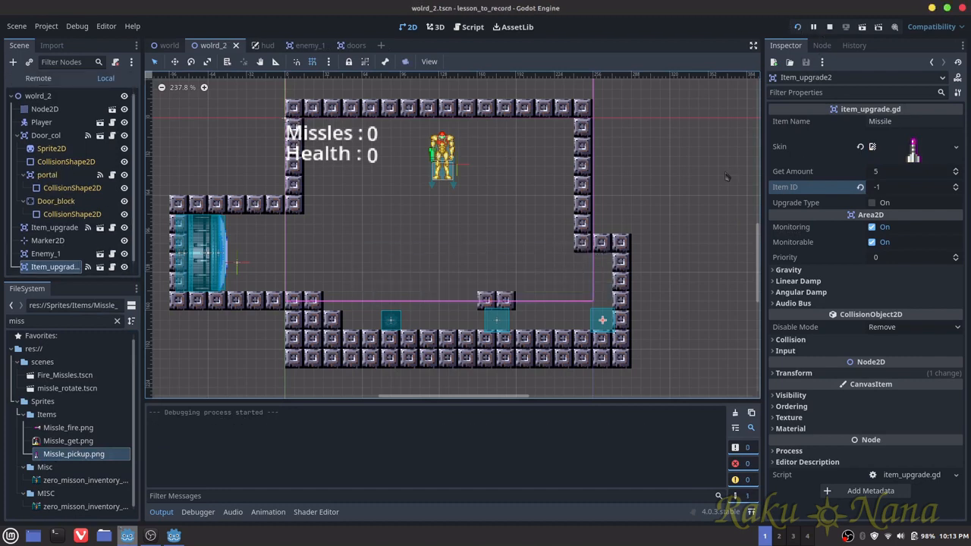
# Test-run the game showing 10 missiles and 100 health, stop it, then view player.gd
pyautogui.click(798, 27)
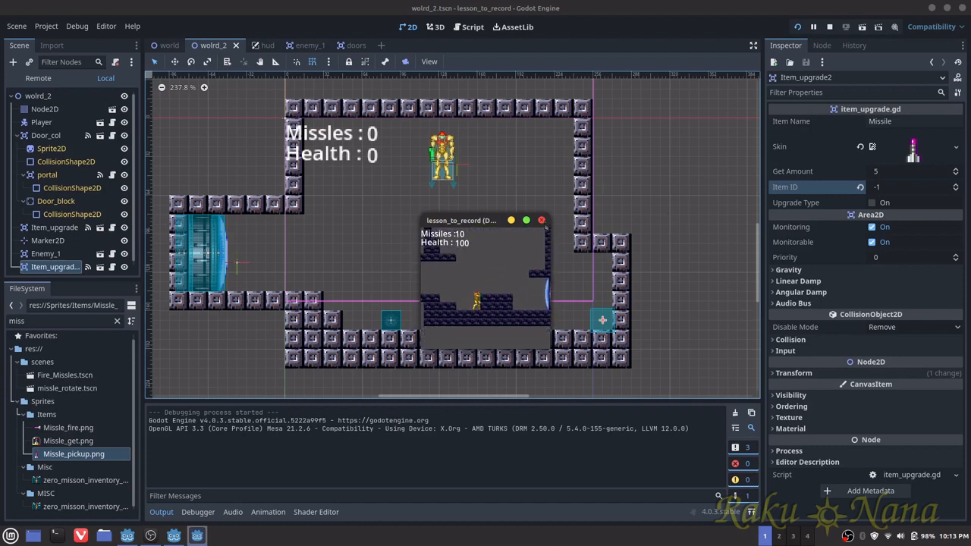
pyautogui.click(542, 220)
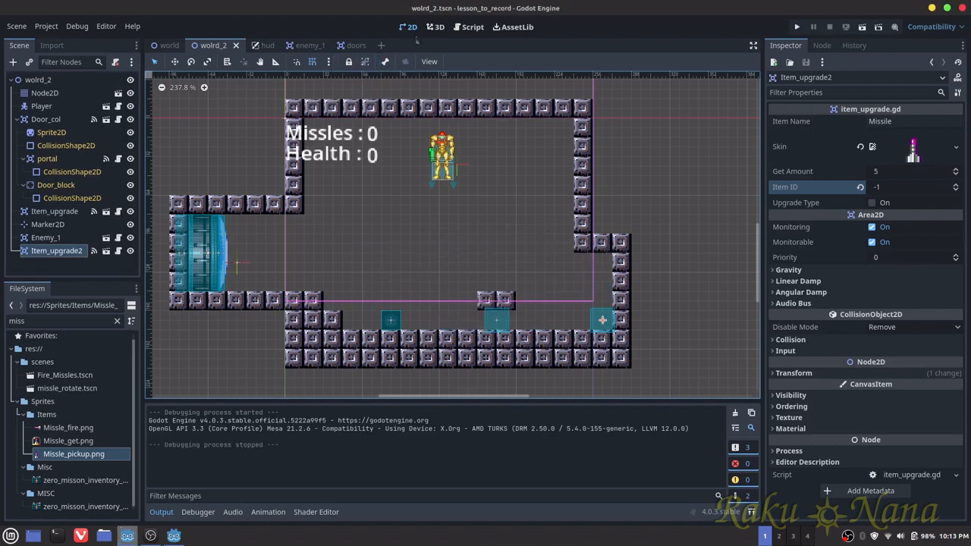
pyautogui.click(472, 27)
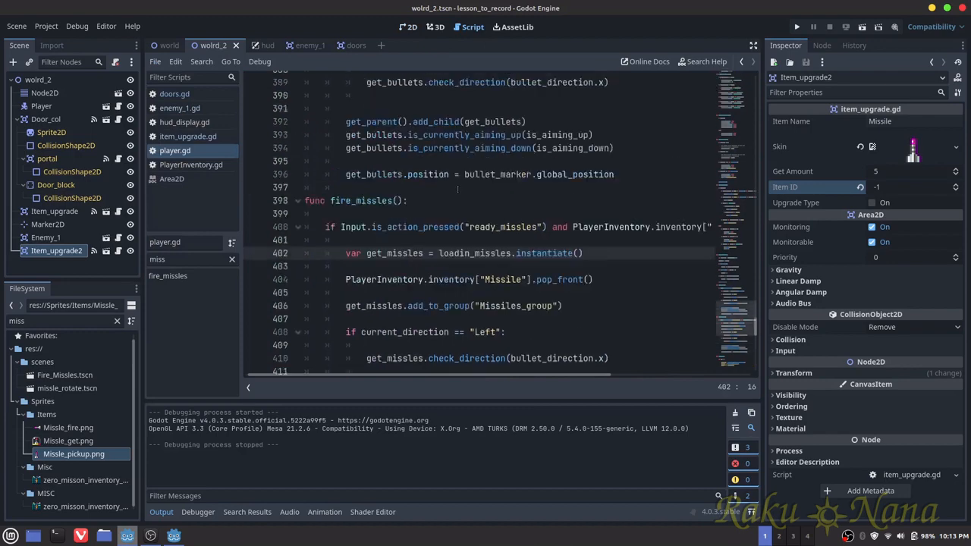
pyautogui.scroll(-3)
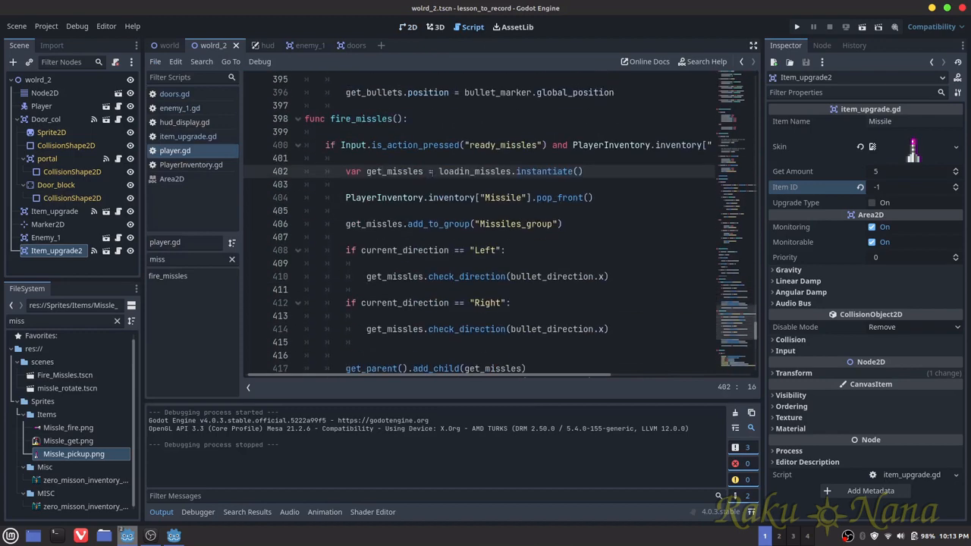
pyautogui.scroll(-3)
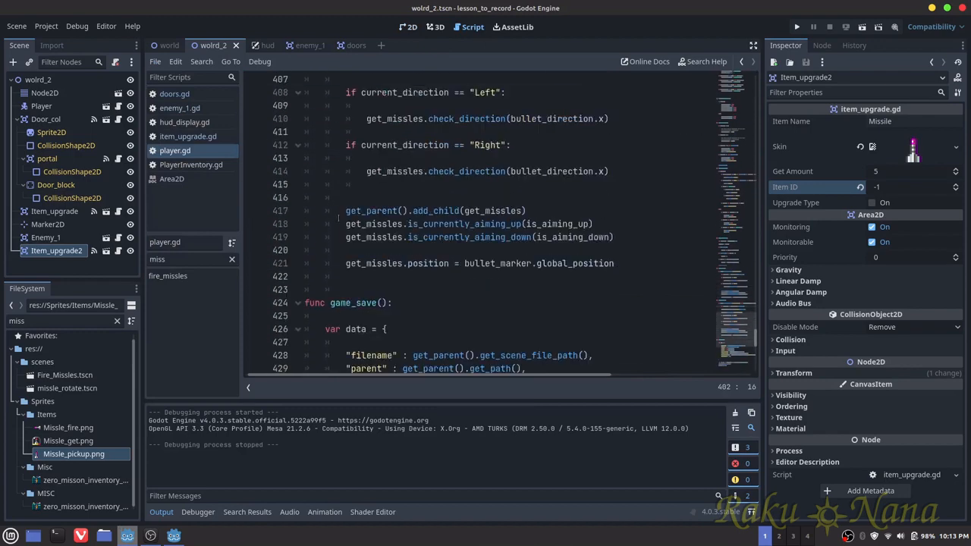
pyautogui.scroll(-3)
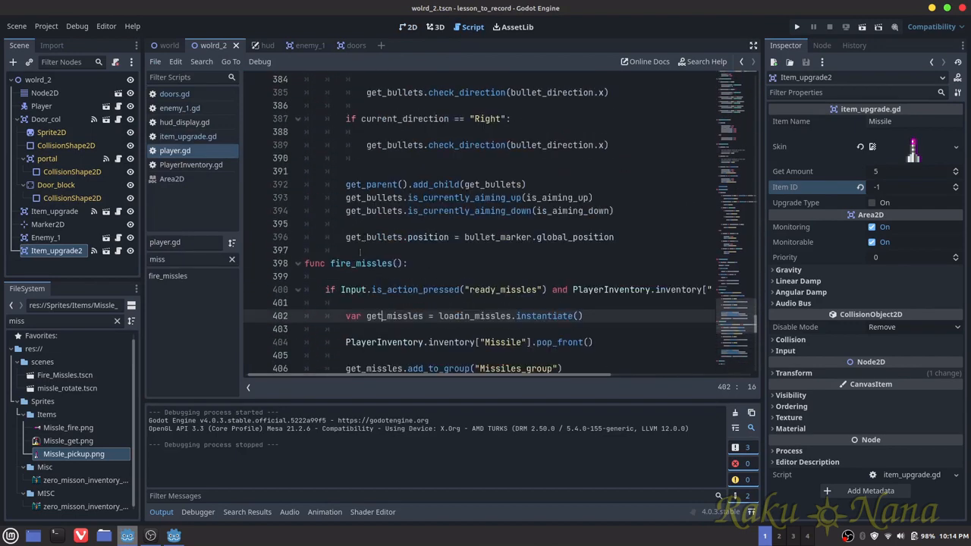
pyautogui.scroll(-3)
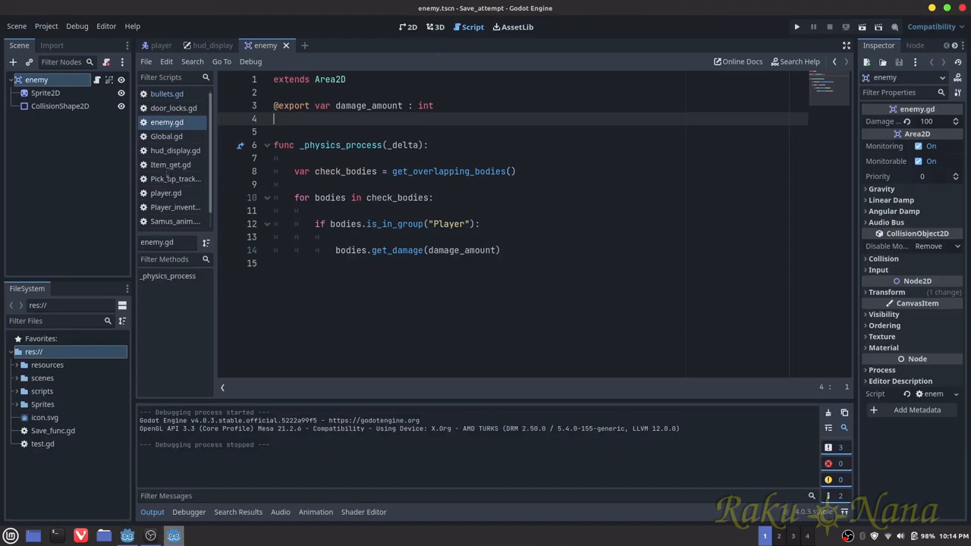
# View player.gd in the Save_attempt project and switch to the player.tscn scene
pyautogui.click(166, 193)
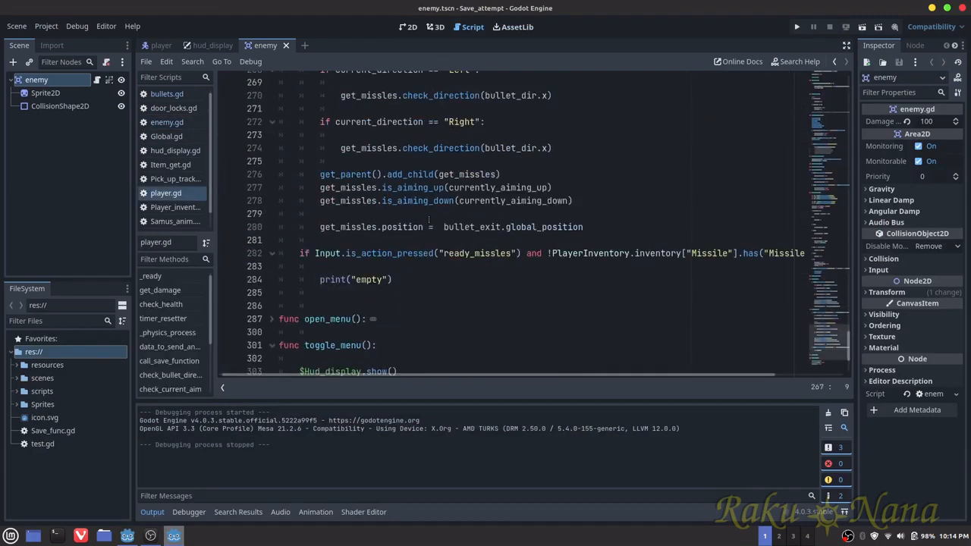
pyautogui.scroll(-3)
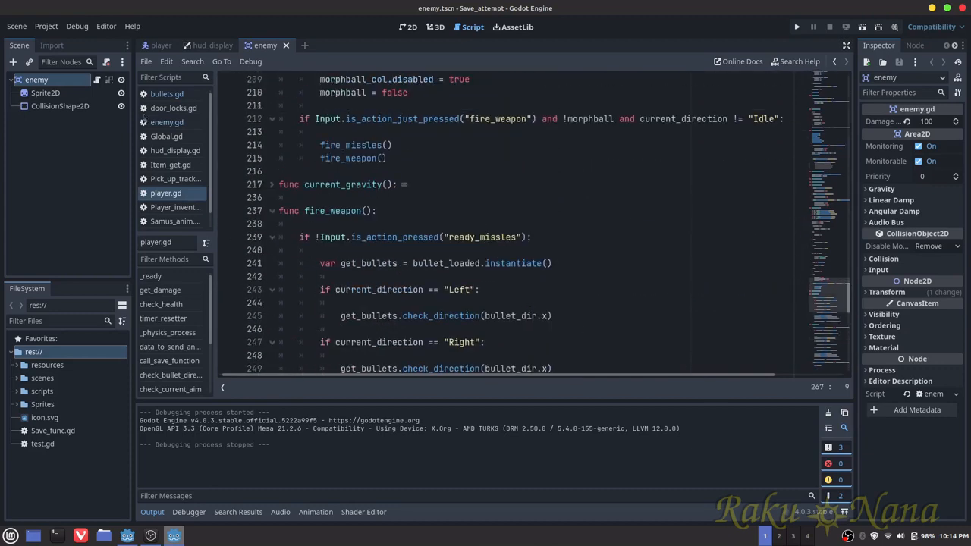
pyautogui.click(161, 46)
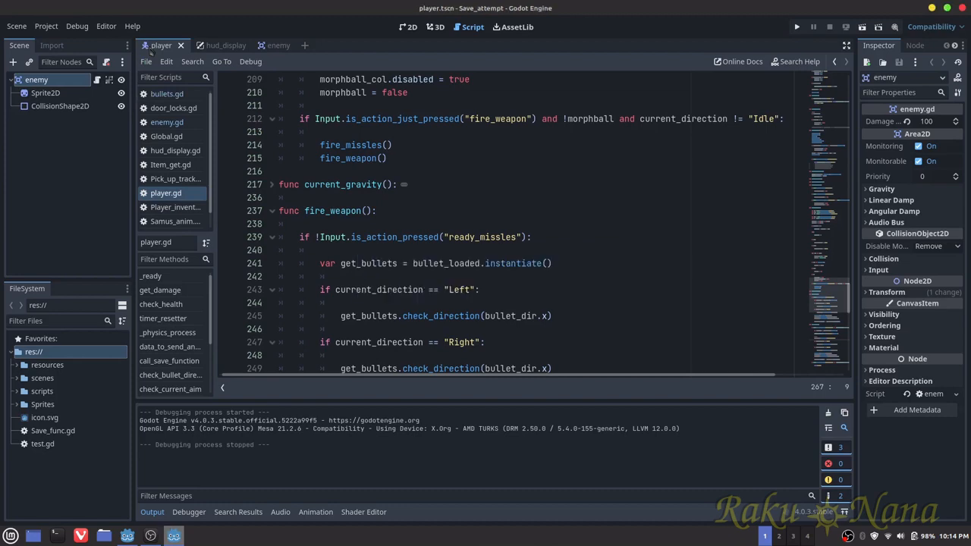
# View Samus_anim.gd scrolled down to its check_current_aim function
pyautogui.click(37, 78)
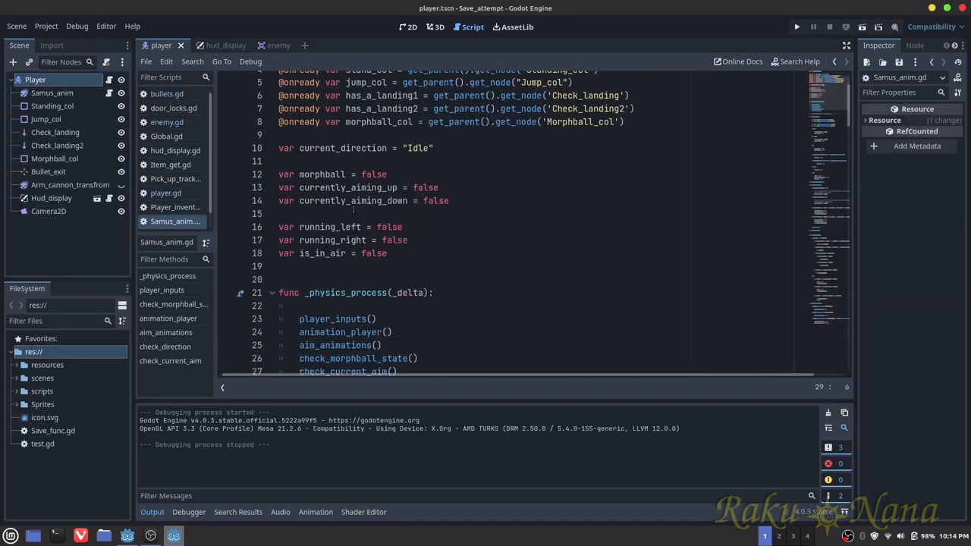
pyautogui.scroll(-3)
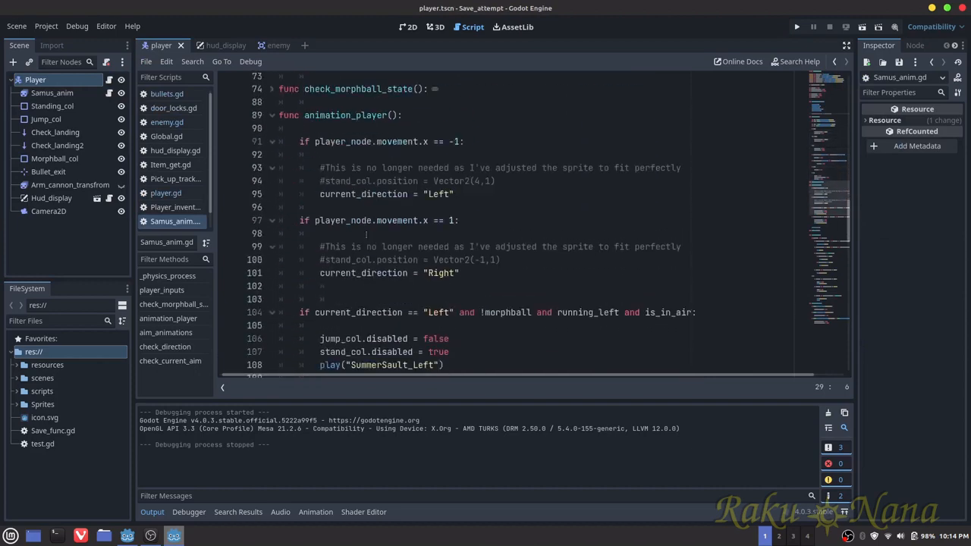
pyautogui.scroll(-3)
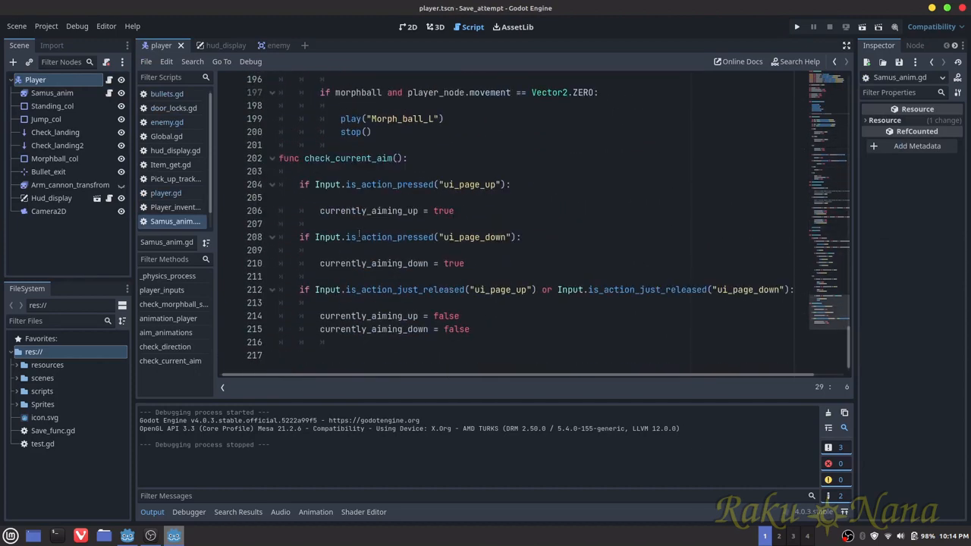